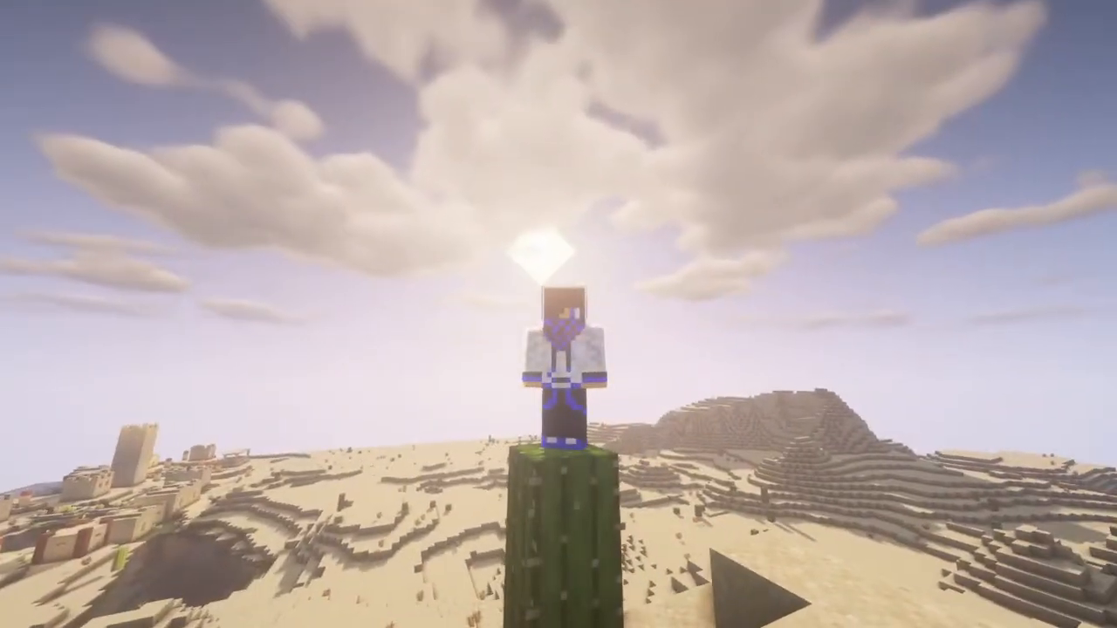
pyautogui.moveTo(559, 314)
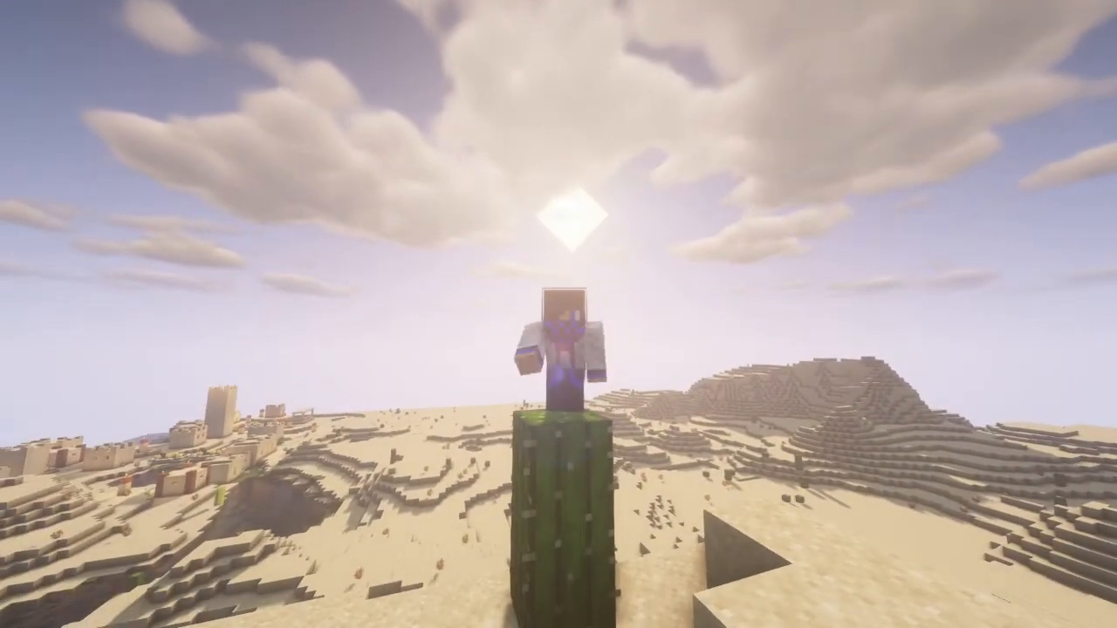
pyautogui.moveTo(559, 314)
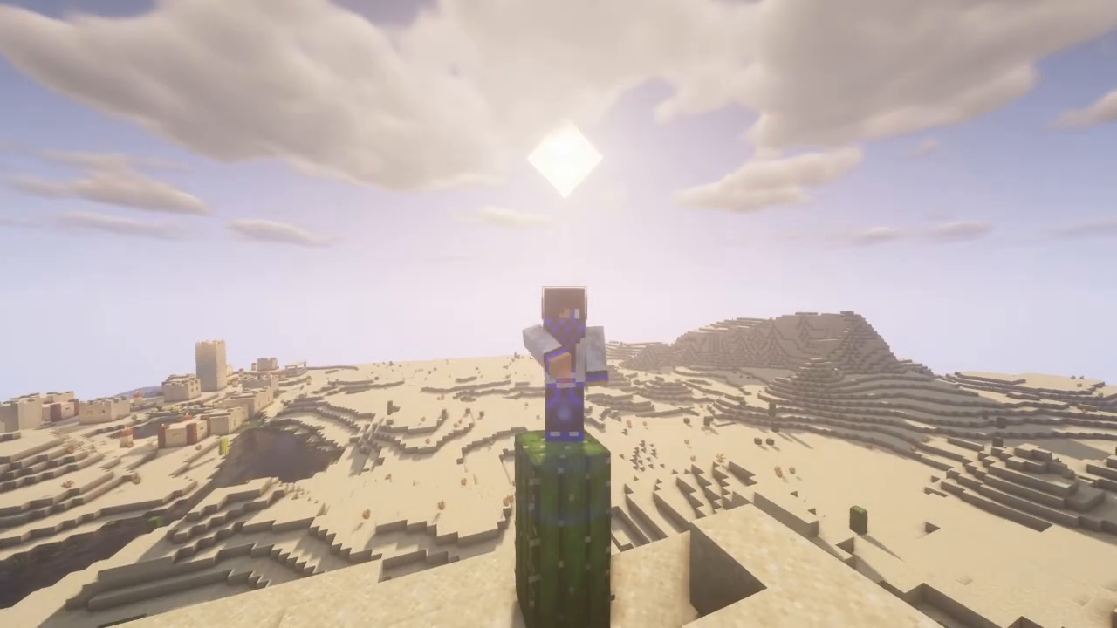
pyautogui.moveTo(559, 314)
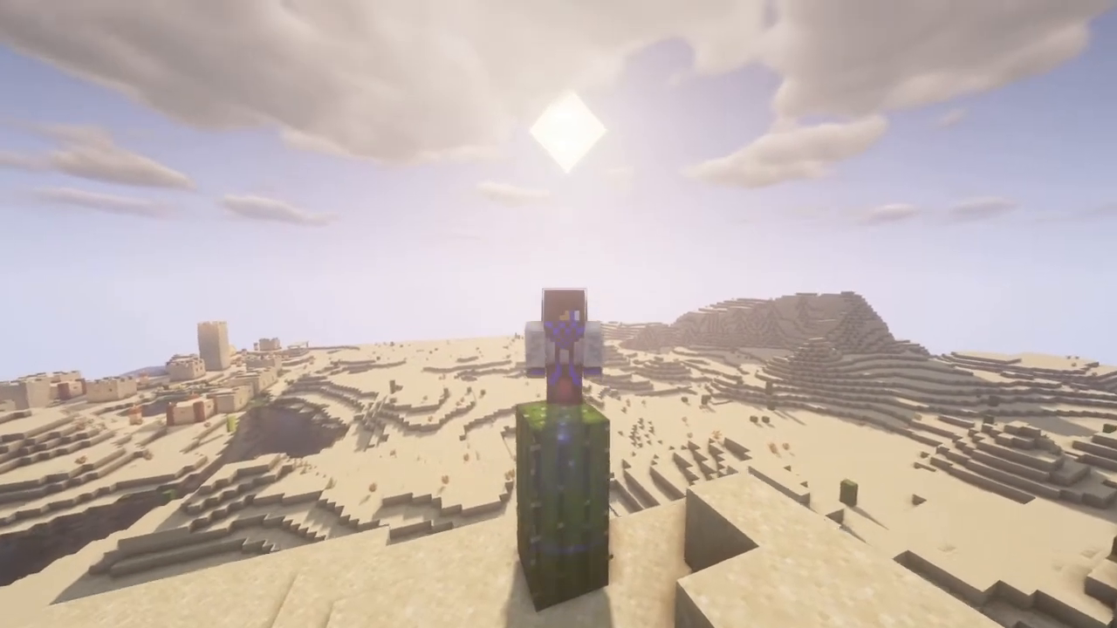
pyautogui.moveTo(558, 314)
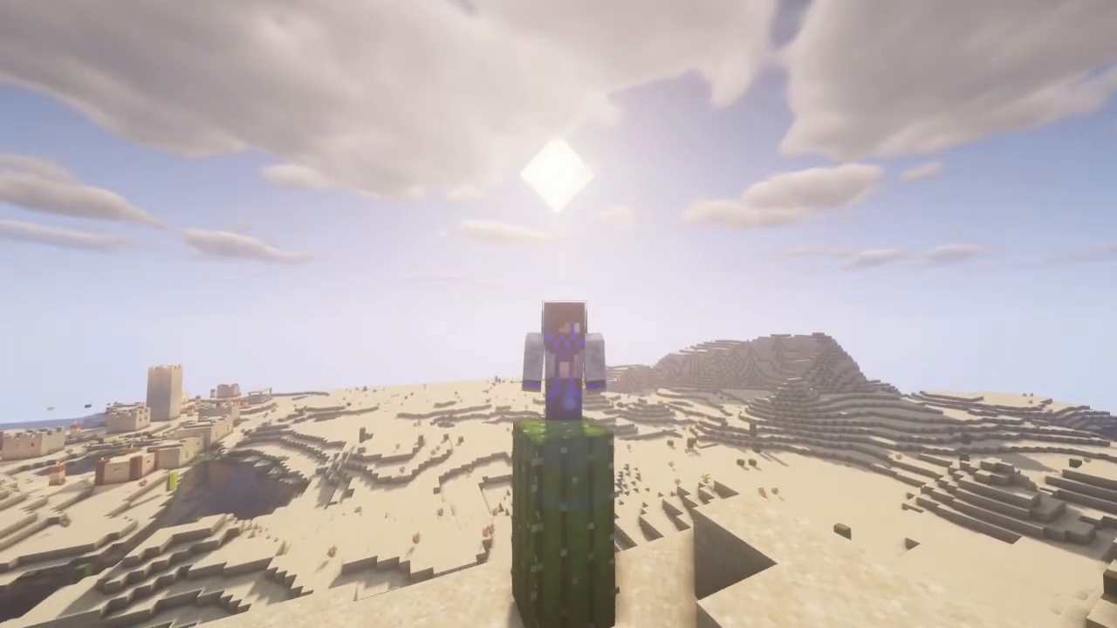
pyautogui.moveTo(558, 314)
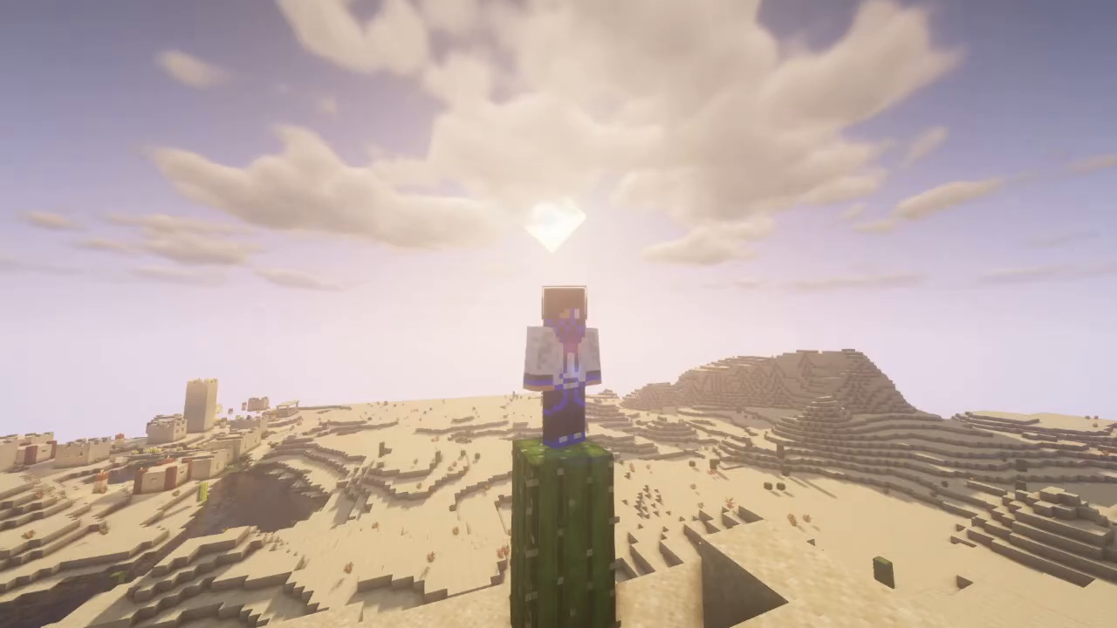
pyautogui.moveTo(558, 314)
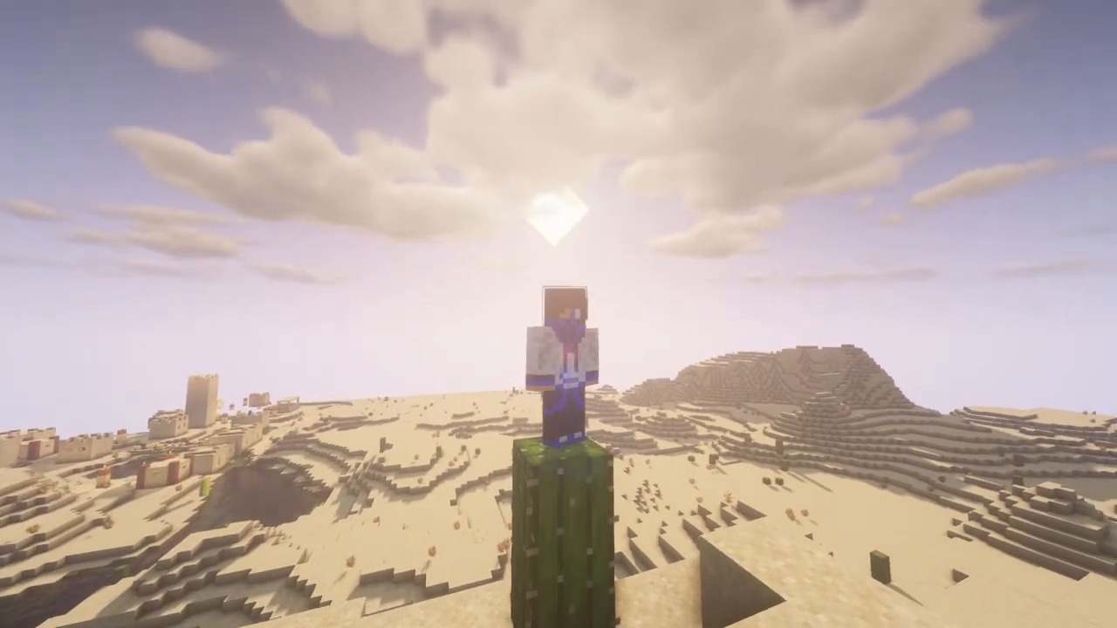
pyautogui.moveTo(559, 315)
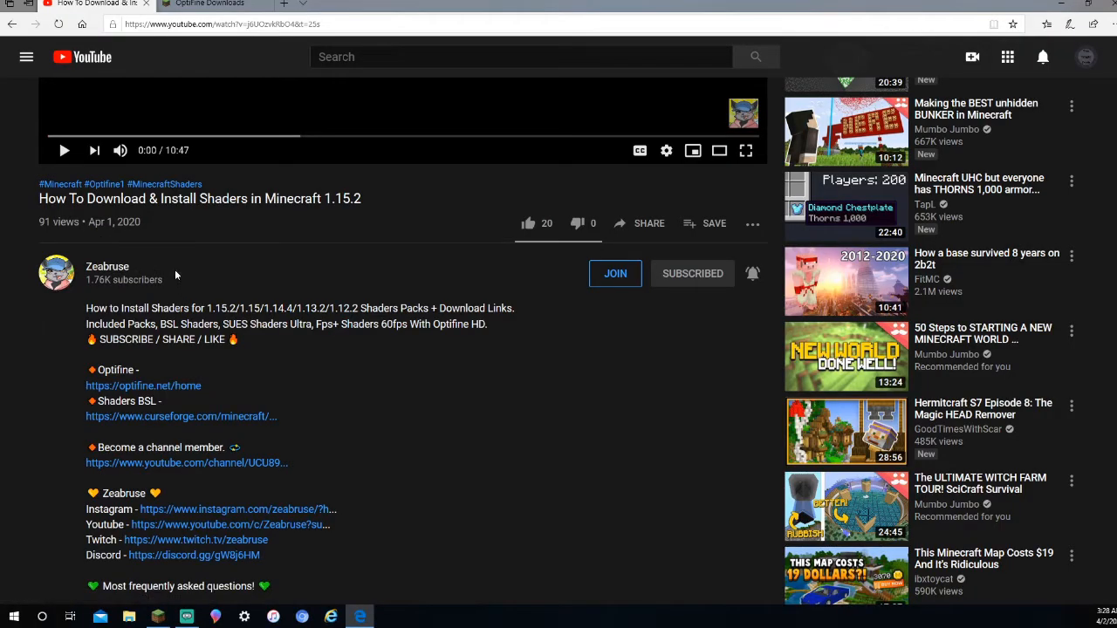
pyautogui.moveTo(195, 258)
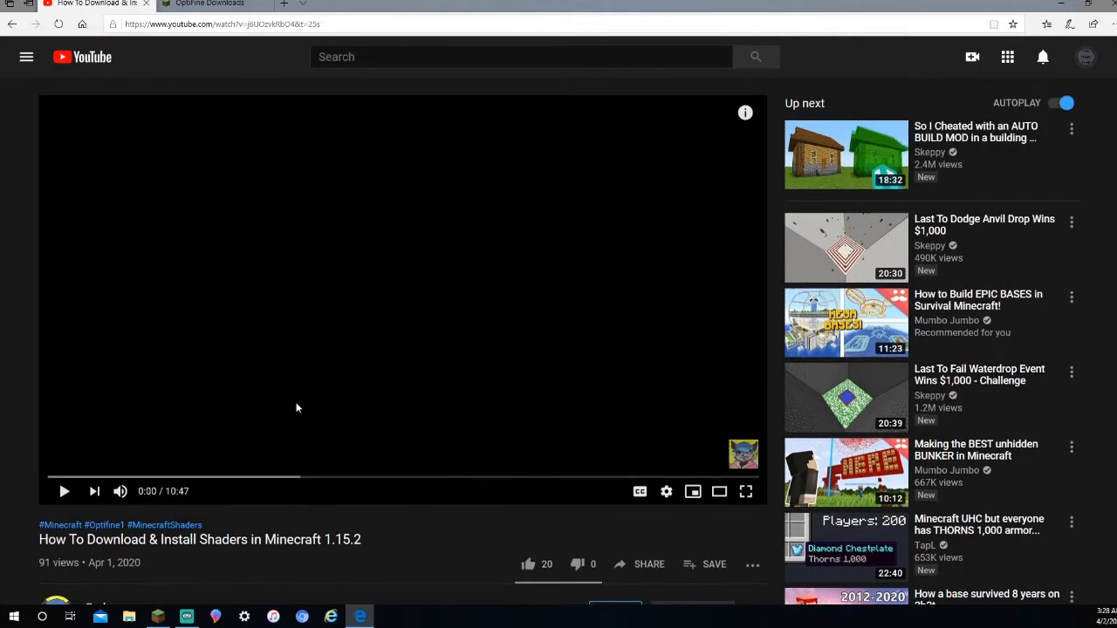
# Show the OptiFine Downloads page listing the 1.14.4, 1.14.3 and 1.13.2 releases
pyautogui.scroll(-3)
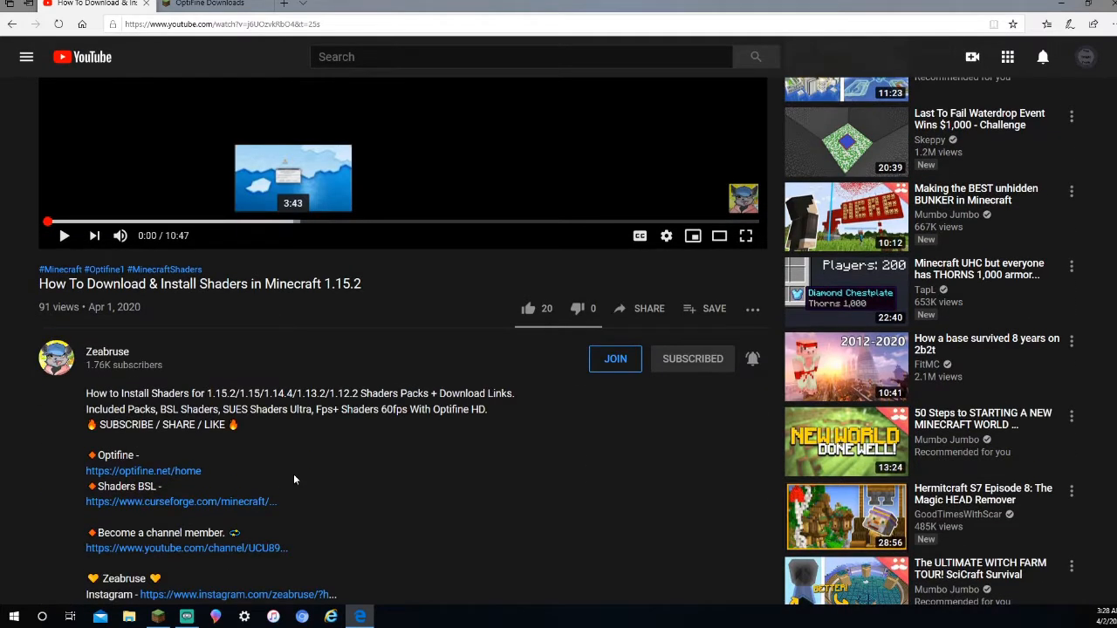
pyautogui.moveTo(281, 440)
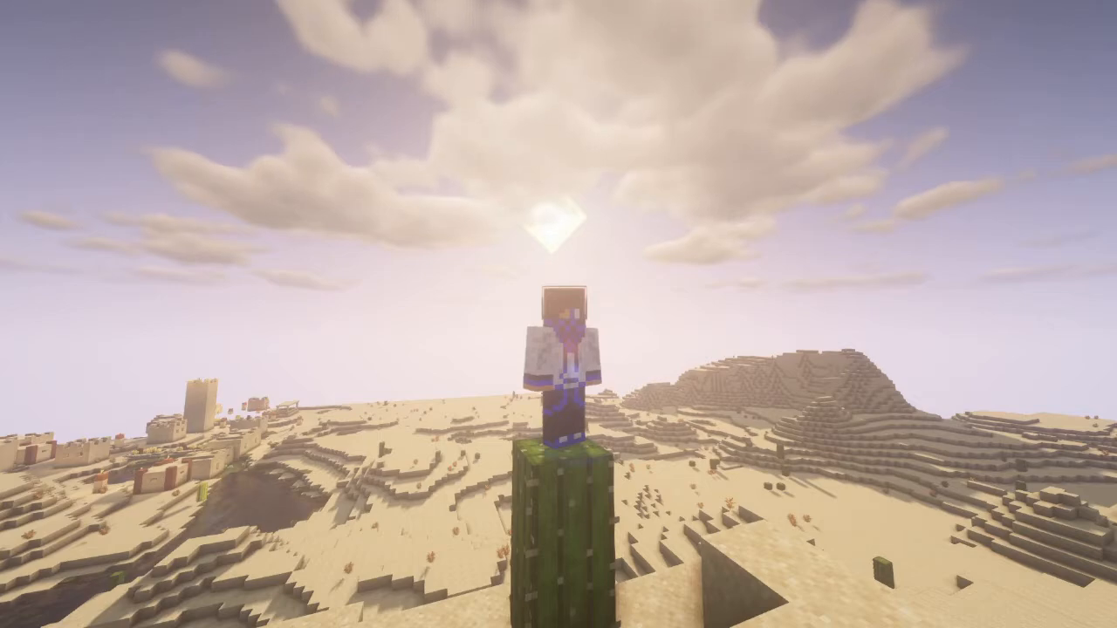
pyautogui.moveTo(559, 314)
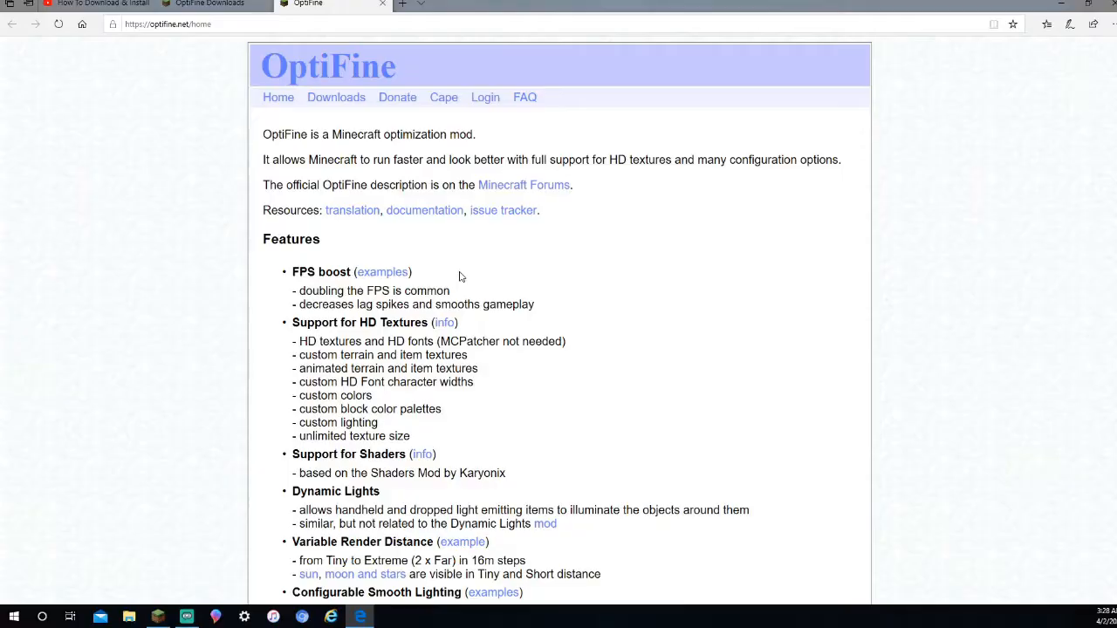
pyautogui.moveTo(487, 247)
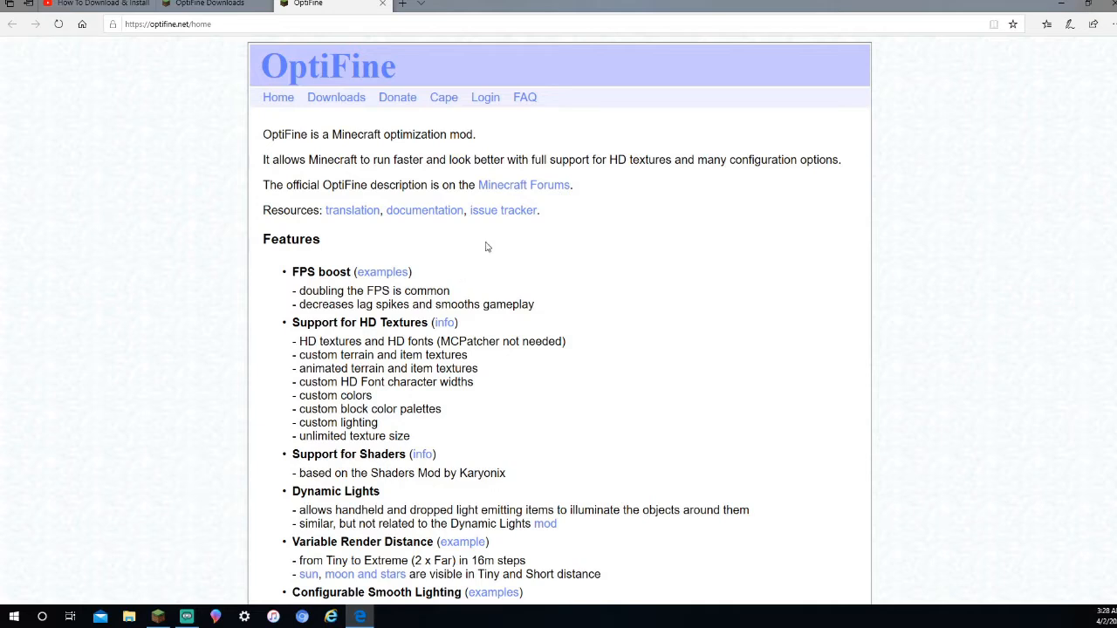
pyautogui.moveTo(373, 335)
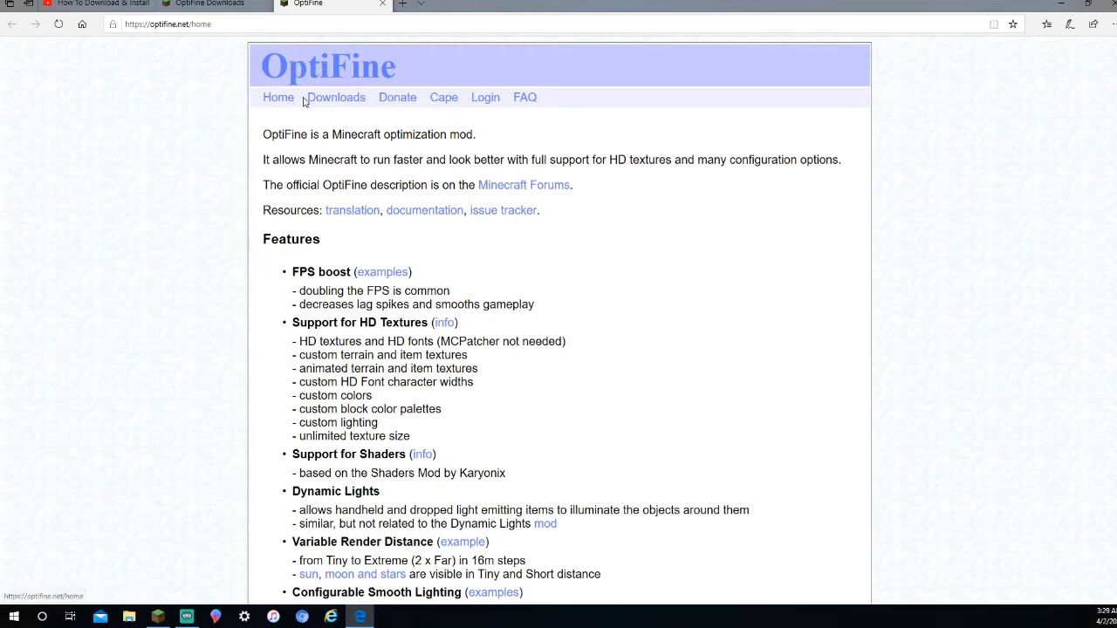
pyautogui.moveTo(443, 98)
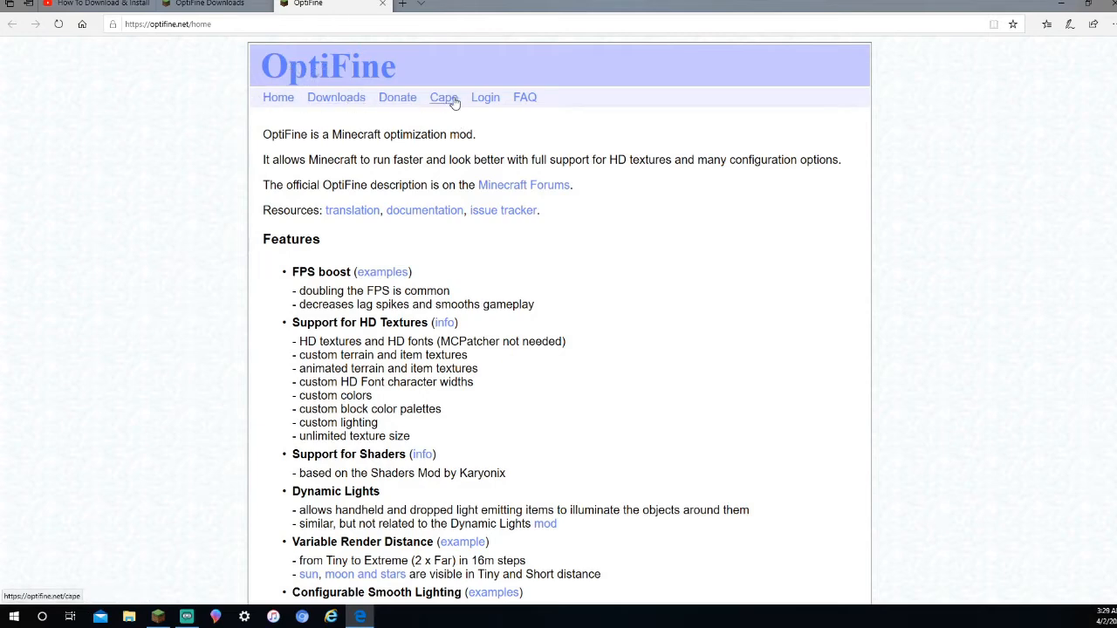
pyautogui.moveTo(524, 98)
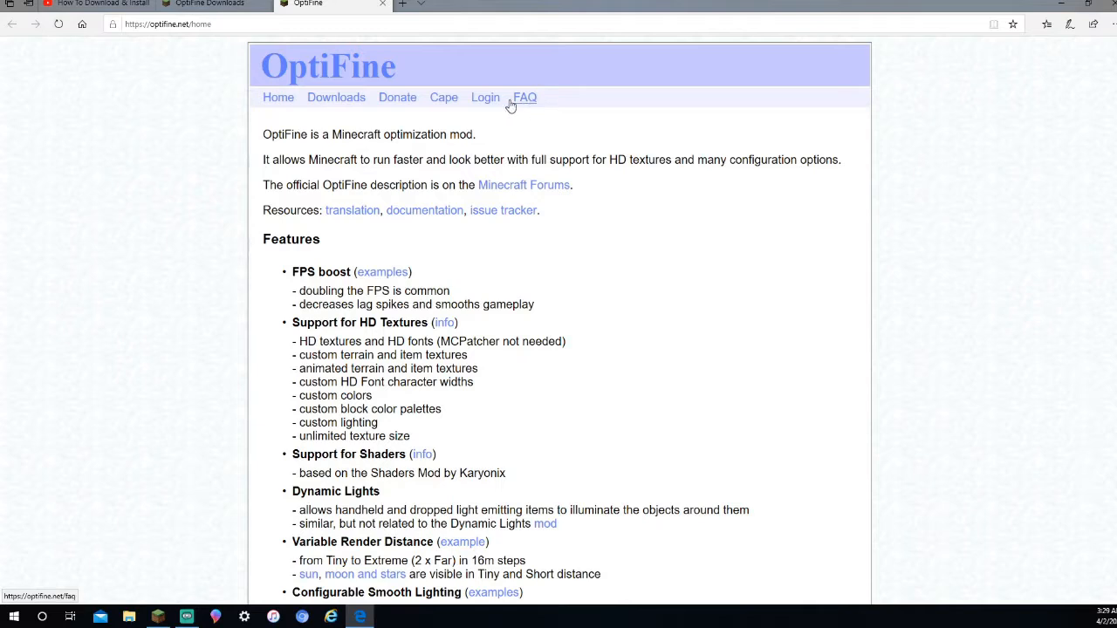
pyautogui.moveTo(336, 97)
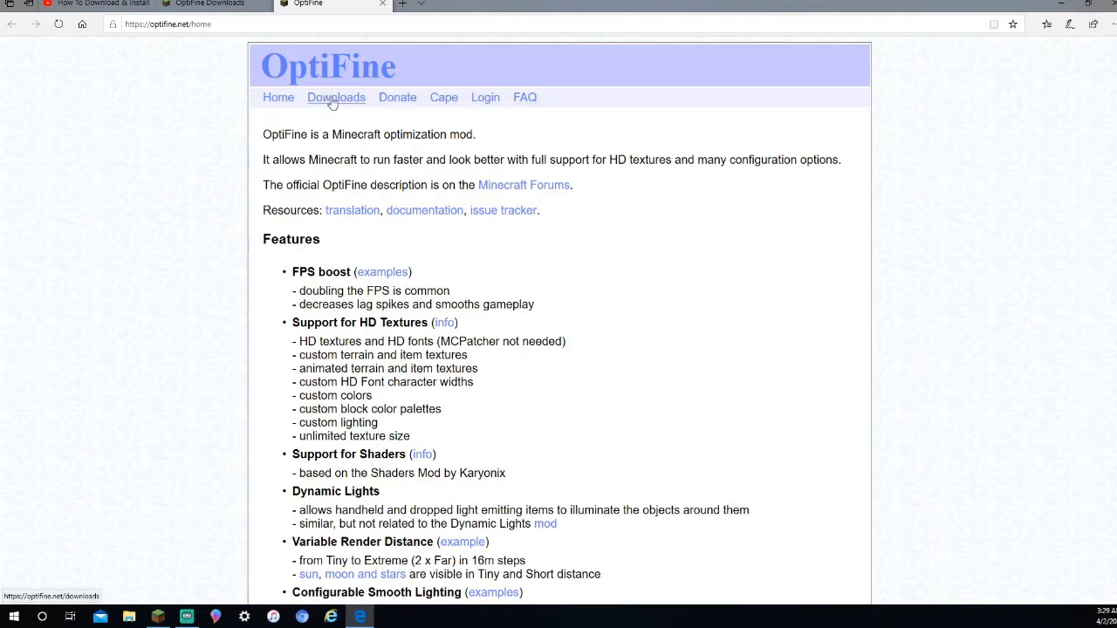
pyautogui.click(335, 98)
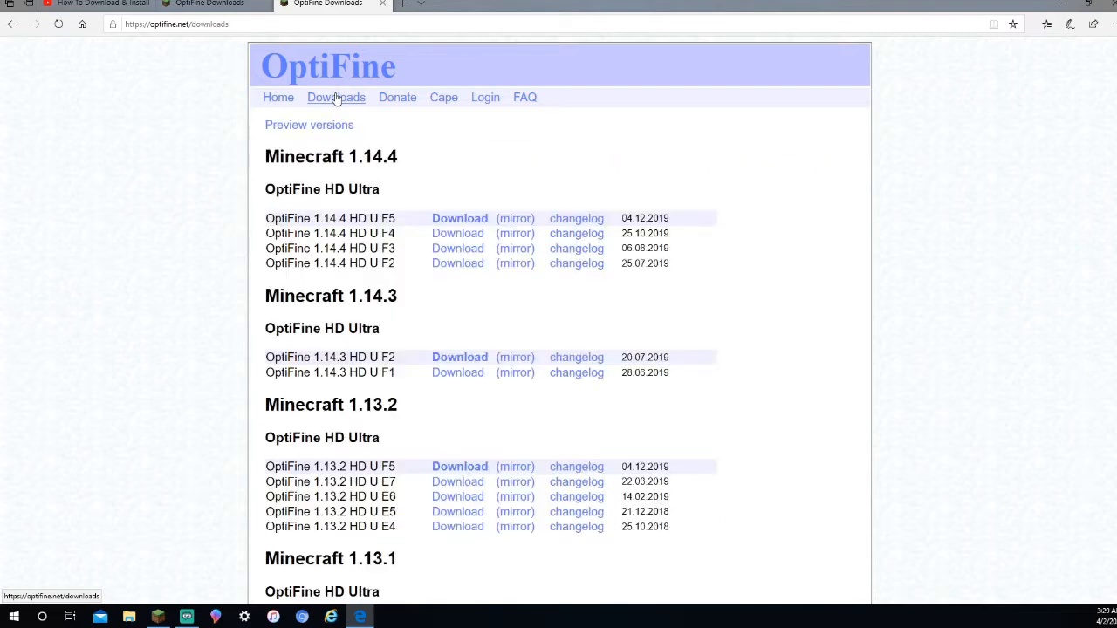
pyautogui.moveTo(265, 159)
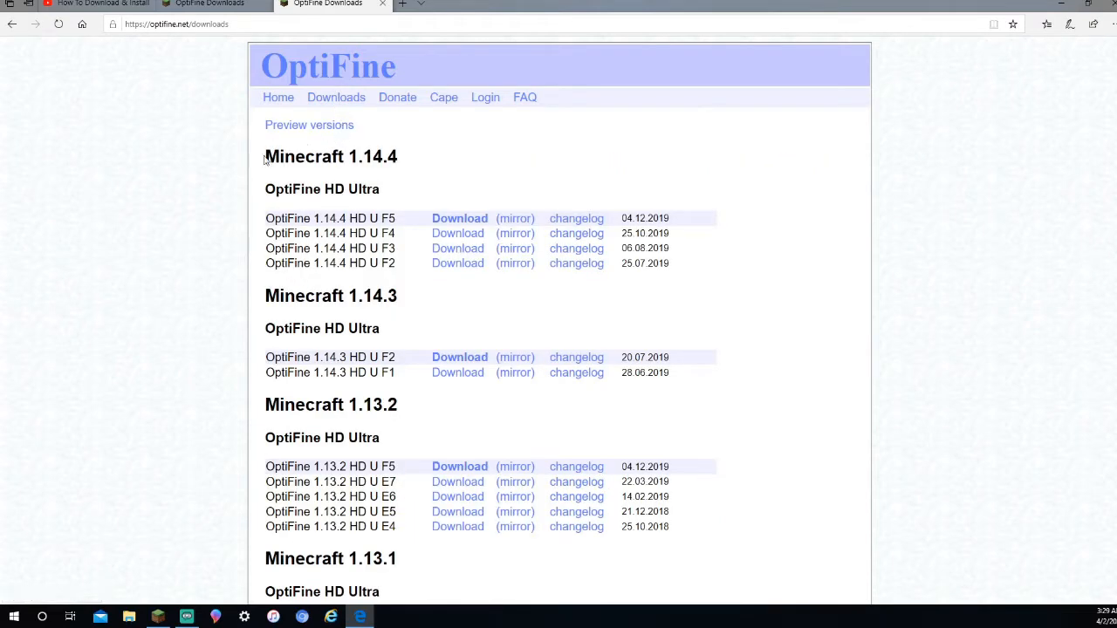
pyautogui.moveTo(377, 175)
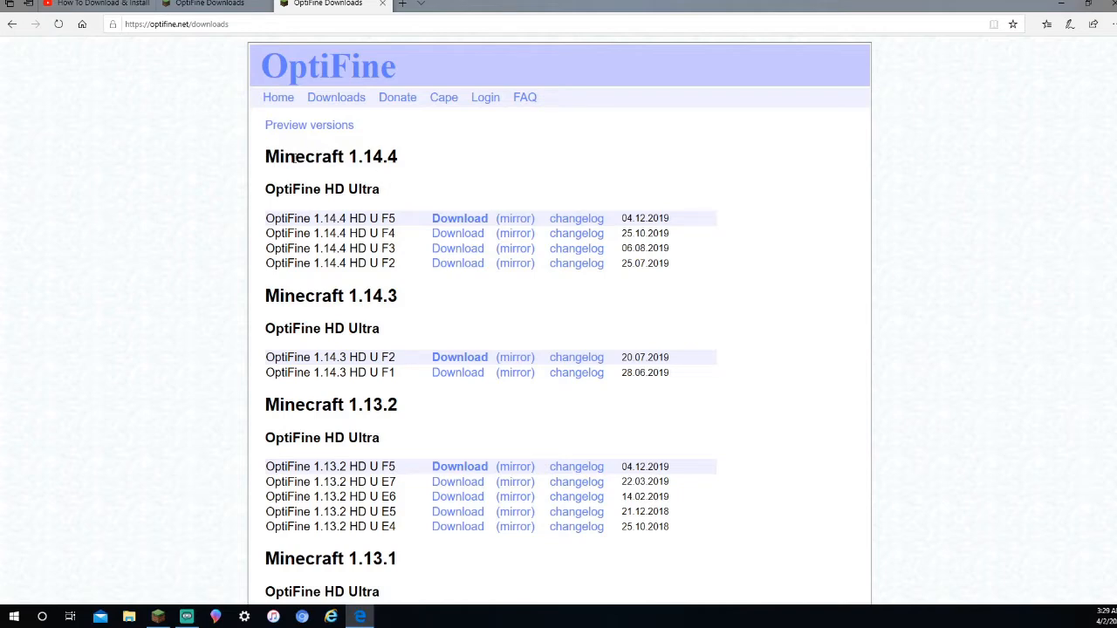
pyautogui.moveTo(409, 157)
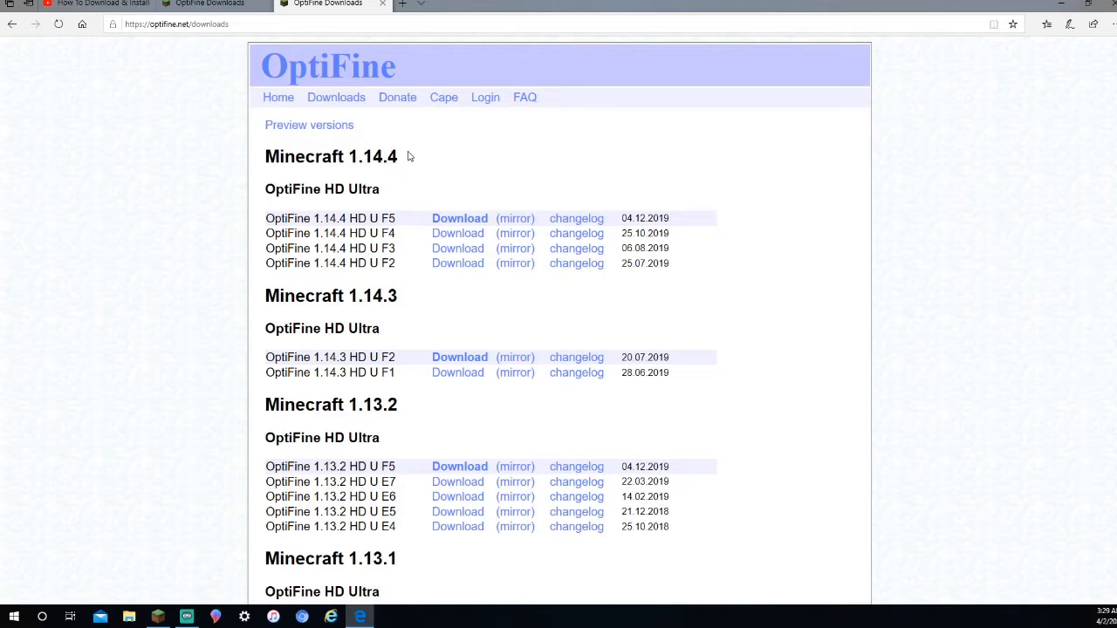
pyautogui.moveTo(354, 136)
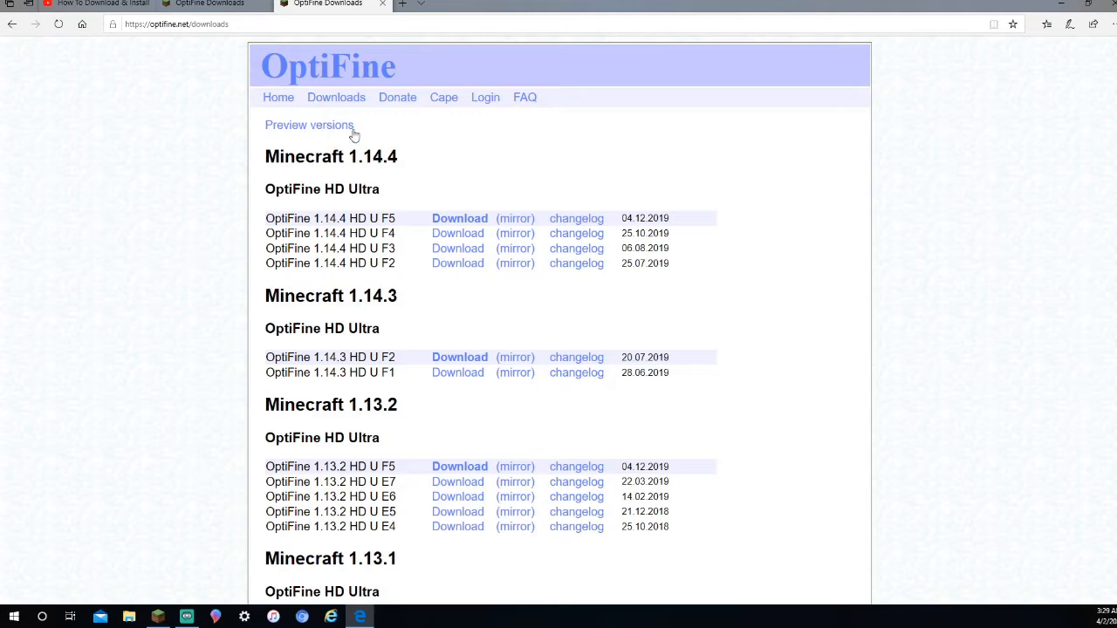
pyautogui.moveTo(322, 131)
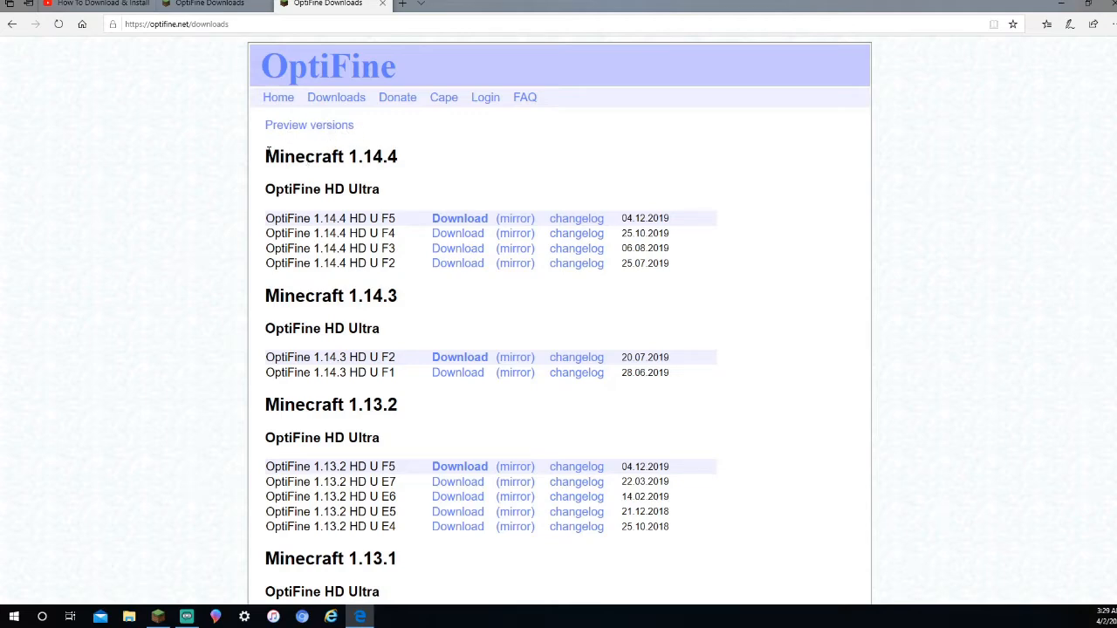
pyautogui.moveTo(365, 144)
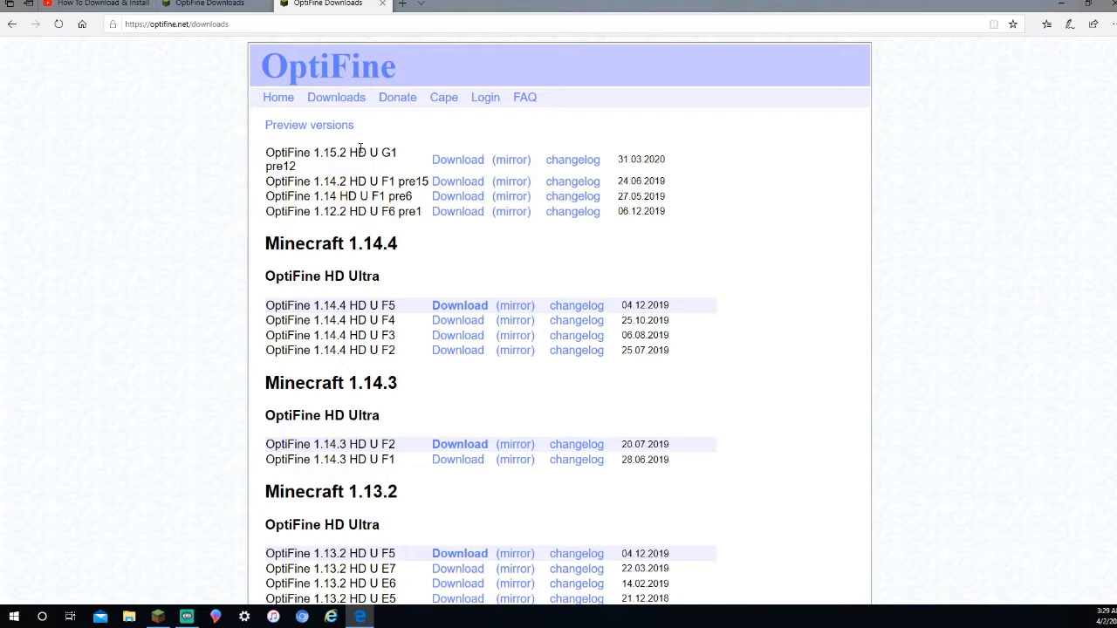
pyautogui.moveTo(383, 164)
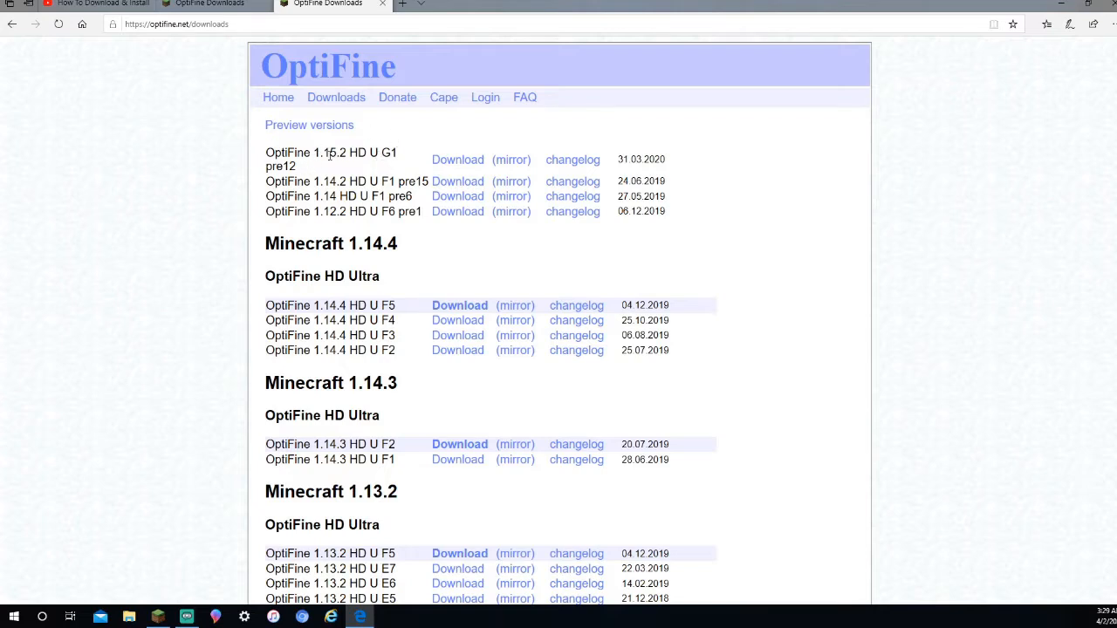
pyautogui.moveTo(363, 164)
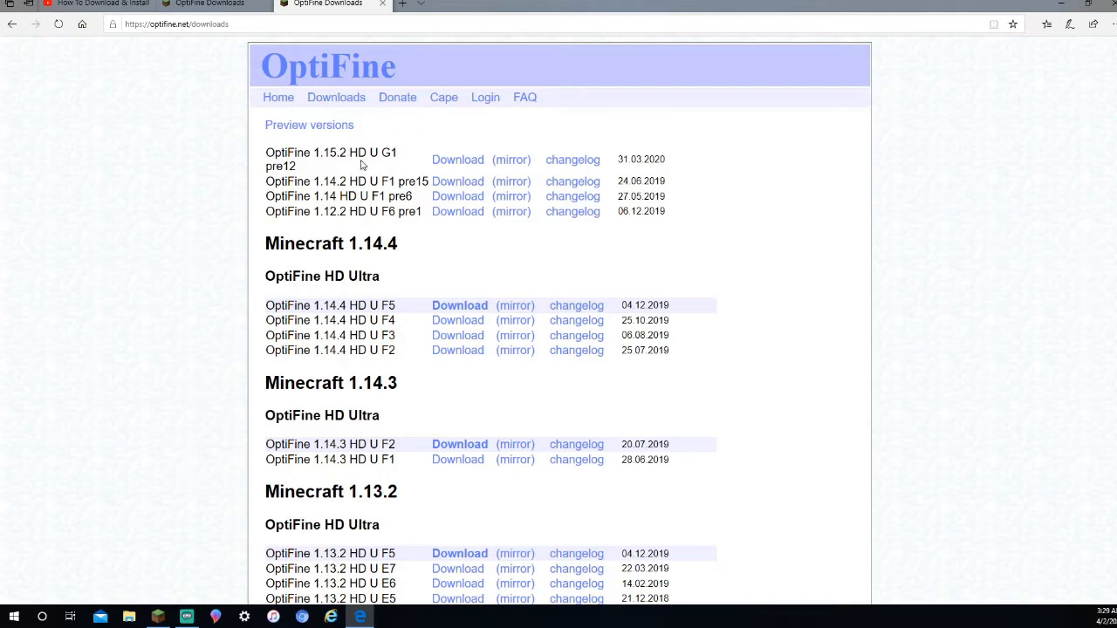
pyautogui.moveTo(398, 157)
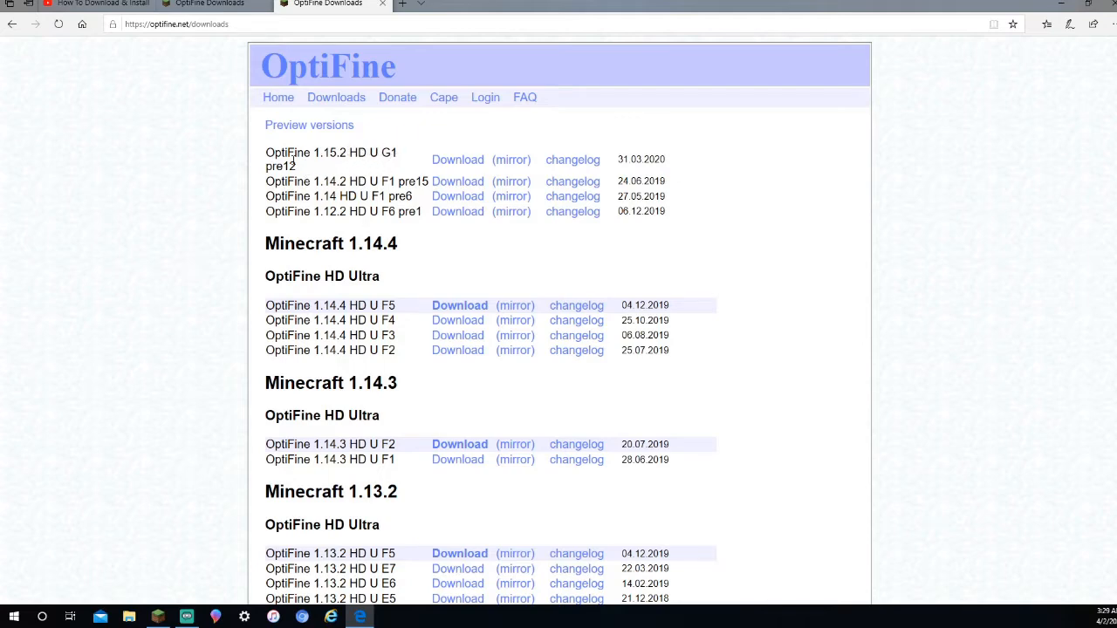
pyautogui.moveTo(297, 166)
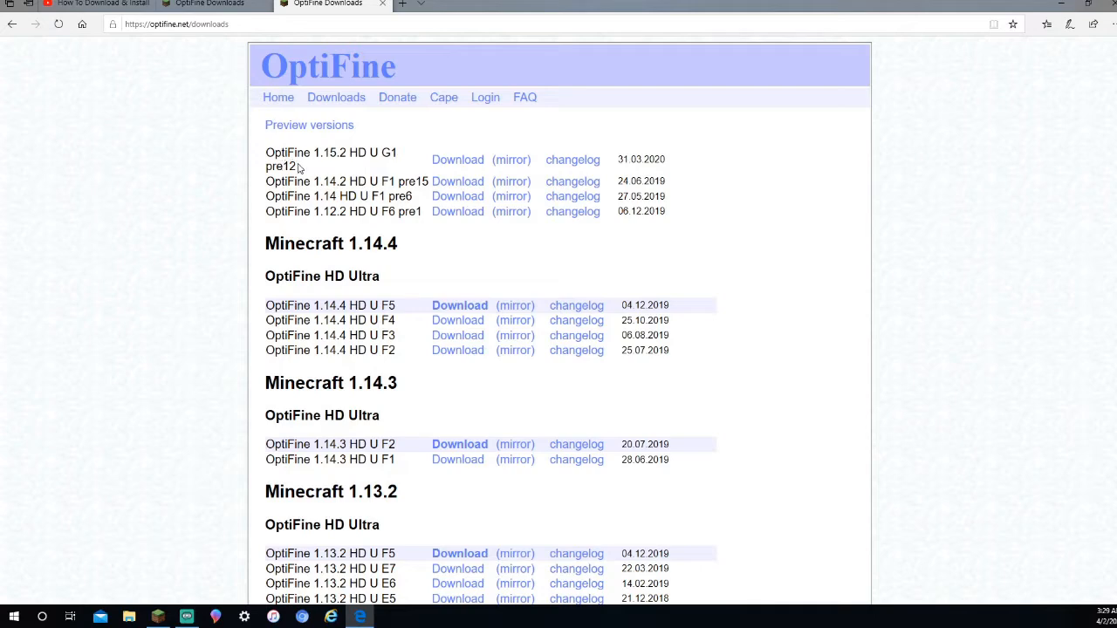
pyautogui.moveTo(227, 42)
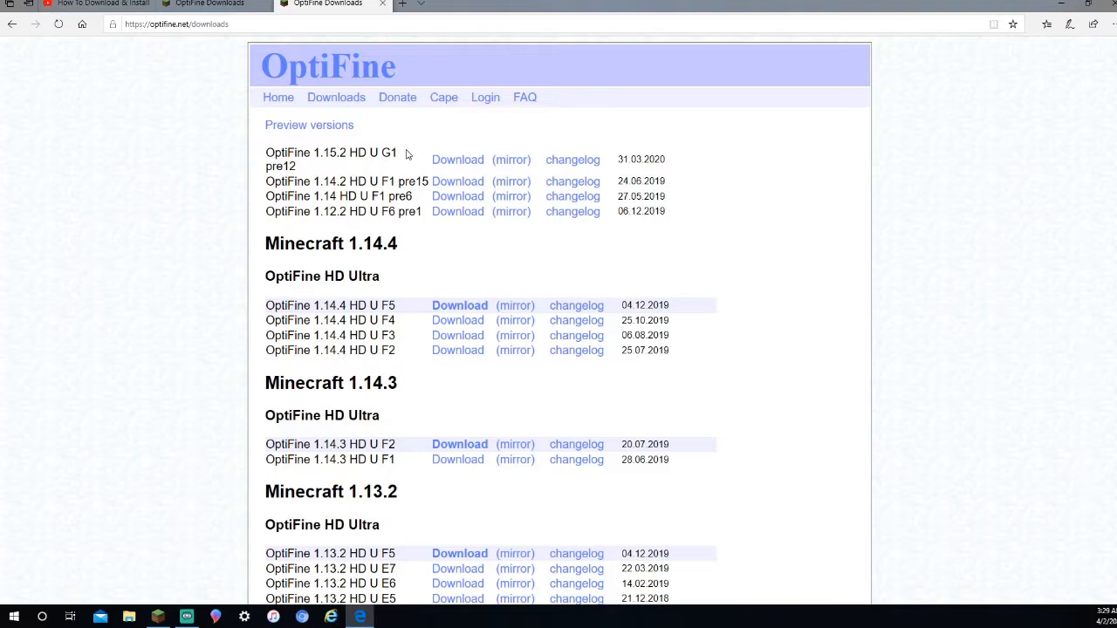
pyautogui.moveTo(450, 164)
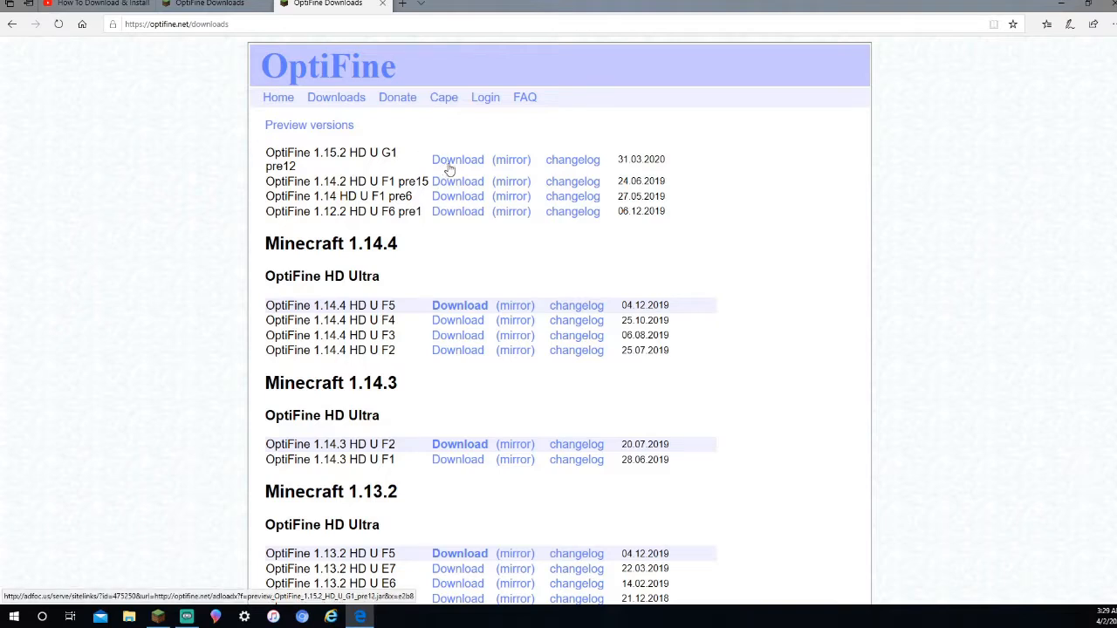
pyautogui.moveTo(470, 160)
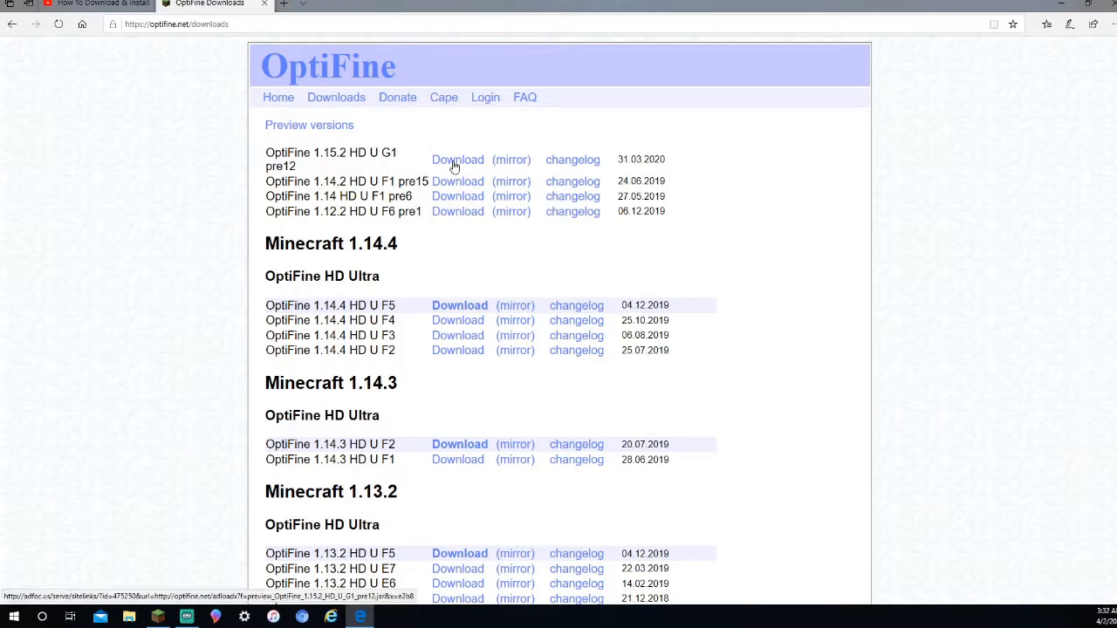
# Request the OptiFine 1.15.2 HD U G1 pre12 preview download
pyautogui.click(457, 161)
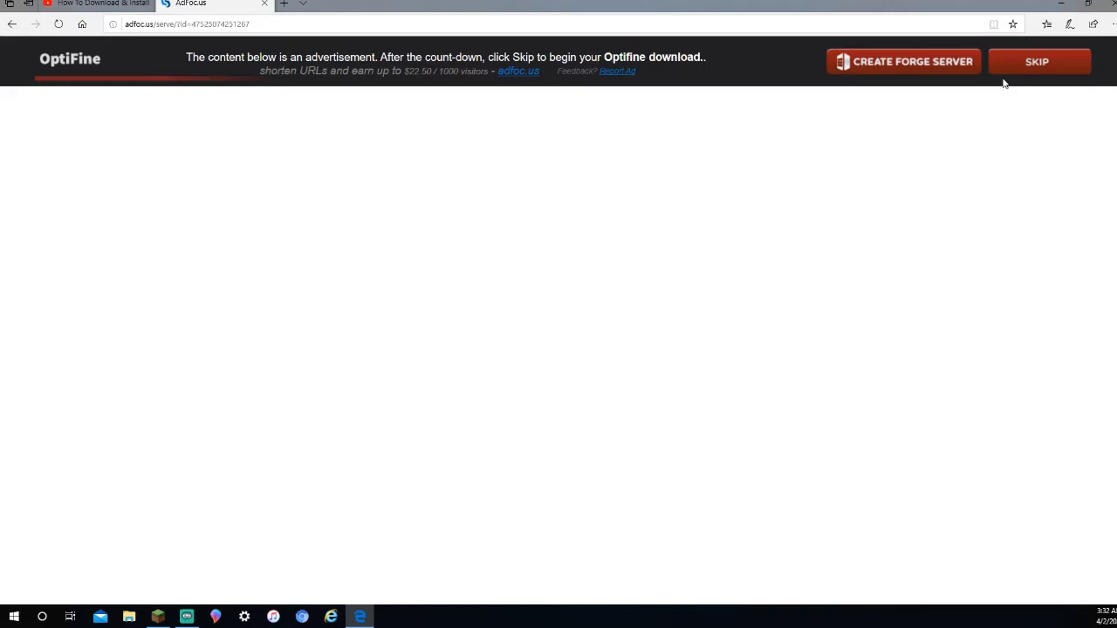
pyautogui.moveTo(1038, 63)
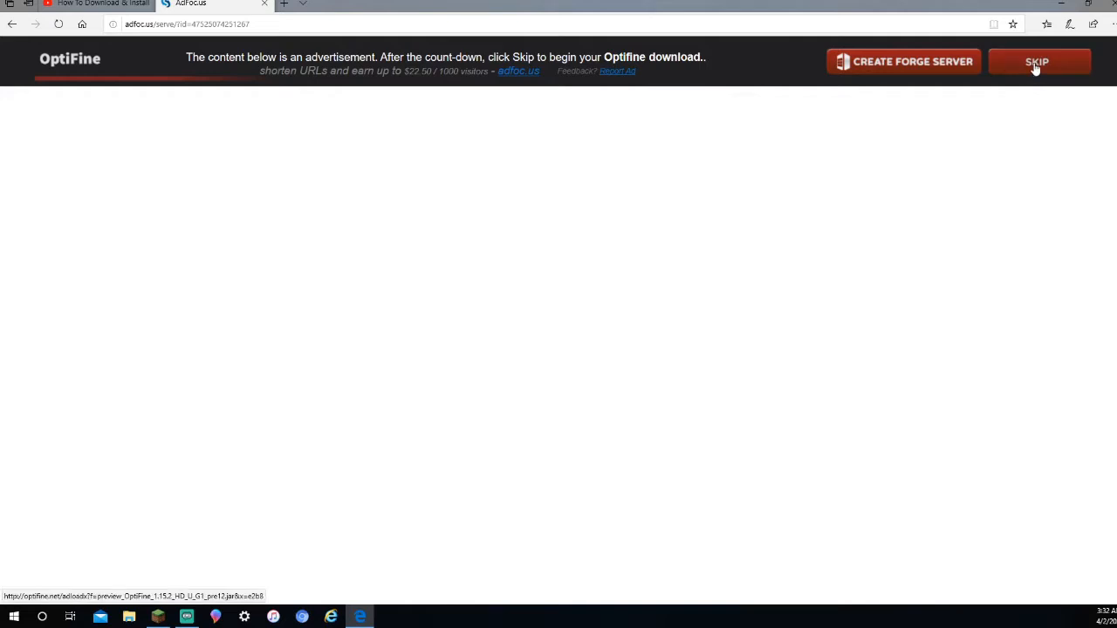
# Skip the adfoc.us advertisement to reach the OptiFine jar download page
pyautogui.click(1037, 61)
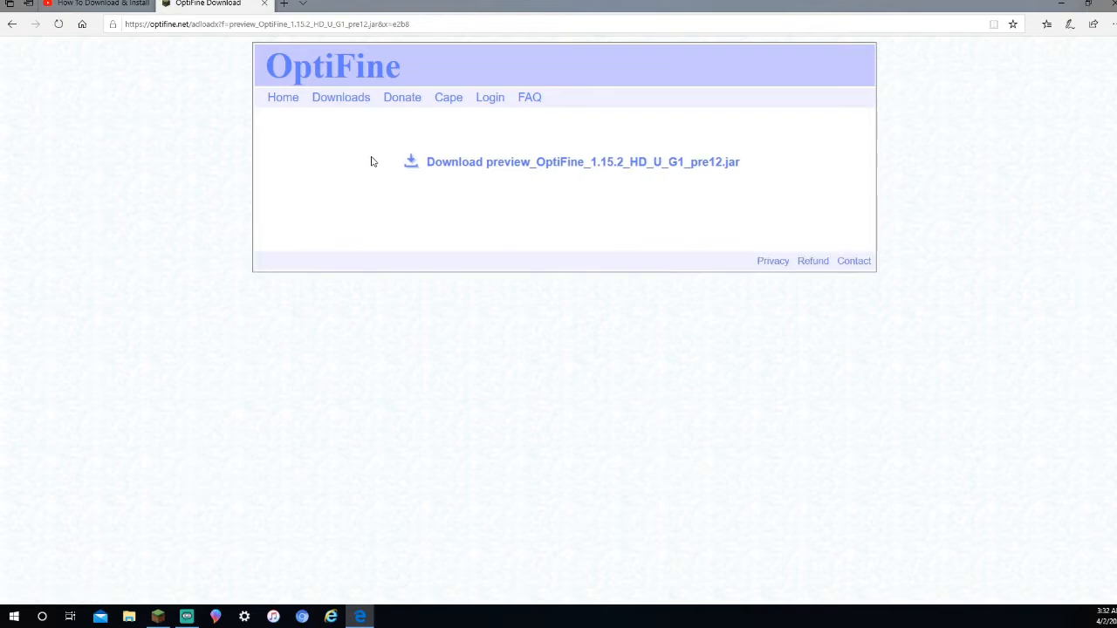
pyautogui.moveTo(452, 157)
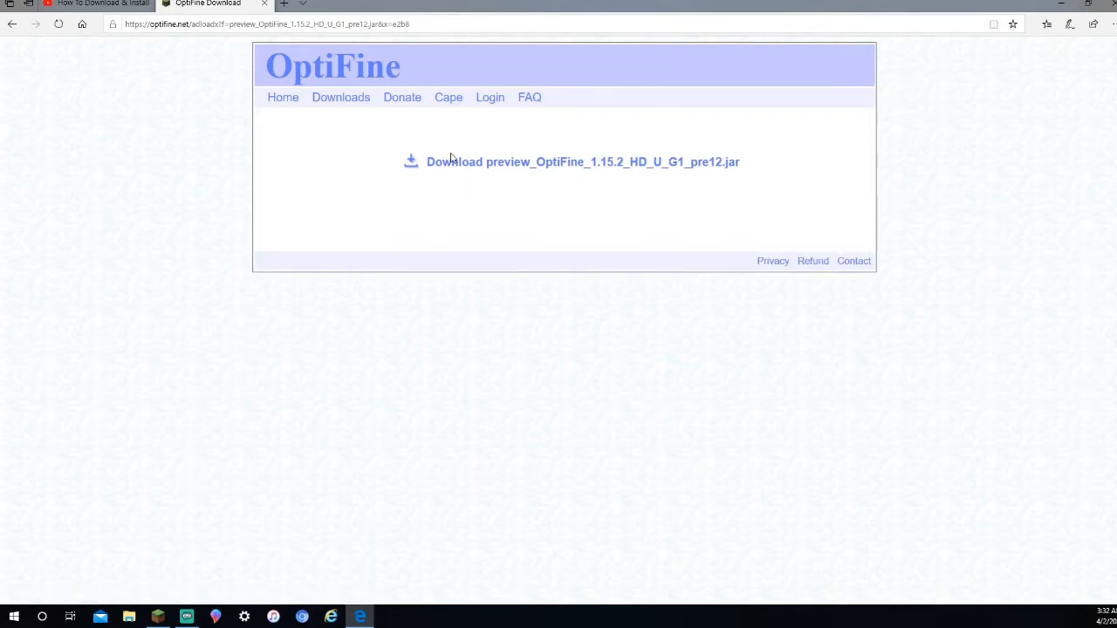
pyautogui.moveTo(492, 145)
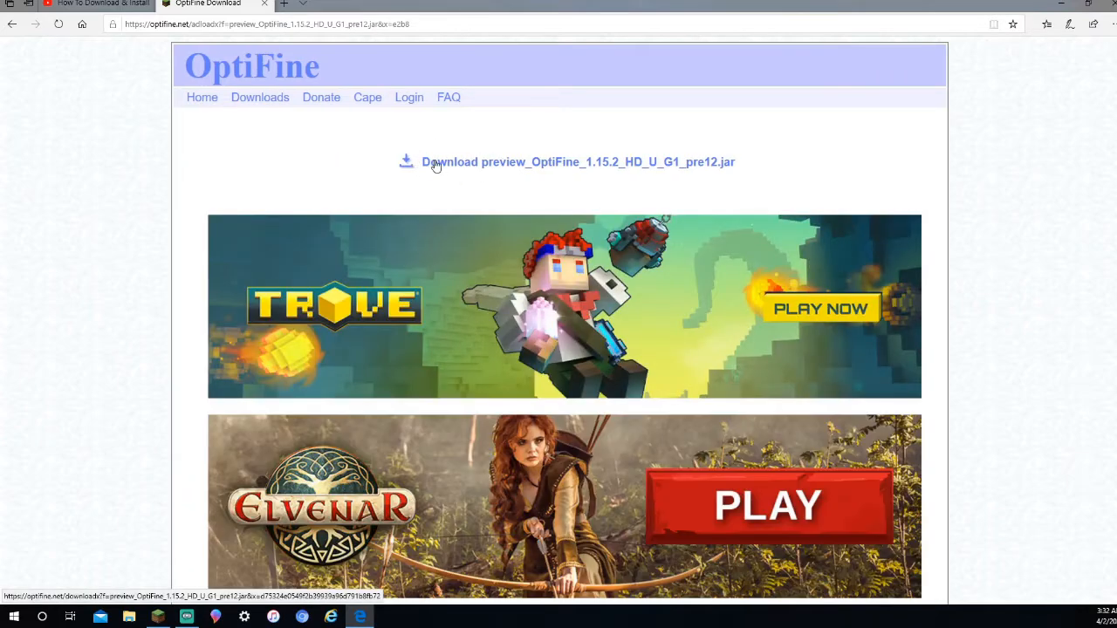
pyautogui.moveTo(550, 168)
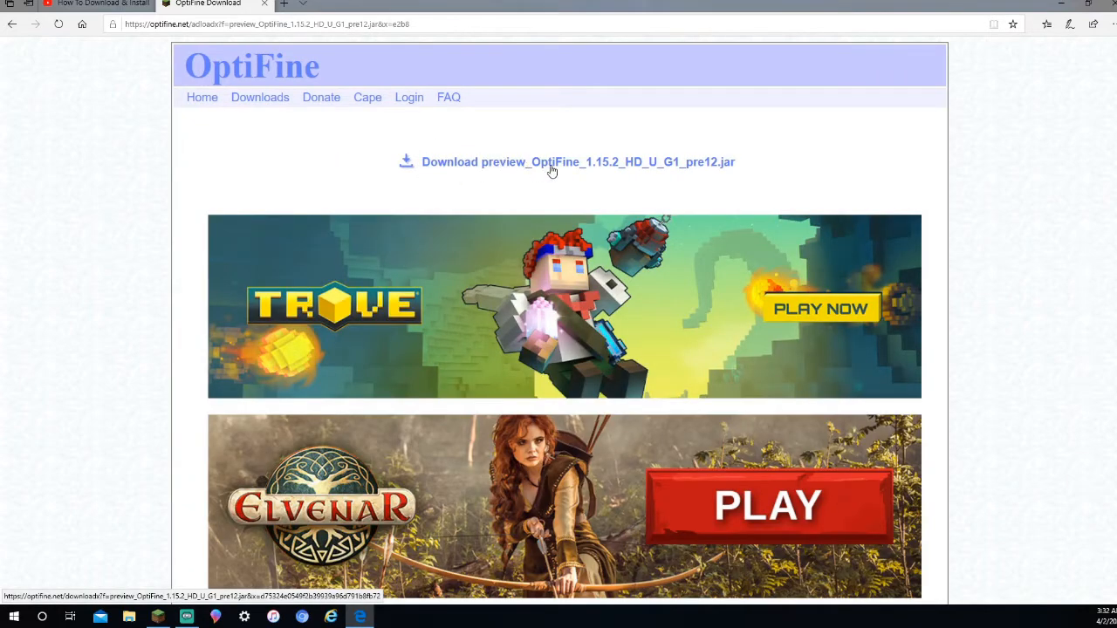
pyautogui.moveTo(604, 174)
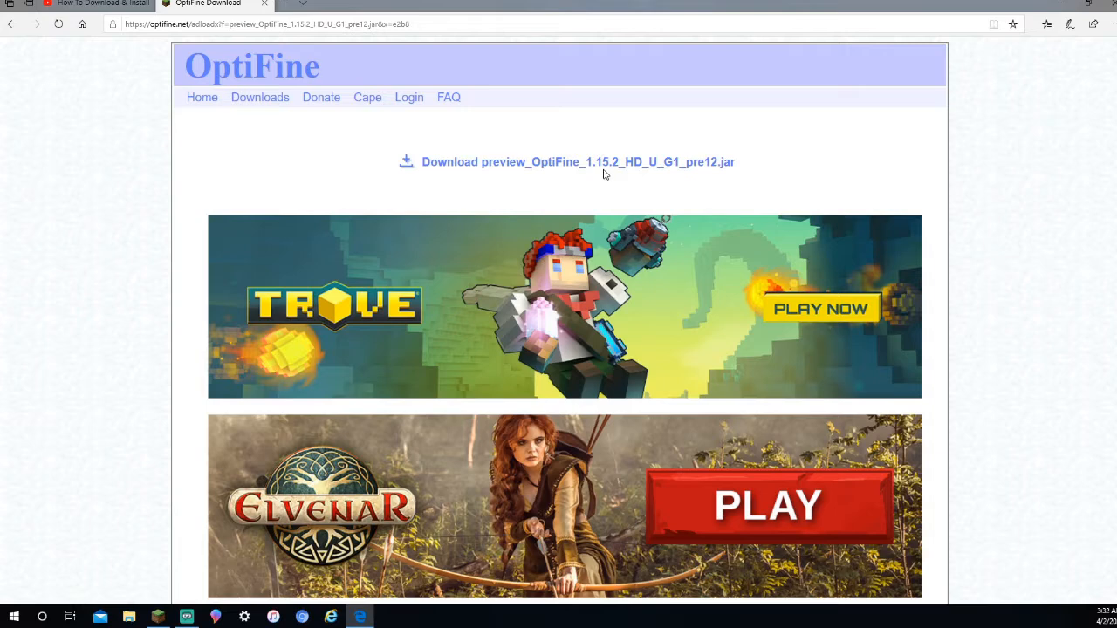
pyautogui.moveTo(684, 182)
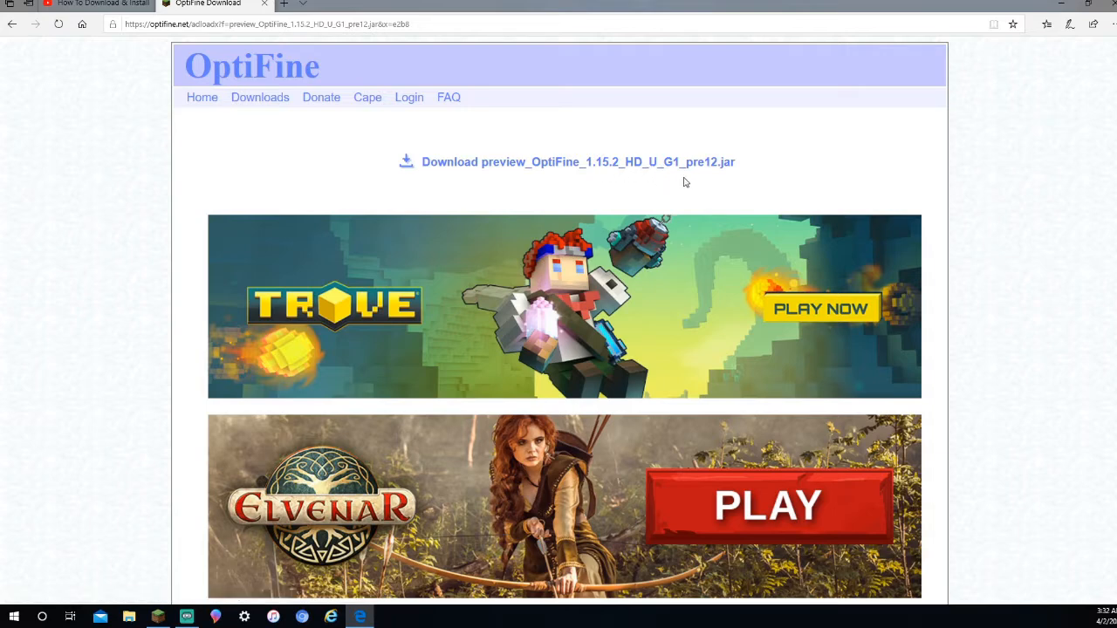
pyautogui.moveTo(709, 179)
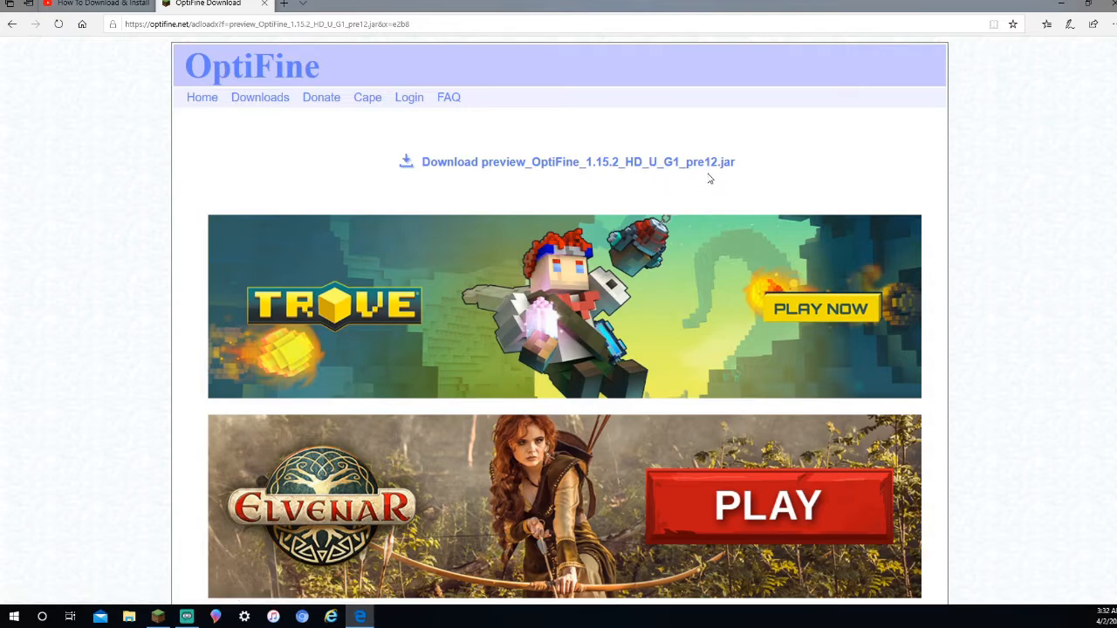
# Save preview_OptiFine_1.15.2_HD_U_G1_pre12.jar to the Desktop
pyautogui.scroll(-3)
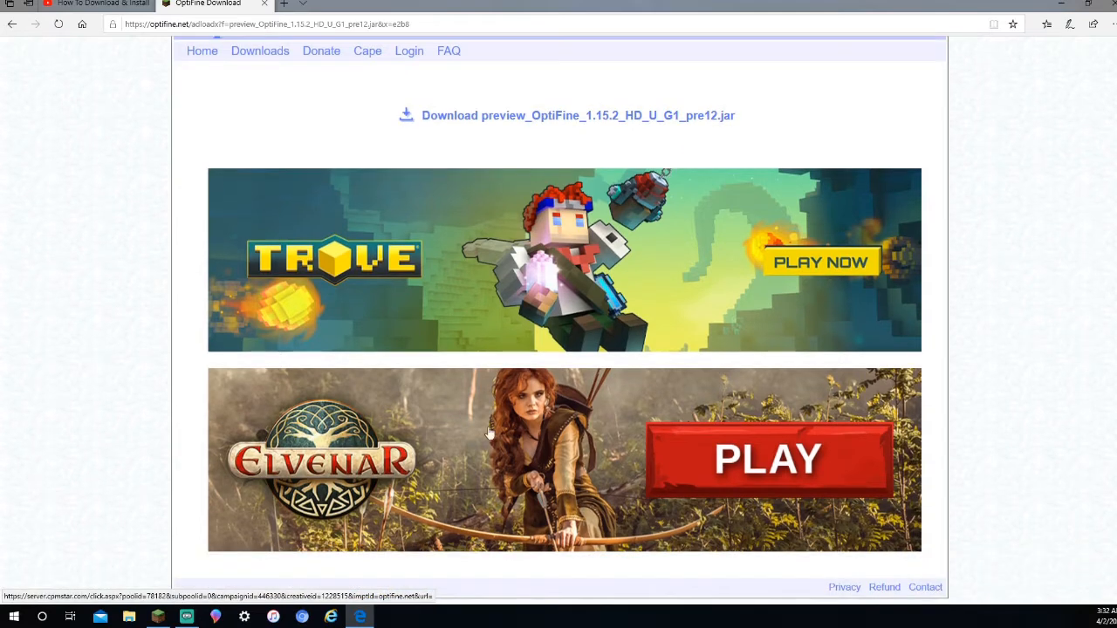
pyautogui.scroll(3)
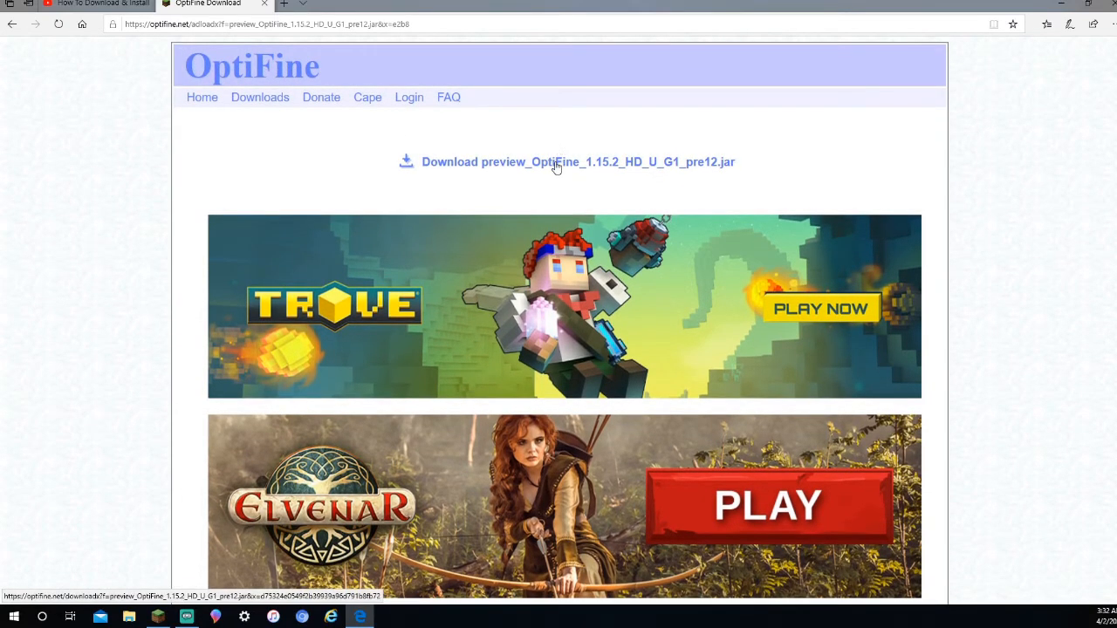
pyautogui.click(565, 161)
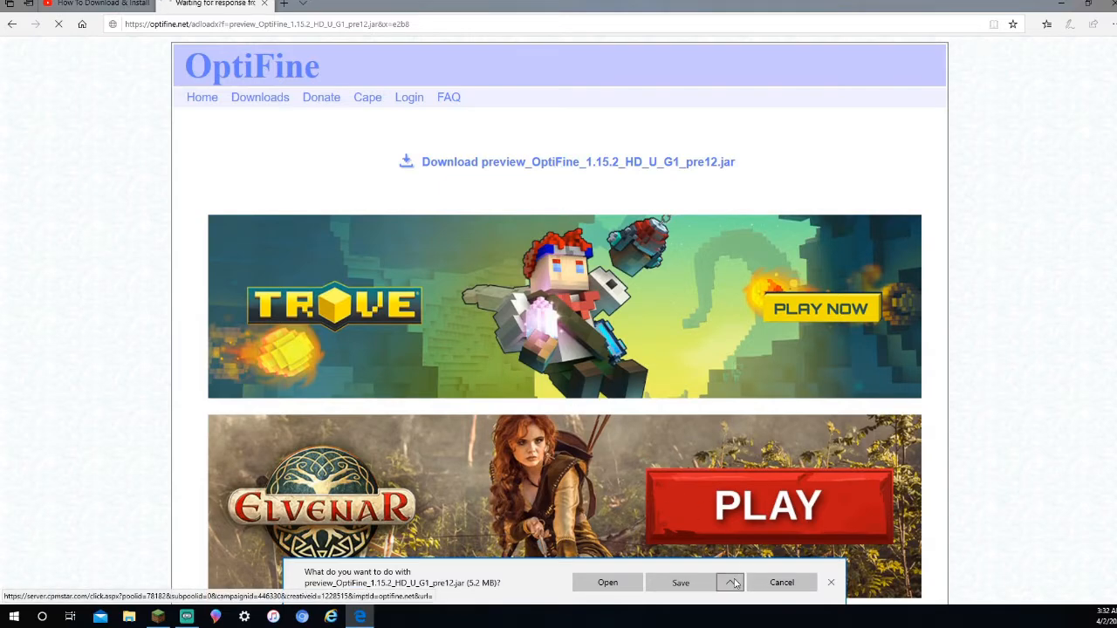
pyautogui.click(729, 583)
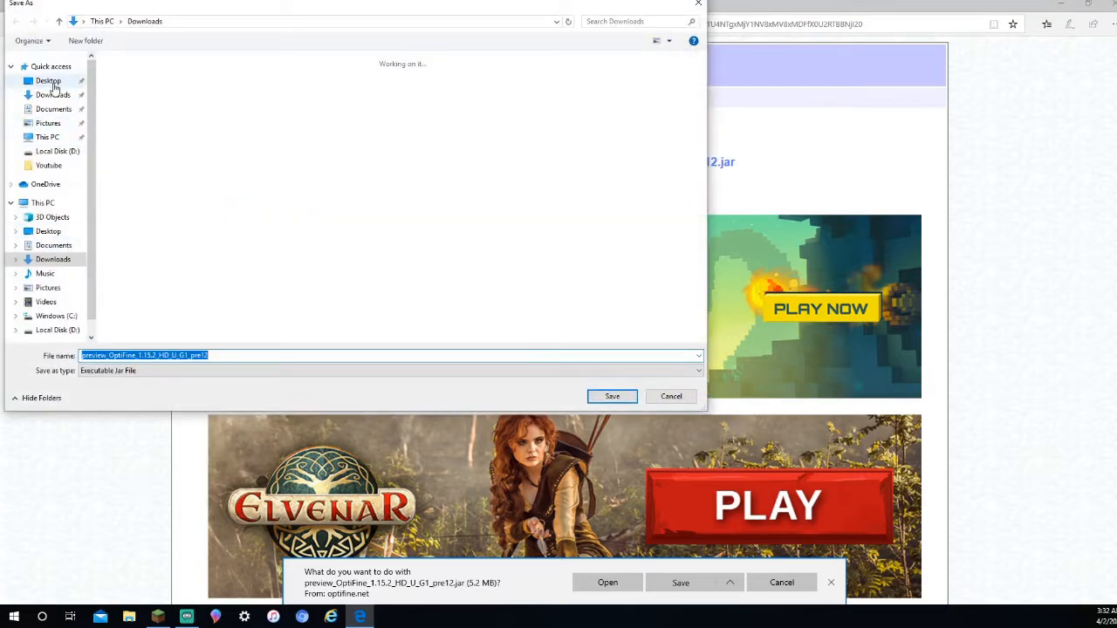
pyautogui.click(48, 81)
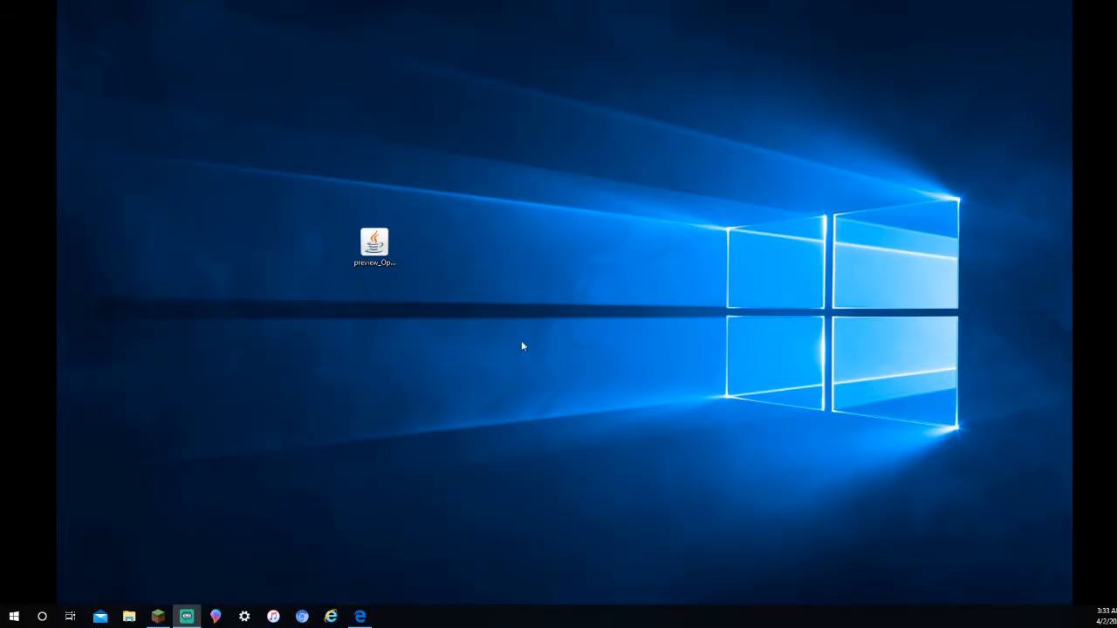
pyautogui.moveTo(380, 289)
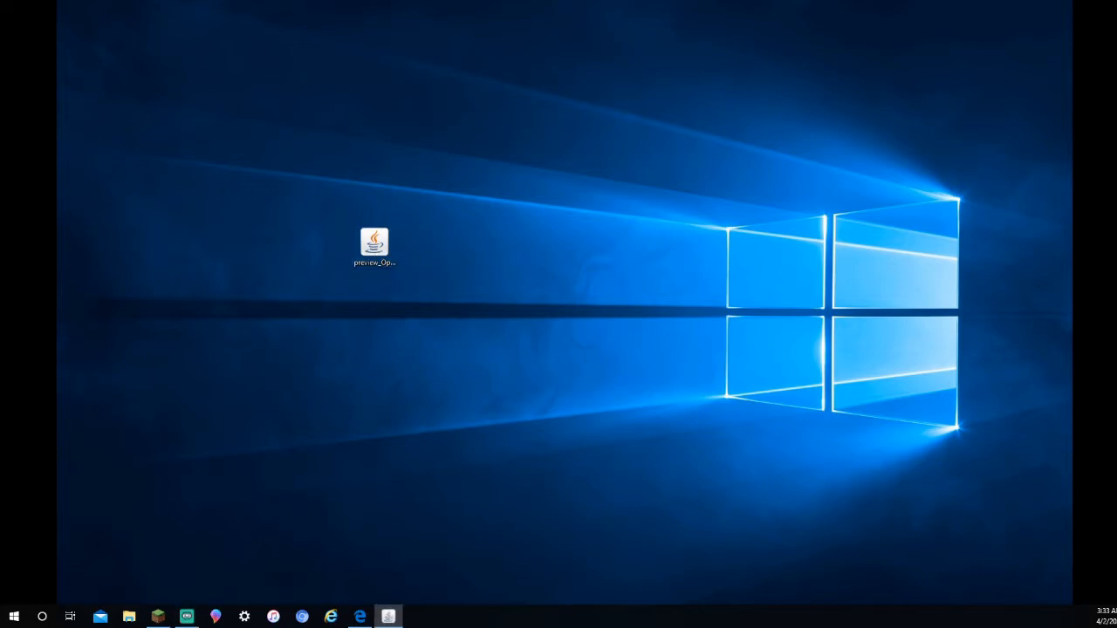
# Run the OptiFine jar and install HD Ultra G1 pre12 for Minecraft 1.15.2
pyautogui.doubleClick(374, 242)
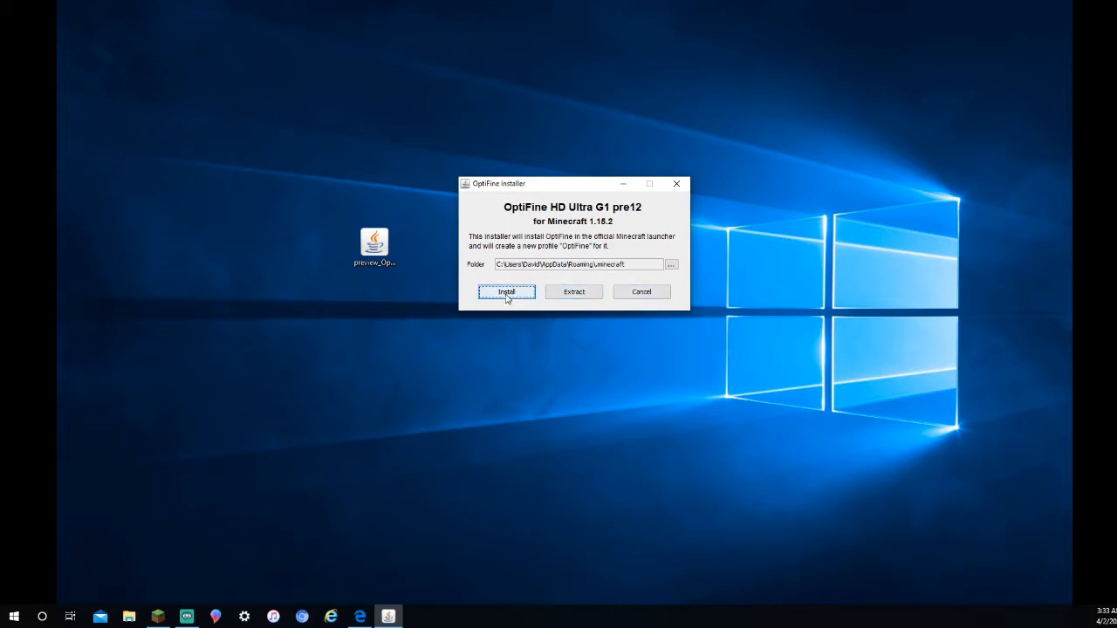
pyautogui.click(506, 292)
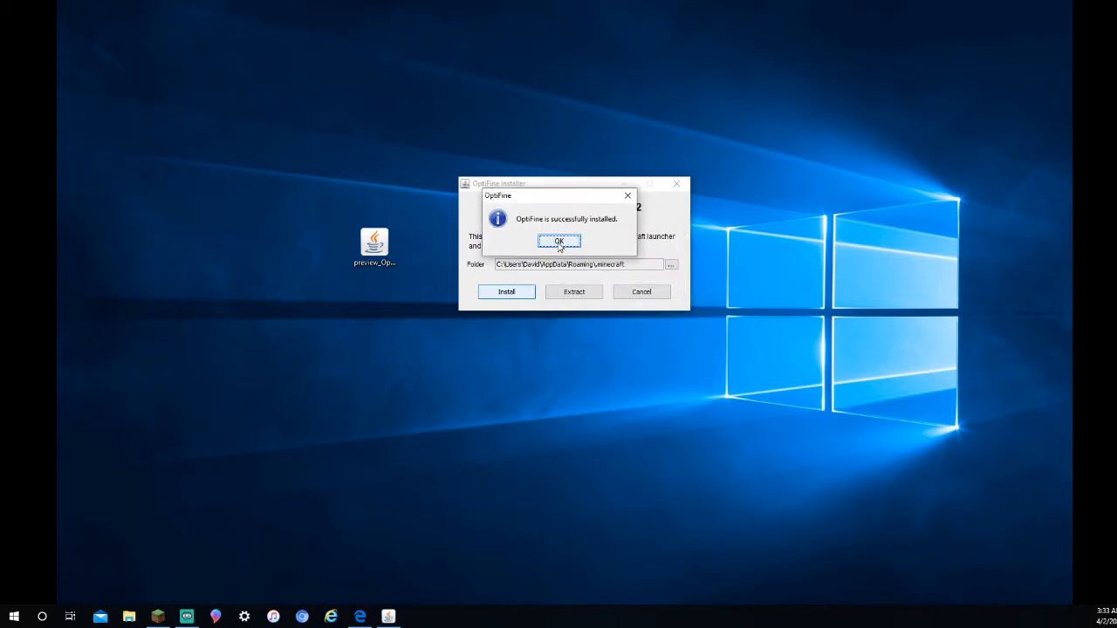
pyautogui.click(558, 241)
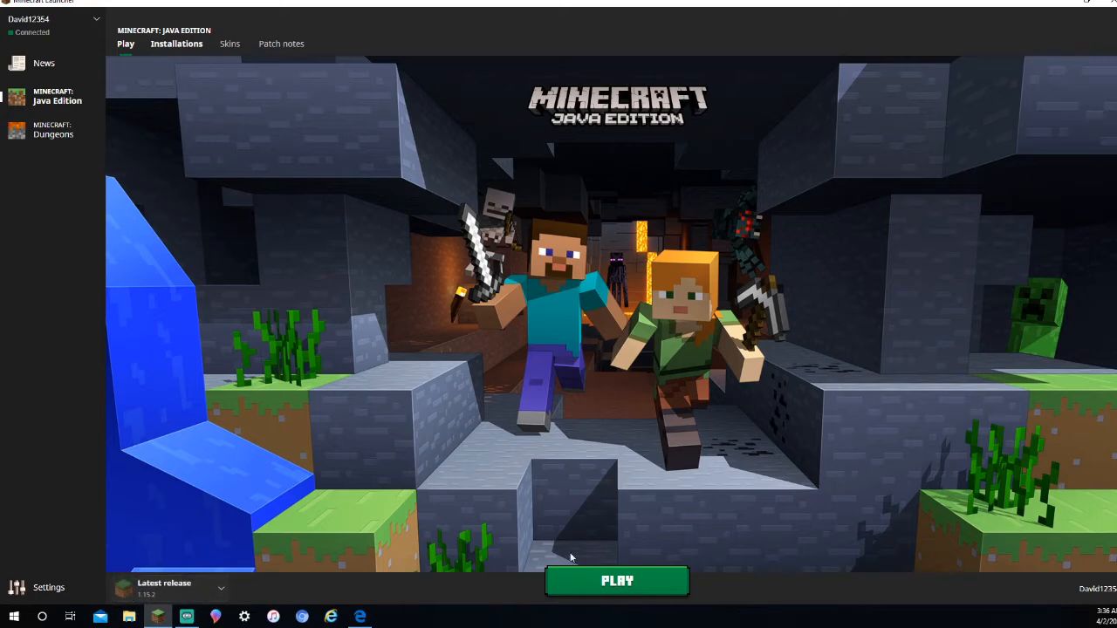
pyautogui.moveTo(176, 537)
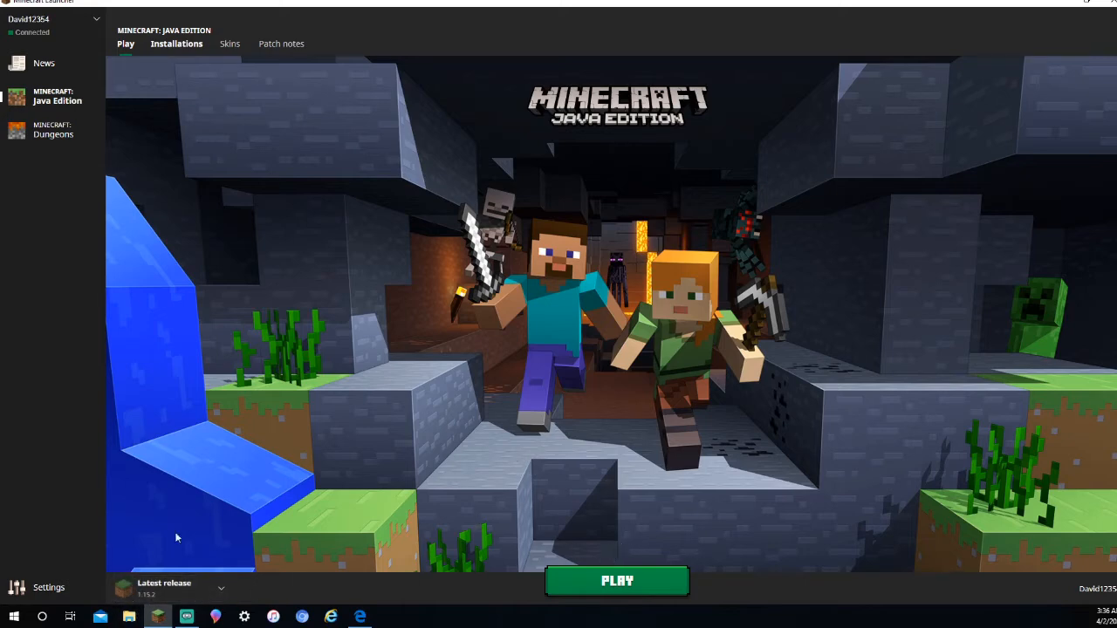
pyautogui.moveTo(431, 517)
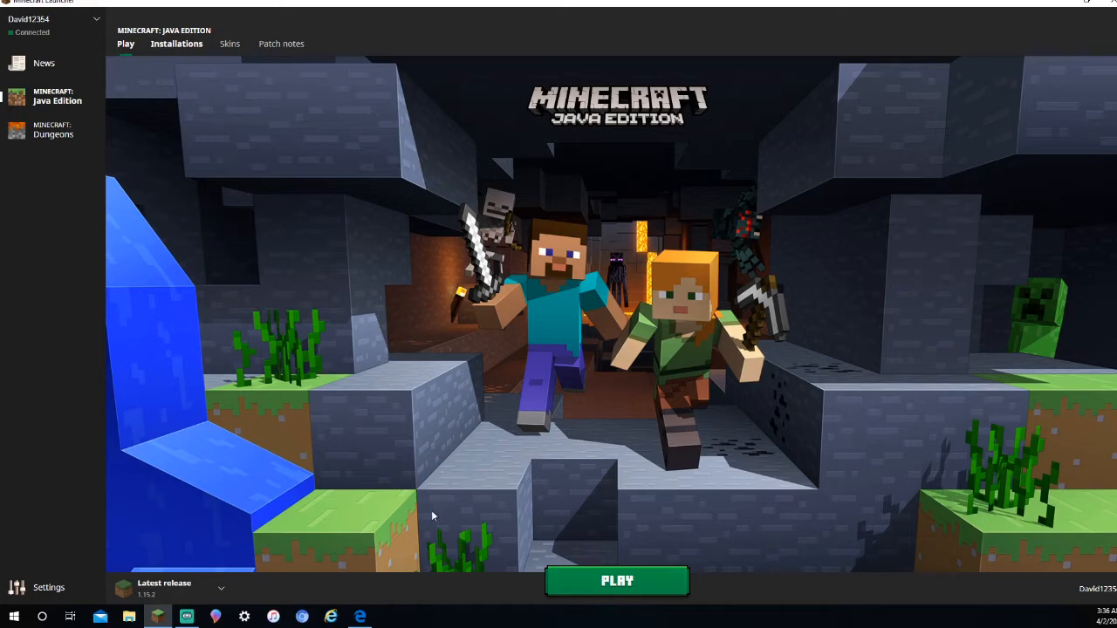
pyautogui.moveTo(199, 99)
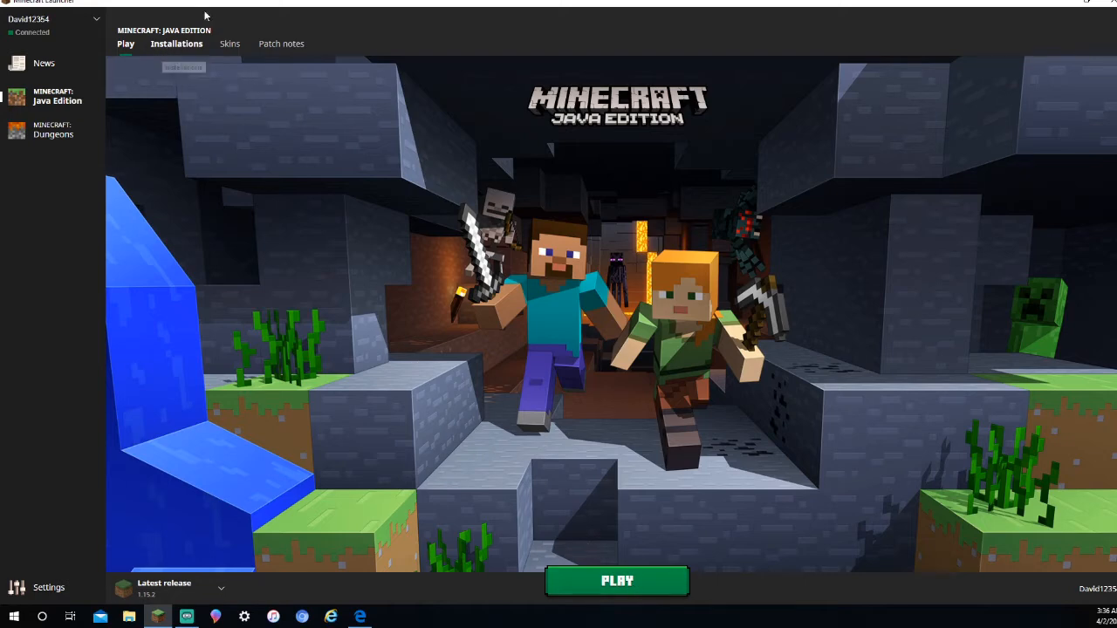
# Show the launcher's Installations list of saved game profiles
pyautogui.click(177, 44)
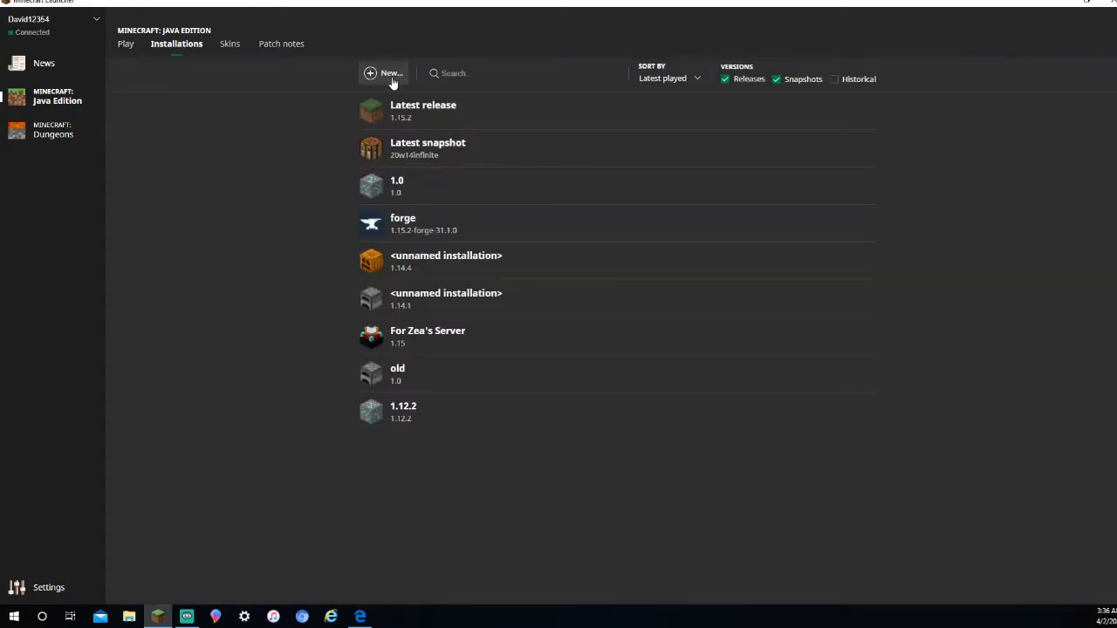
# Create an Optifine installation on 1.15.2-OptiFine_HD_U_G1_pre12 and launch it
pyautogui.click(386, 73)
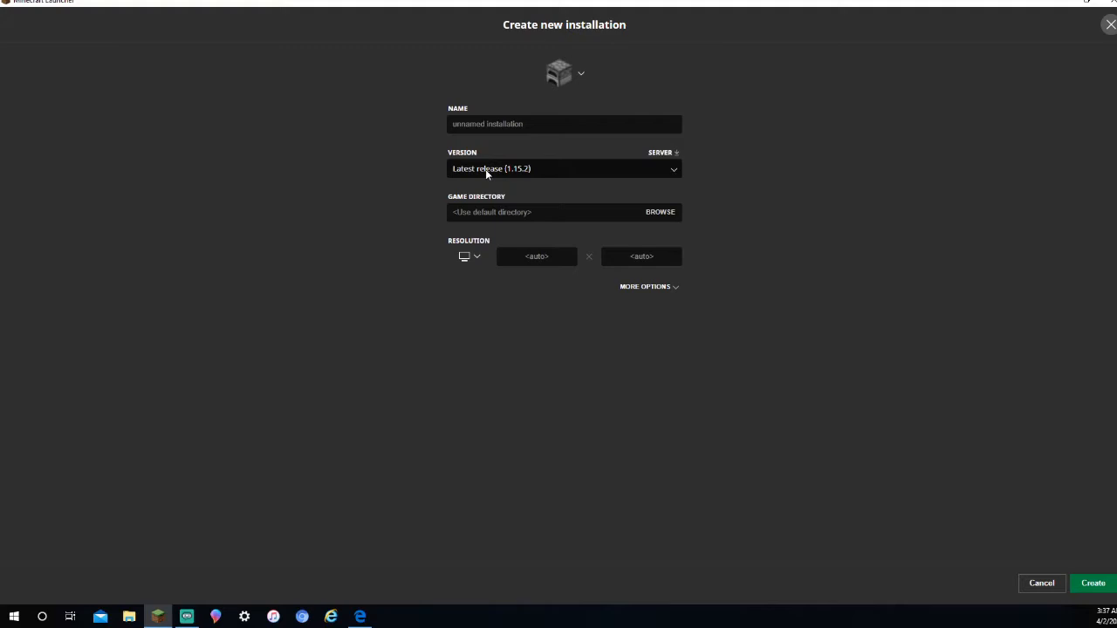
pyautogui.click(564, 167)
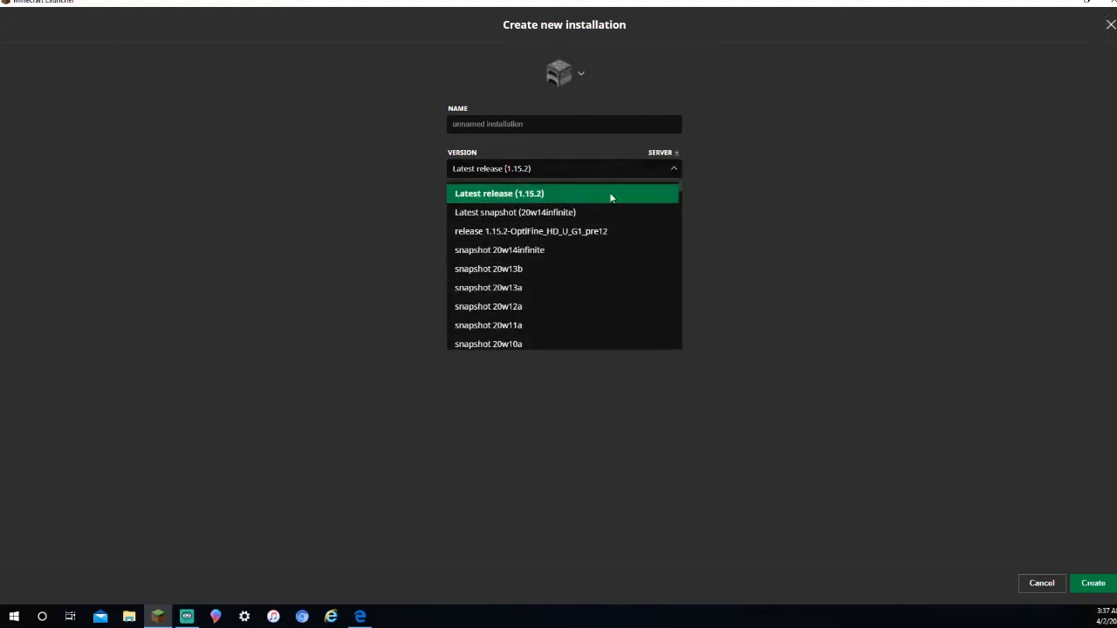
pyautogui.moveTo(506, 230)
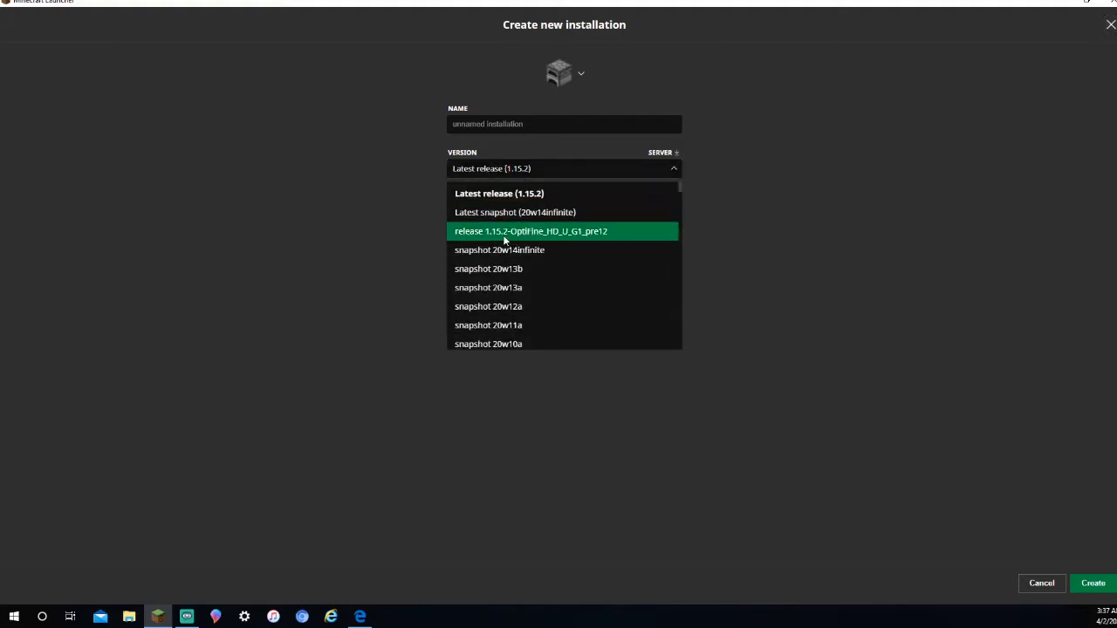
pyautogui.moveTo(667, 232)
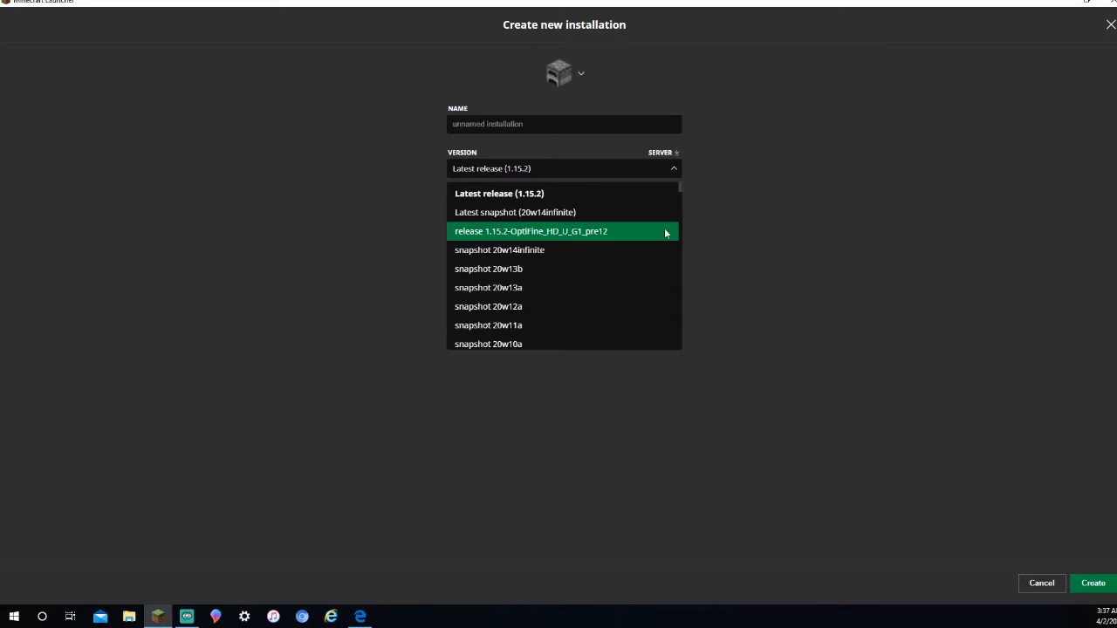
pyautogui.moveTo(593, 237)
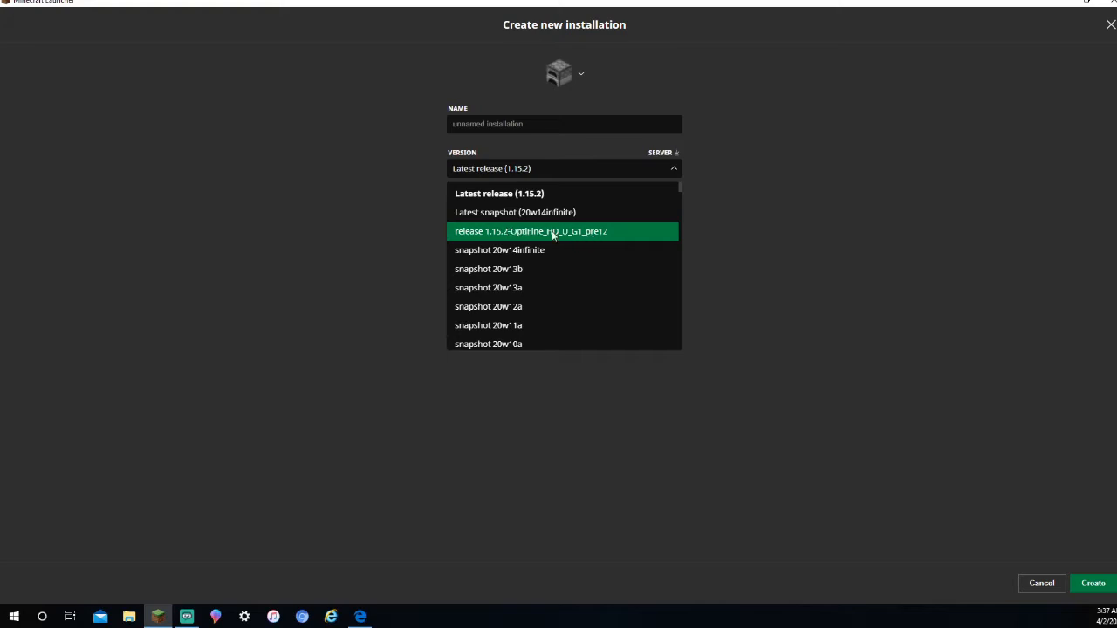
pyautogui.click(530, 230)
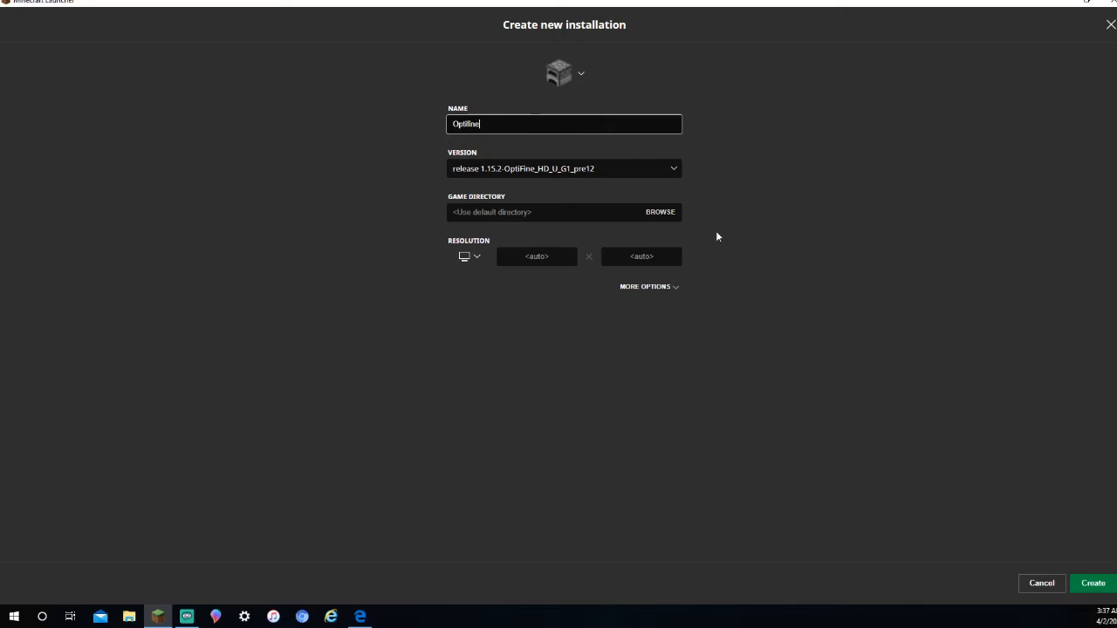
pyautogui.click(564, 73)
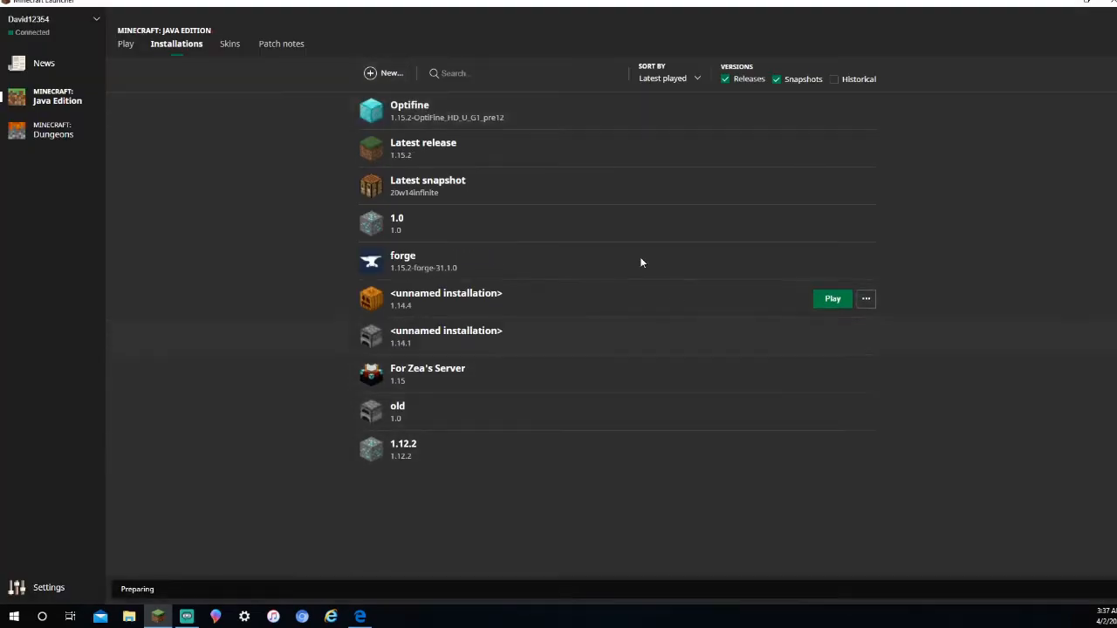
pyautogui.click(831, 299)
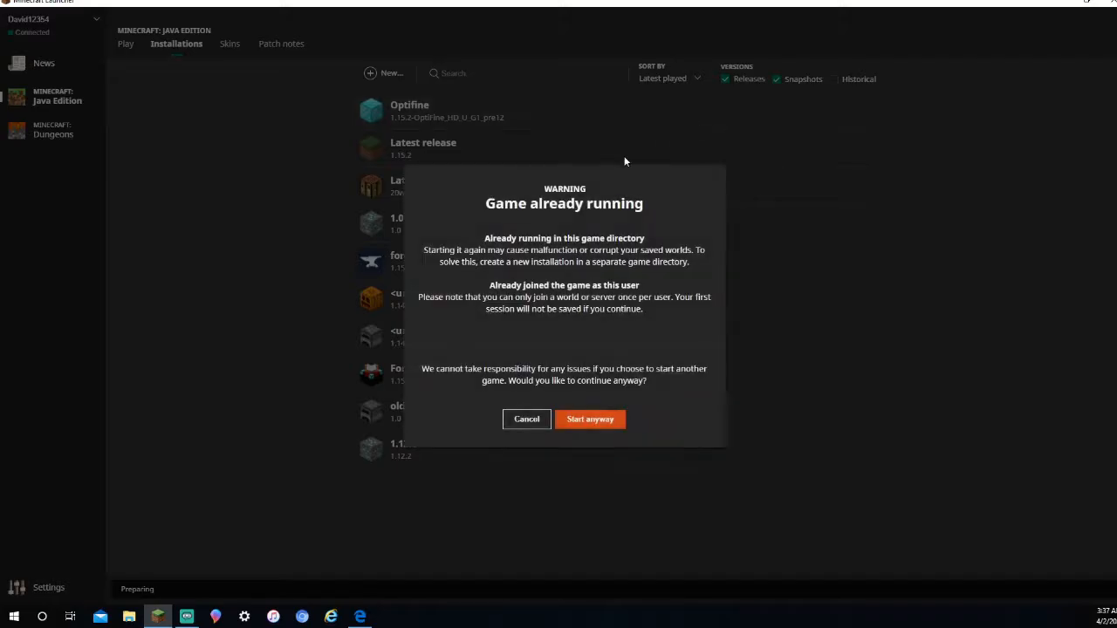
# Start the game anyway and generate a new singleplayer Survival world
pyautogui.click(590, 419)
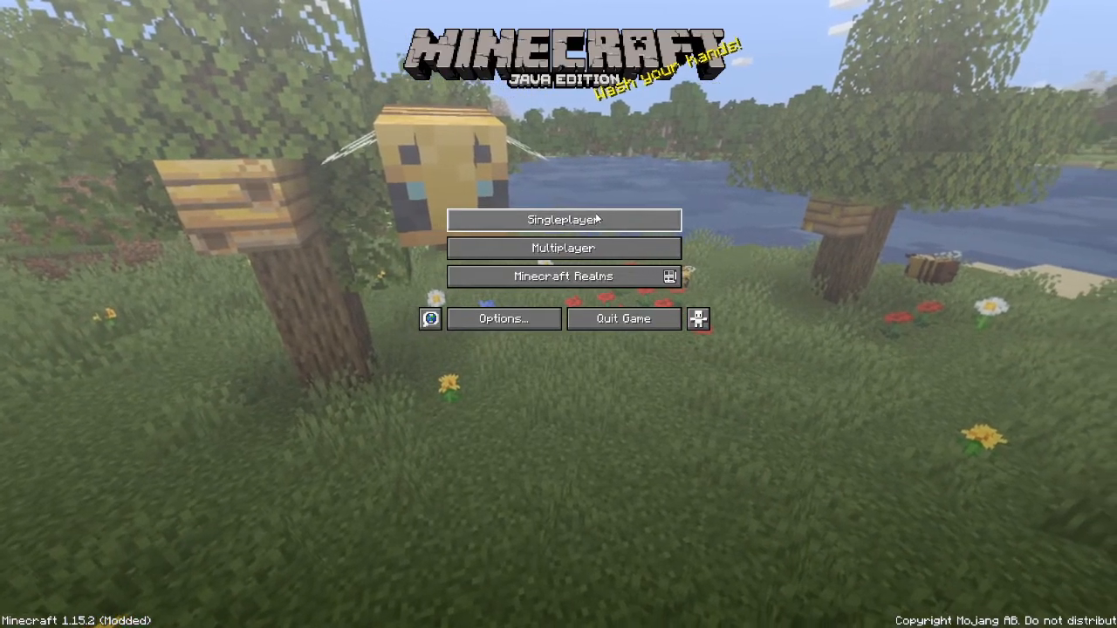
pyautogui.click(562, 220)
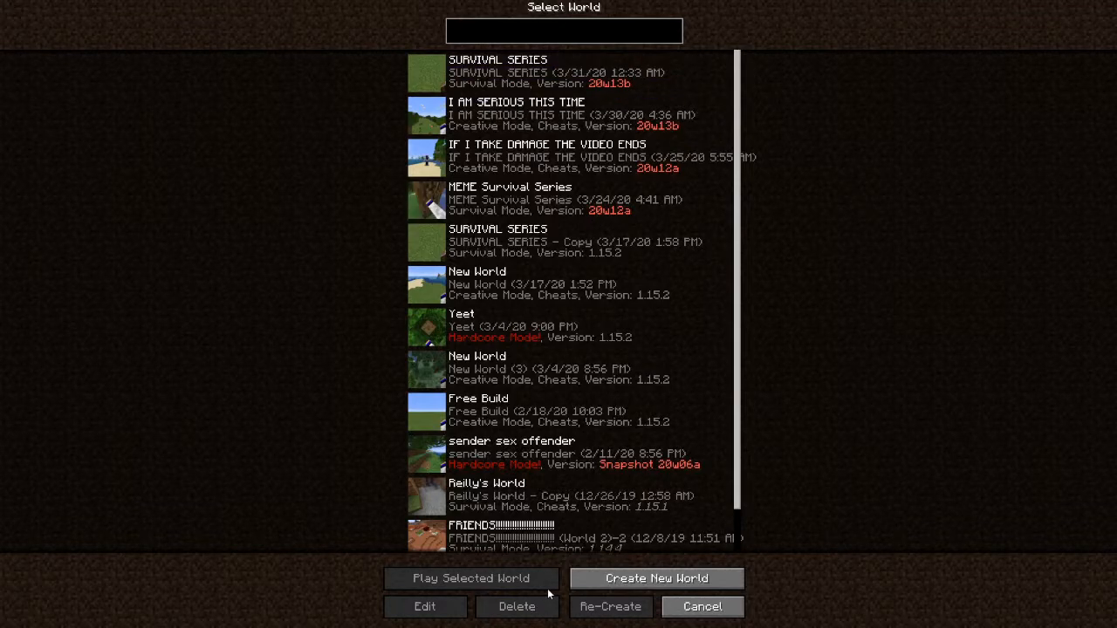
pyautogui.click(657, 578)
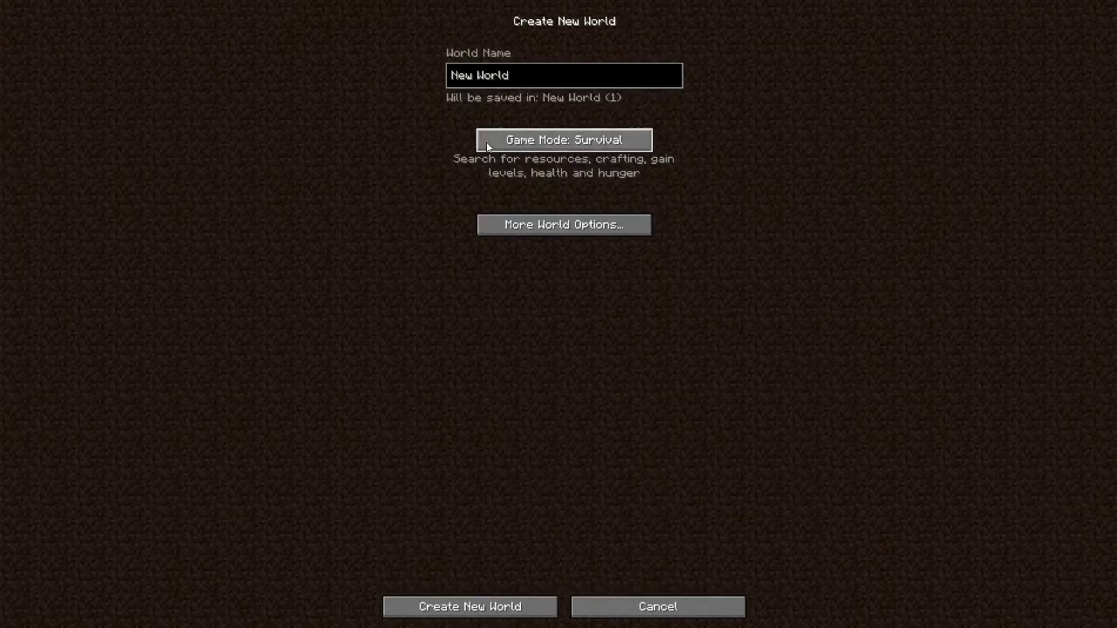
pyautogui.click(470, 608)
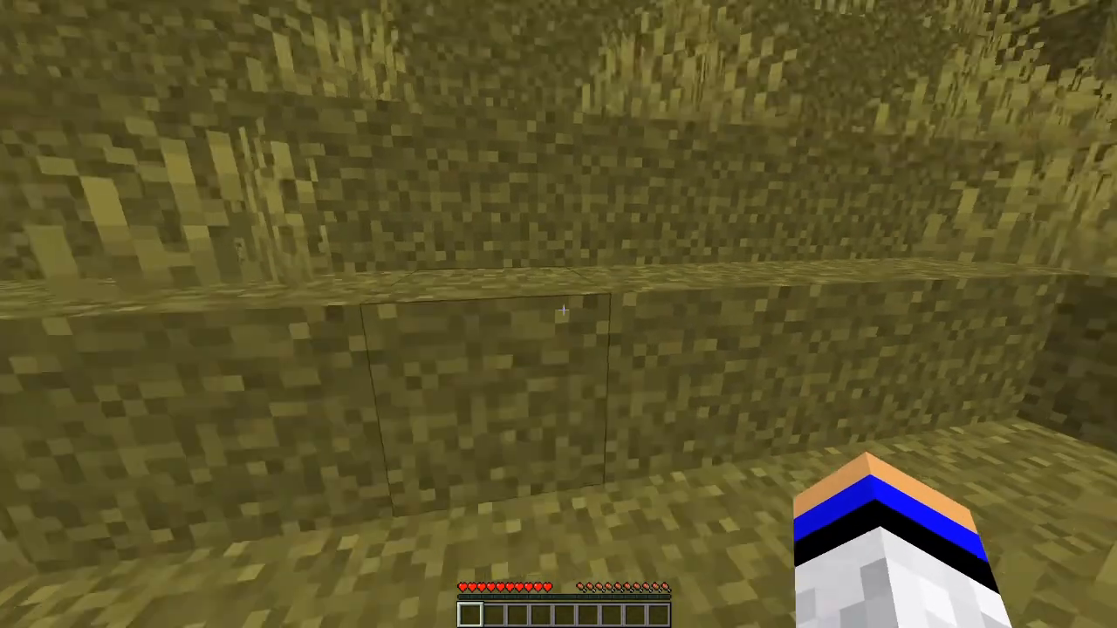
pyautogui.moveTo(559, 315)
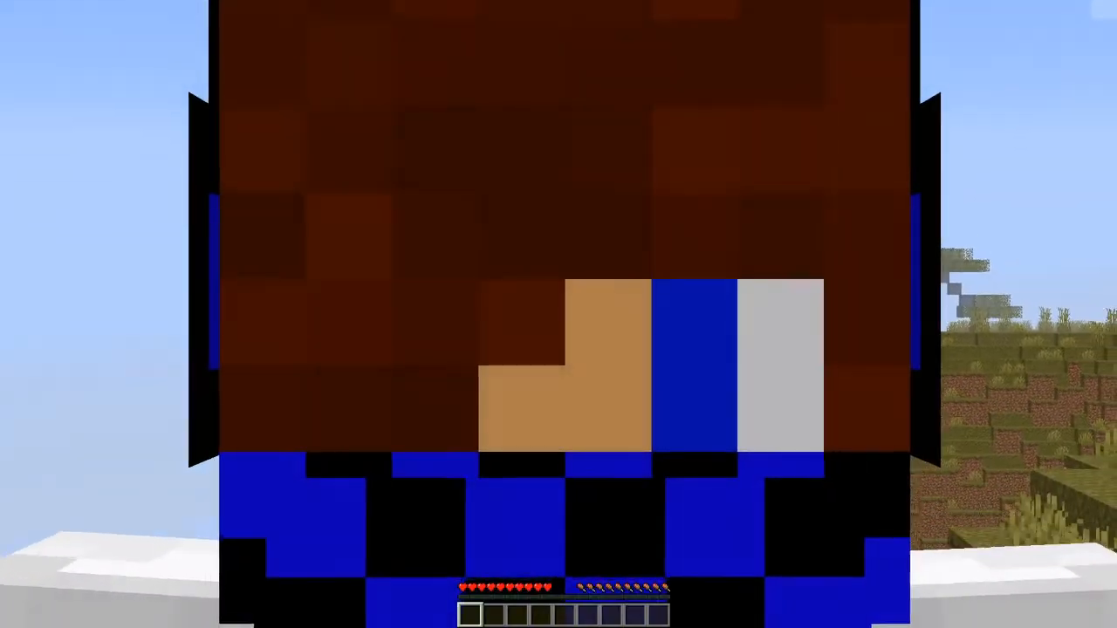
pyautogui.moveTo(559, 314)
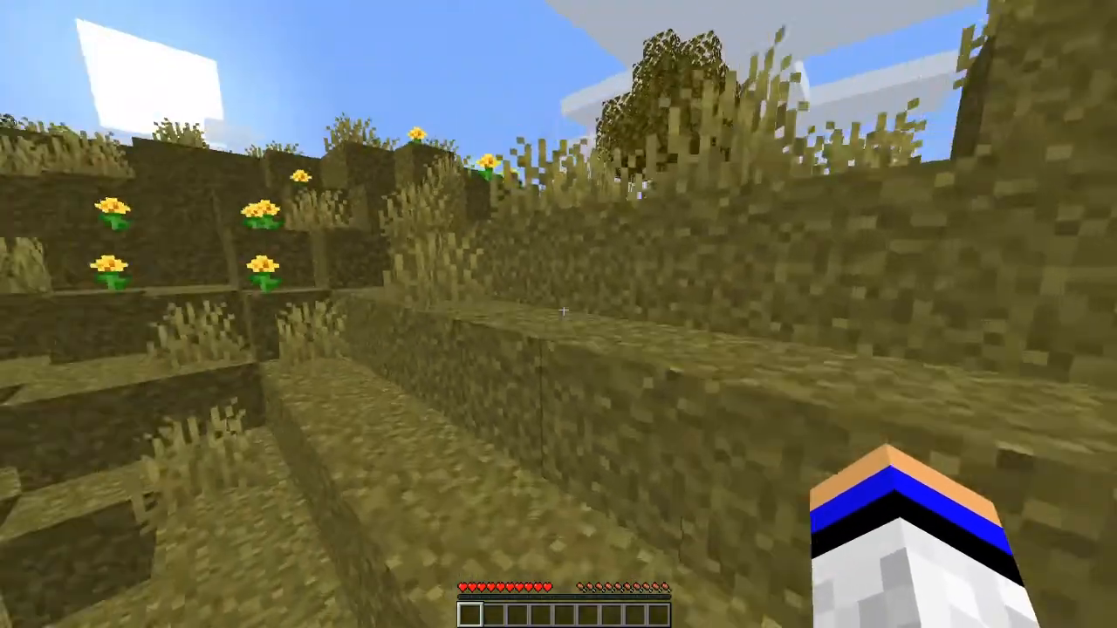
# Show the F3 debug overlay with version details over the savanna world
pyautogui.press('F3')
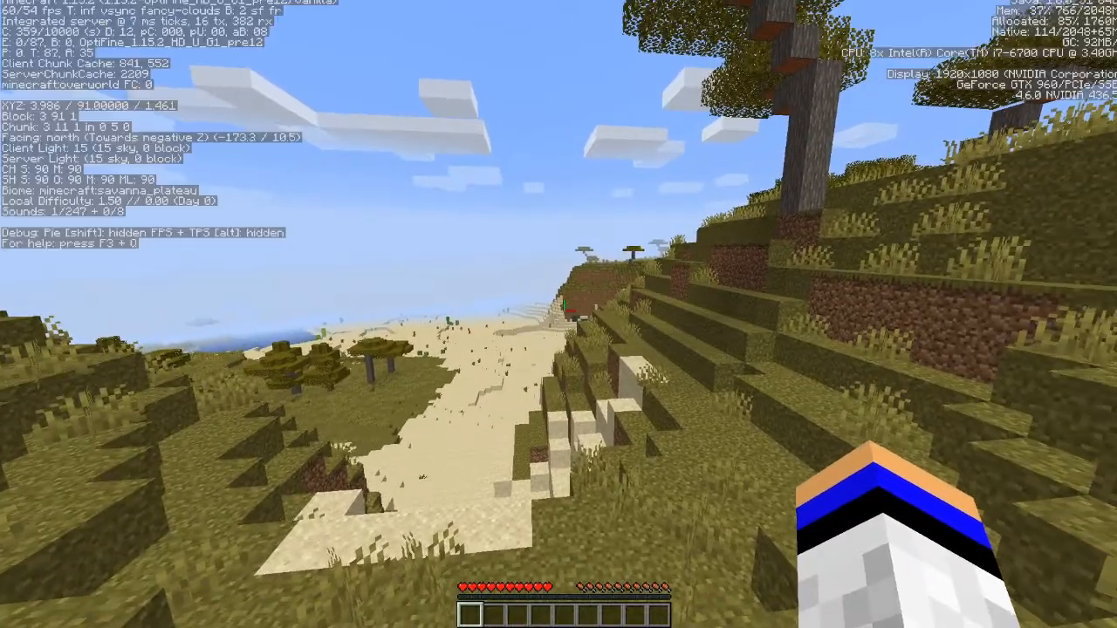
pyautogui.moveTo(559, 315)
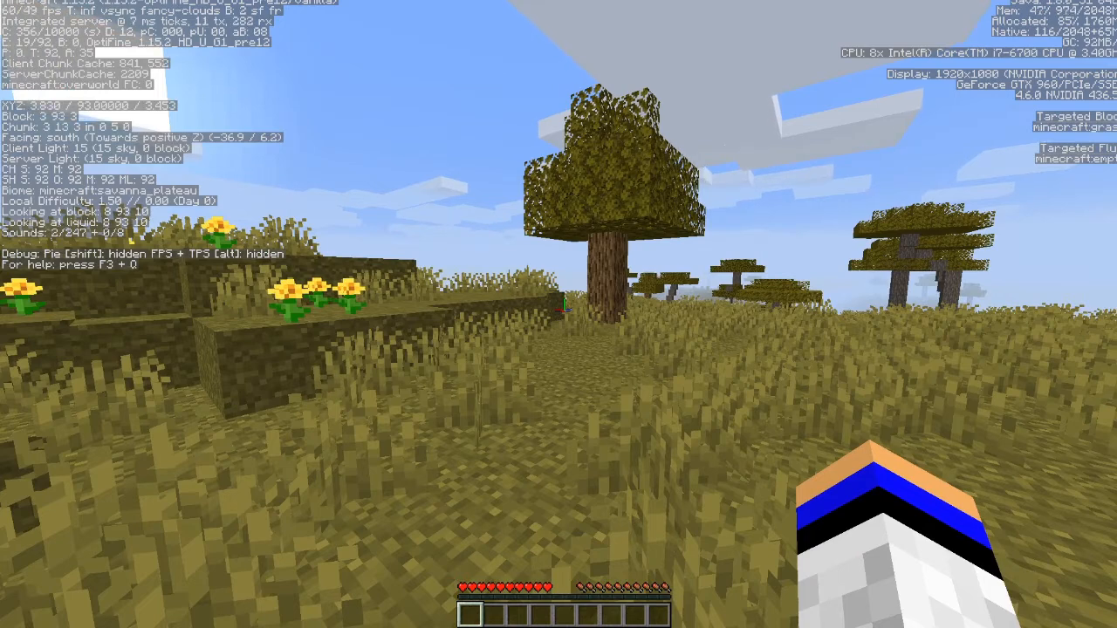
pyautogui.moveTo(558, 314)
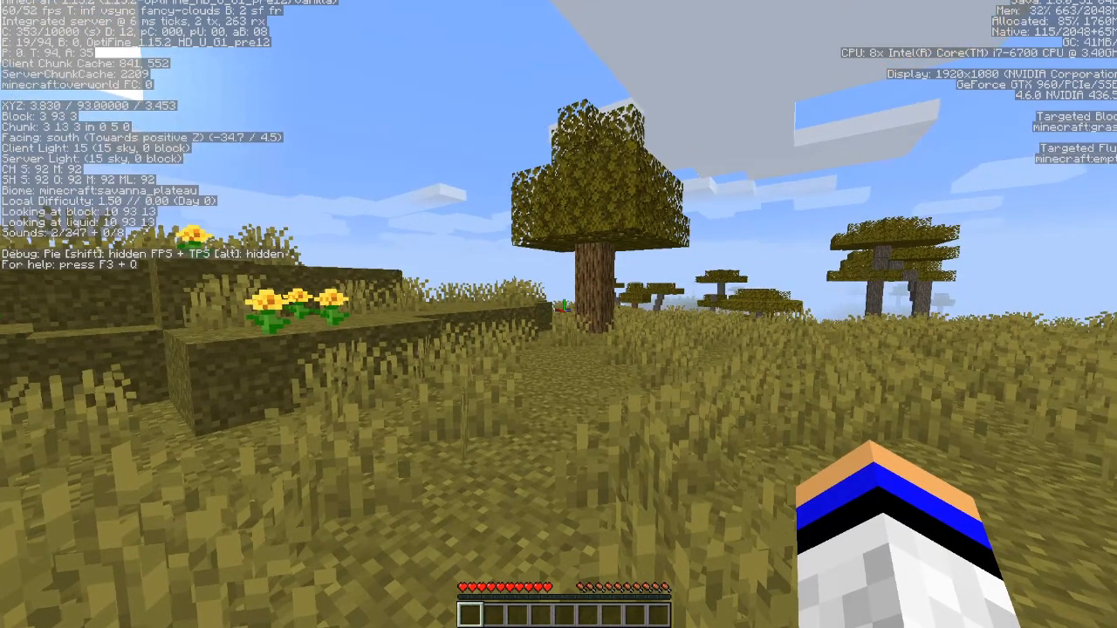
pyautogui.moveTo(559, 314)
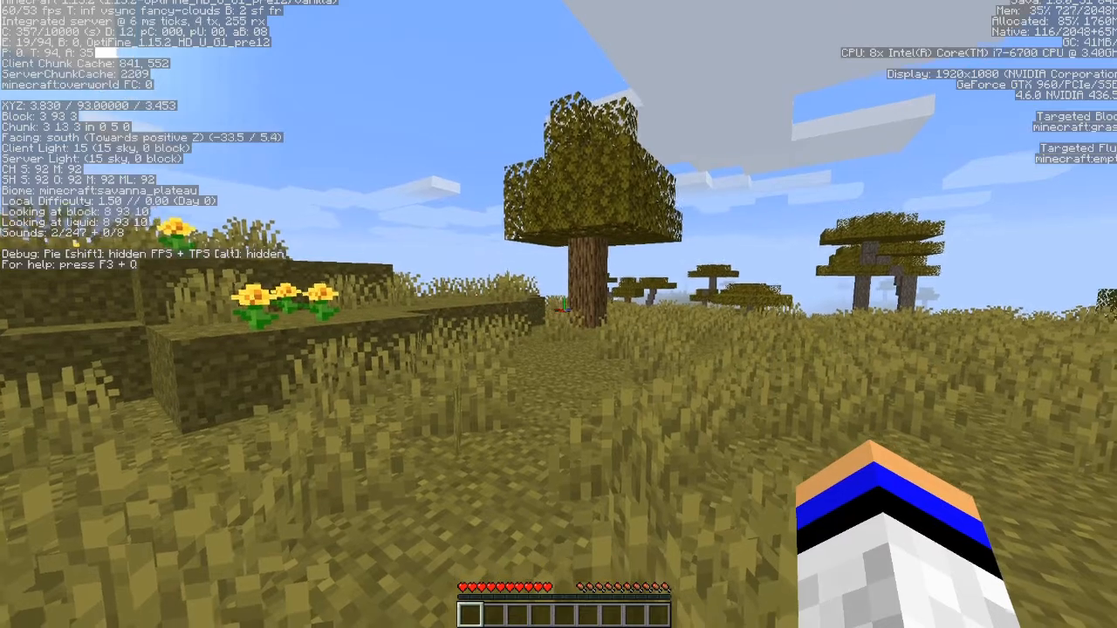
pyautogui.moveTo(559, 314)
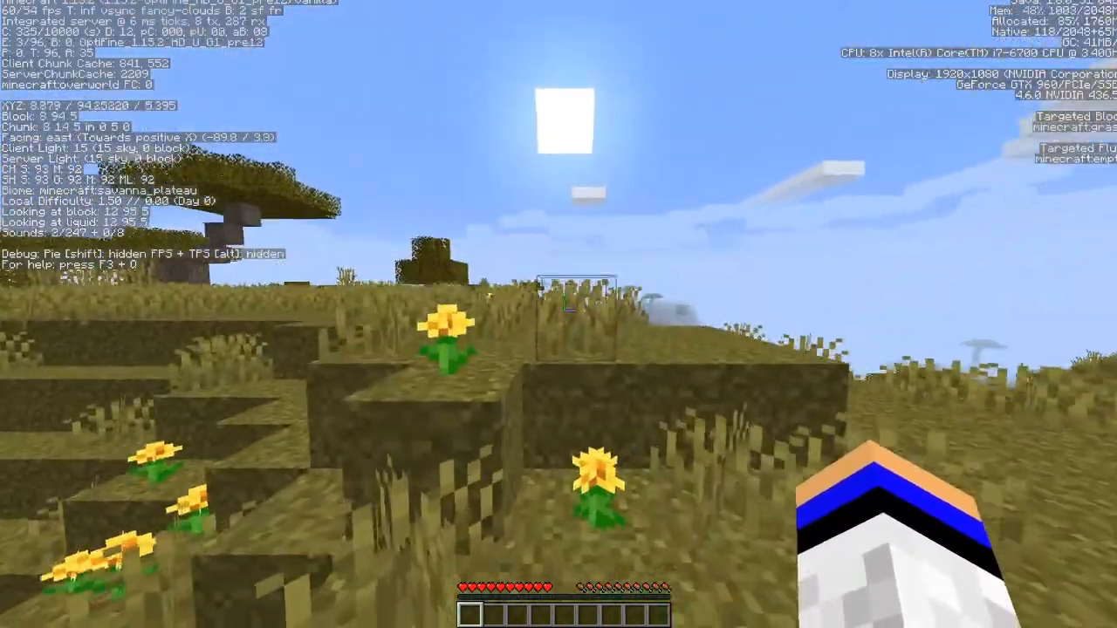
pyautogui.moveTo(559, 314)
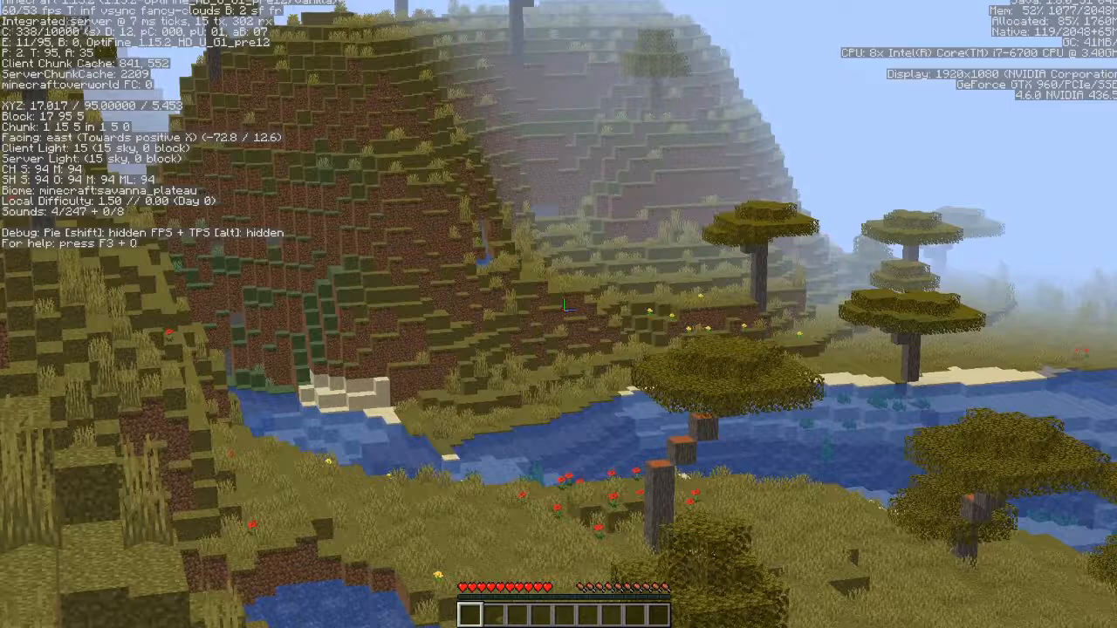
pyautogui.moveTo(559, 314)
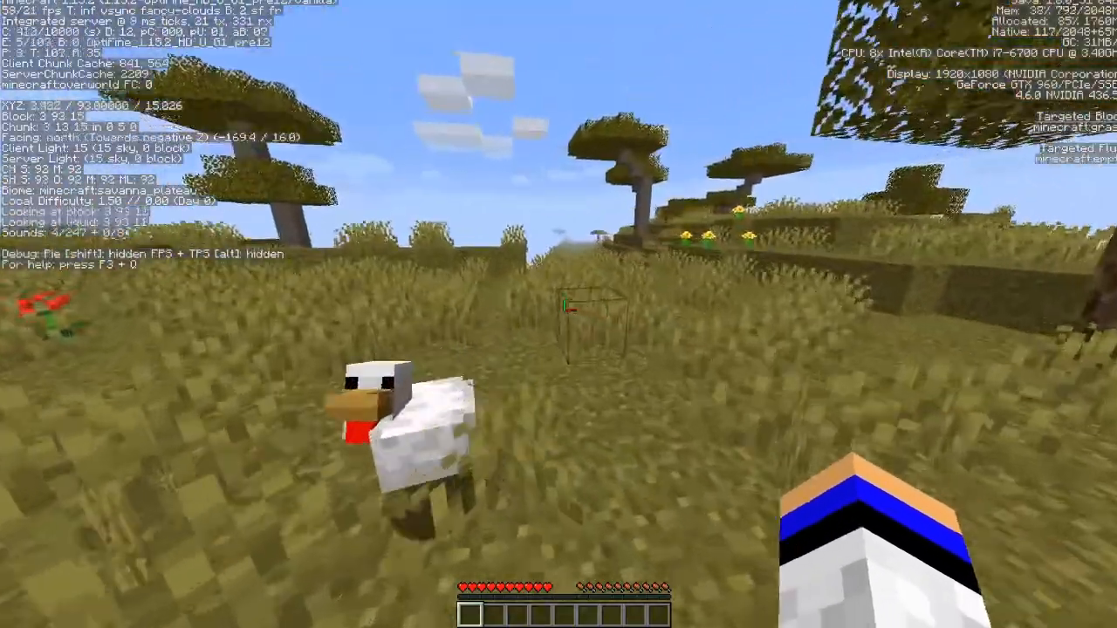
# From Video Settings, dismiss the Fast Render shader warning and head to Performance to turn it off
pyautogui.press('Escape')
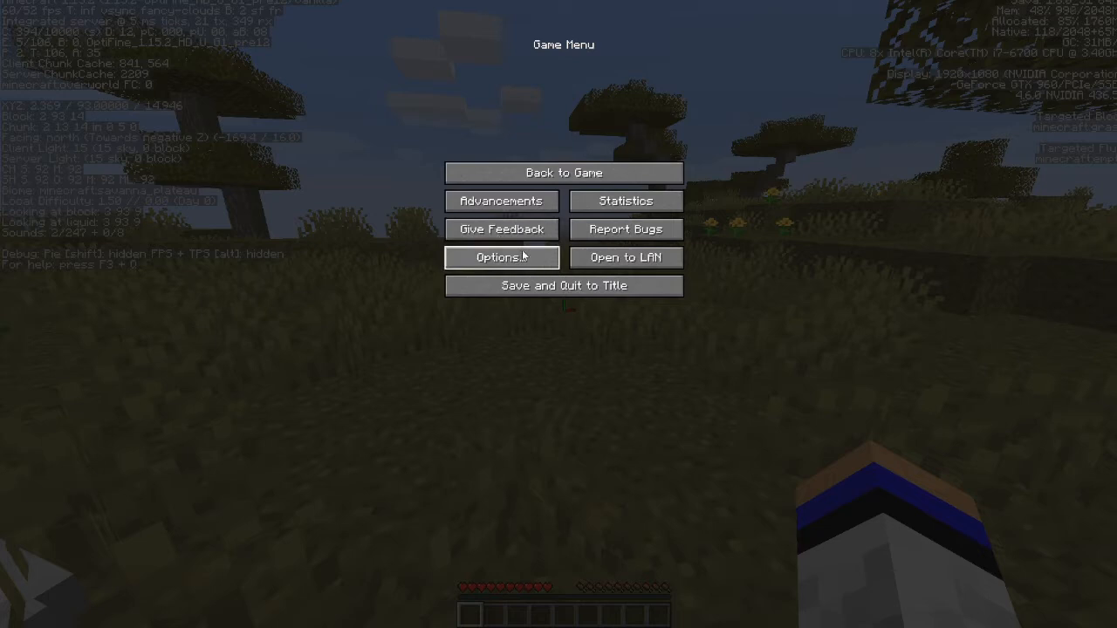
pyautogui.click(501, 257)
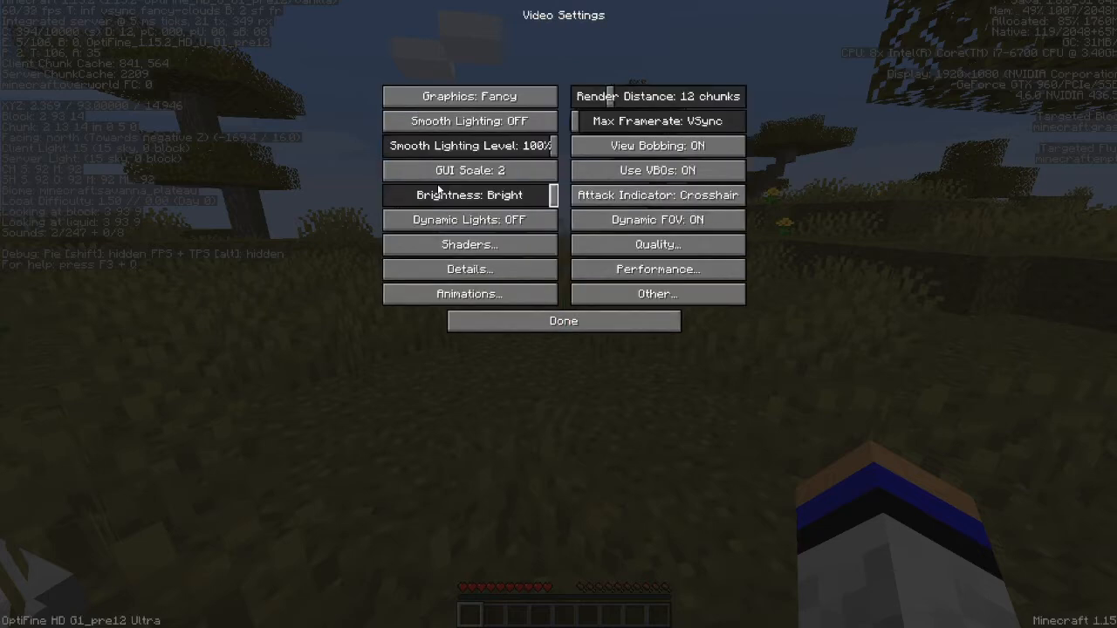
pyautogui.click(468, 244)
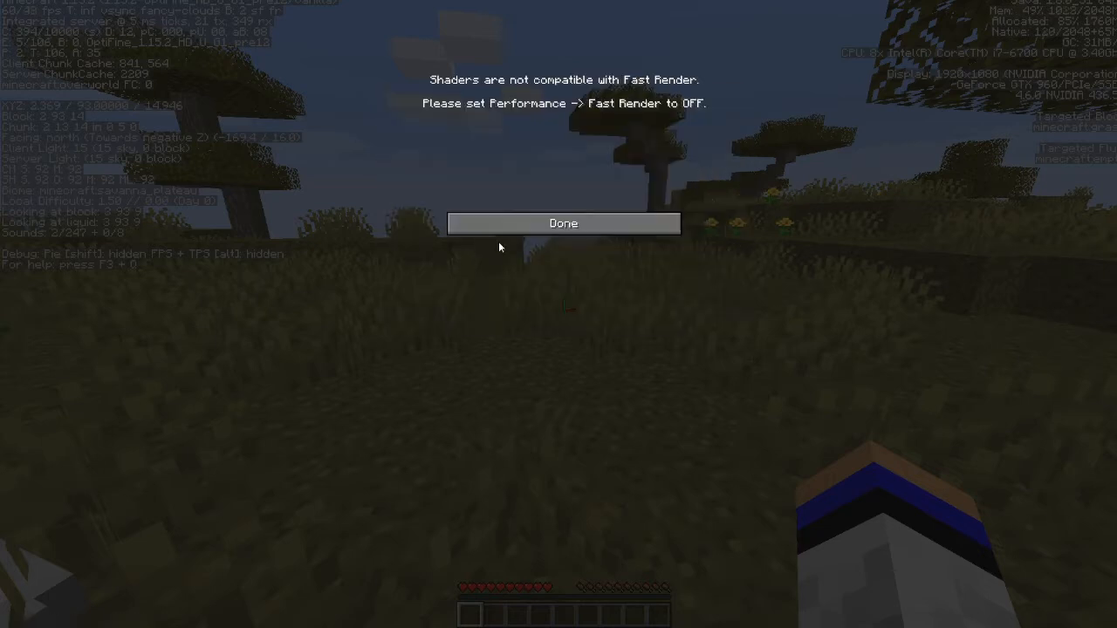
pyautogui.click(562, 223)
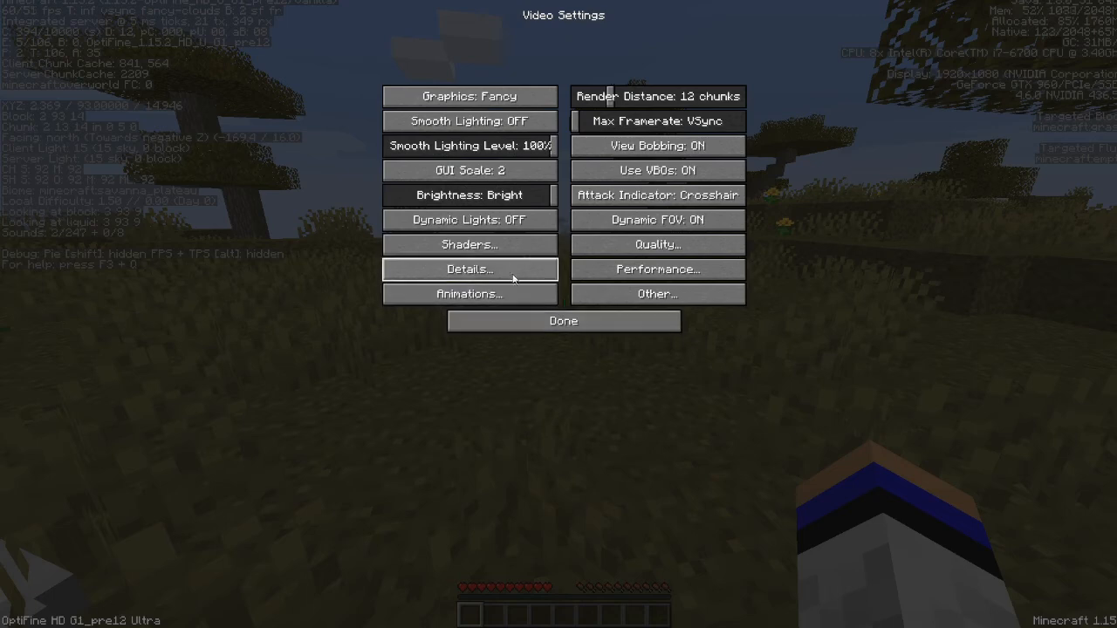
pyautogui.click(468, 268)
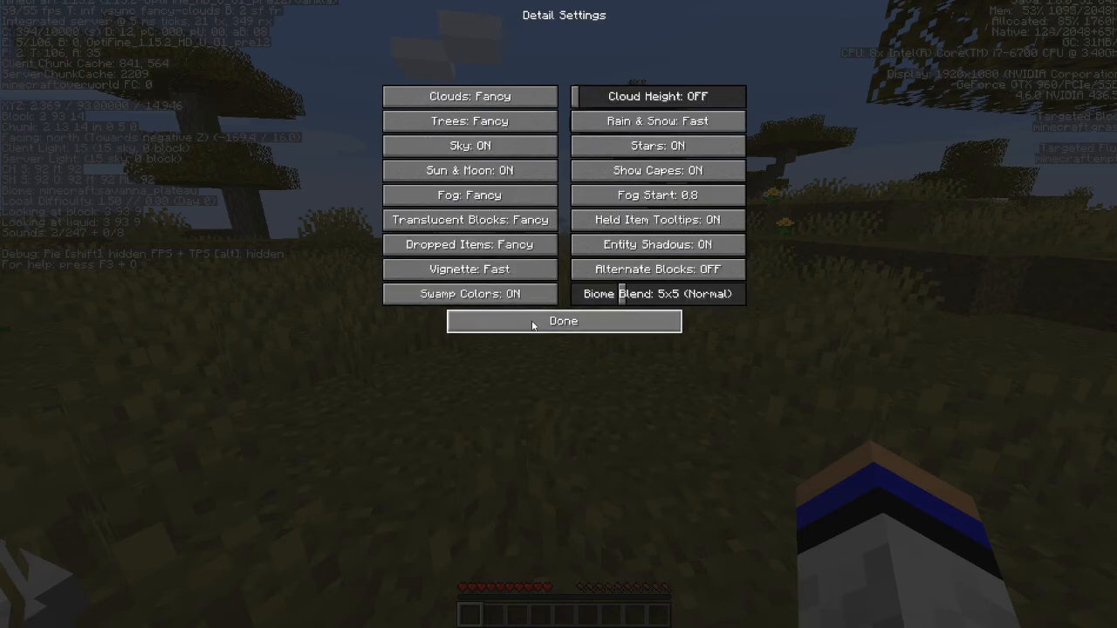
pyautogui.click(562, 321)
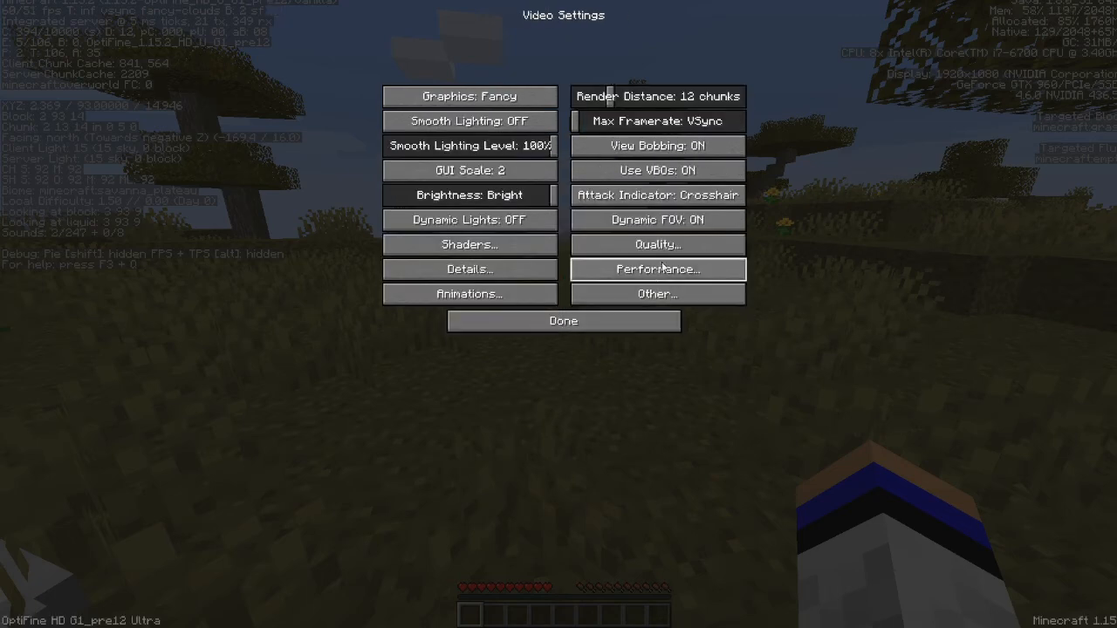
pyautogui.click(657, 269)
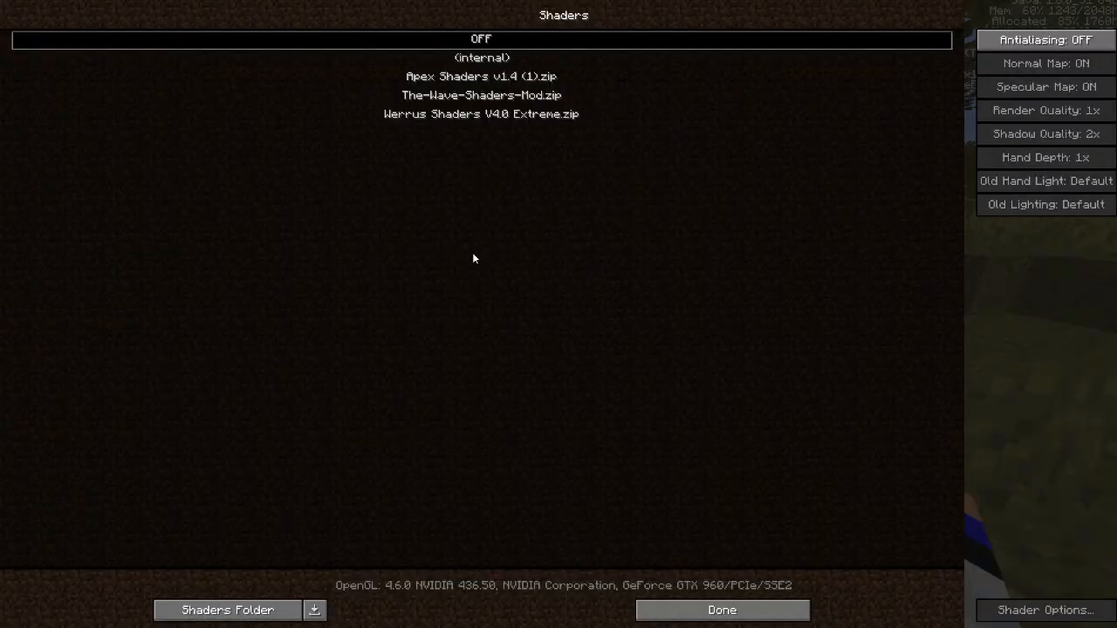
pyautogui.moveTo(592, 38)
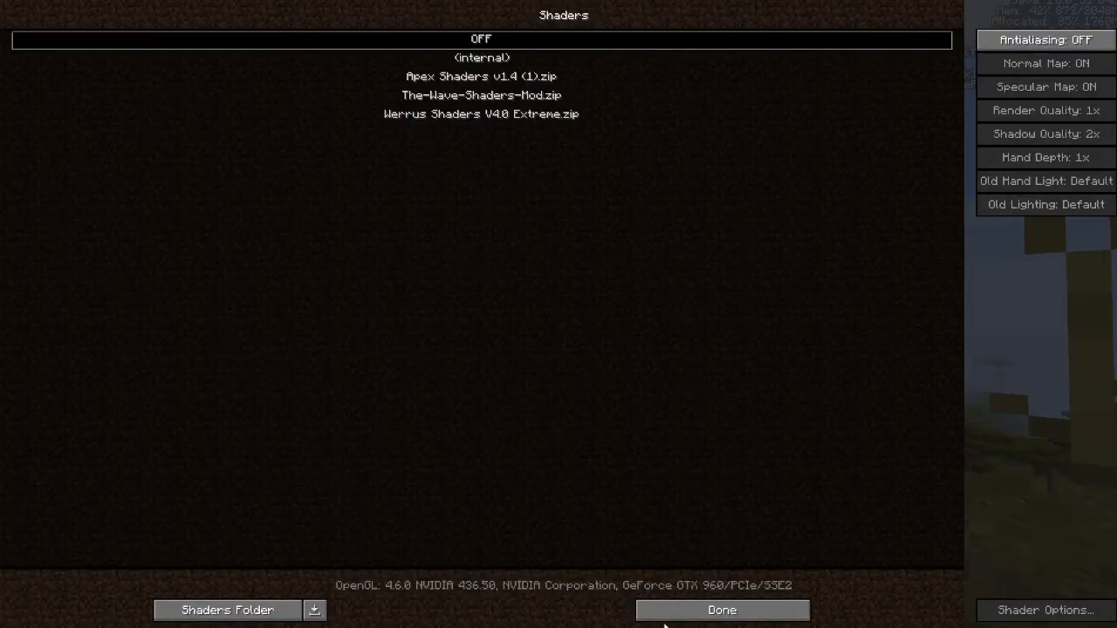
# Return through Options > Video Settings > Shaders and reveal the shaderpacks folder on disk
pyautogui.click(721, 611)
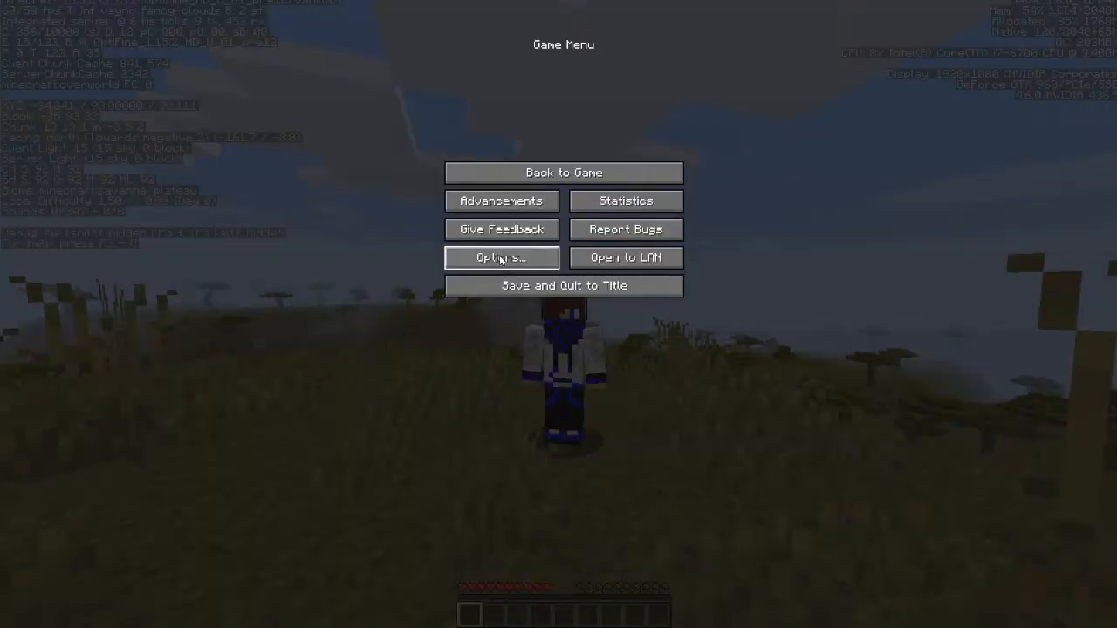
pyautogui.click(499, 257)
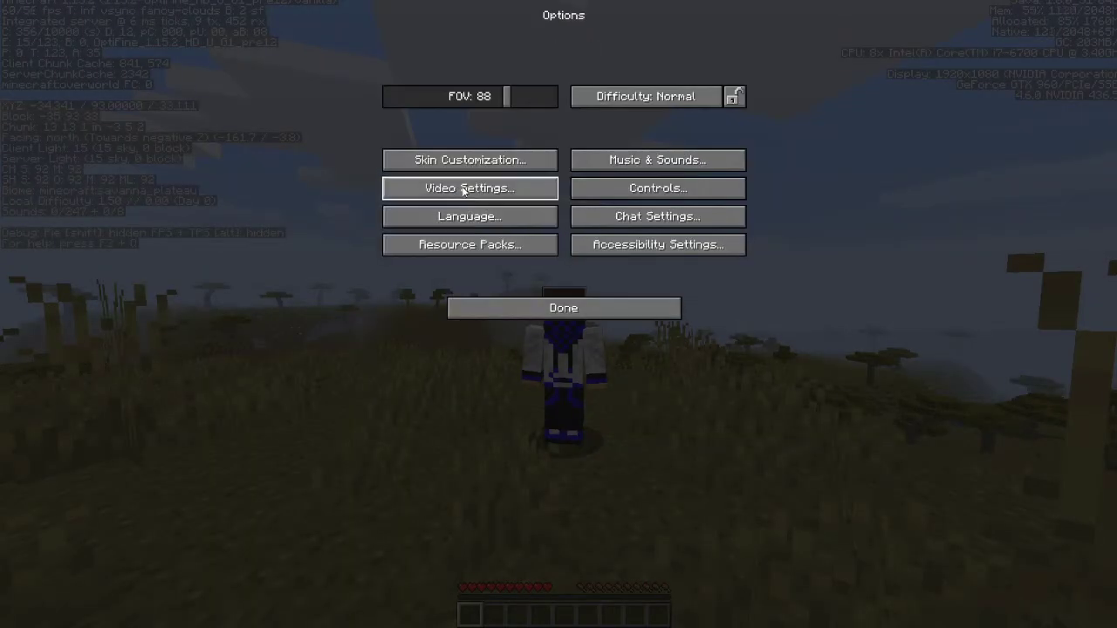
pyautogui.click(470, 189)
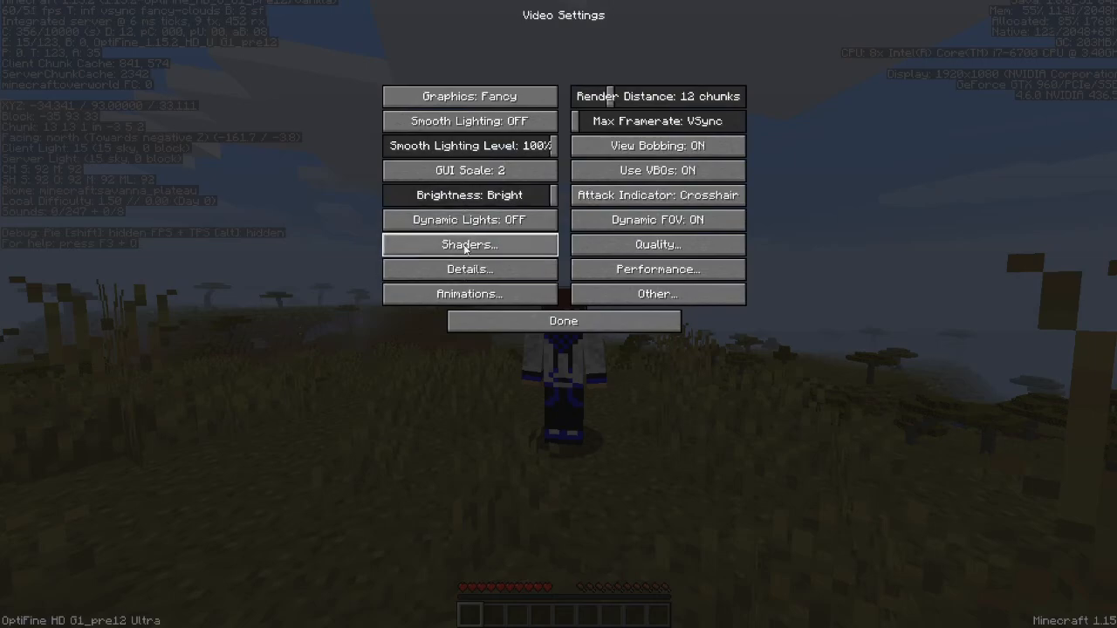
pyautogui.click(470, 244)
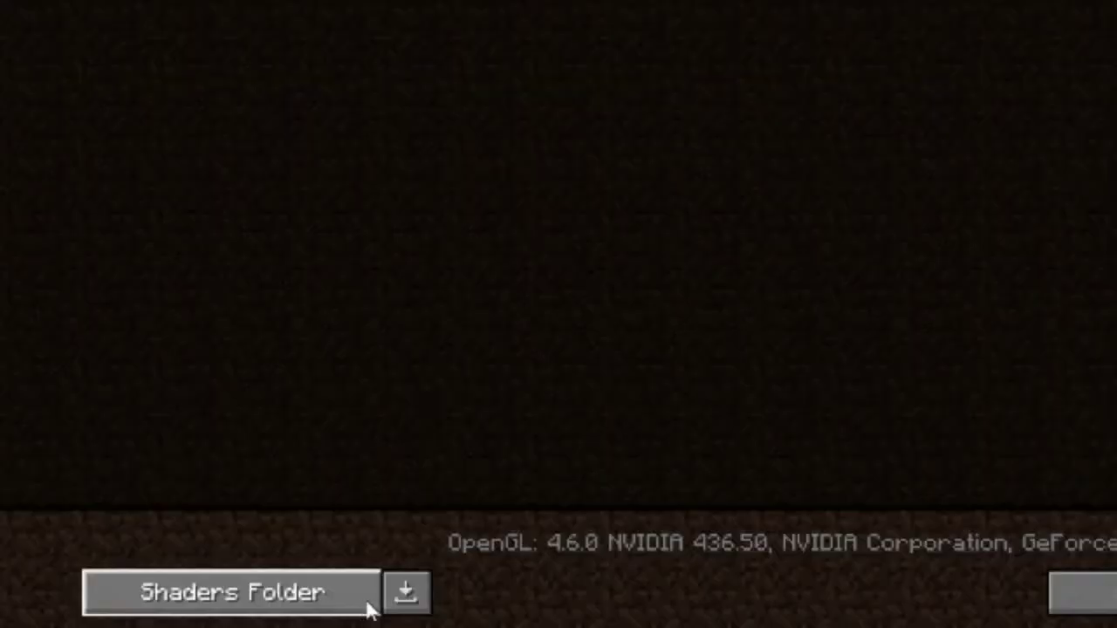
pyautogui.moveTo(357, 601)
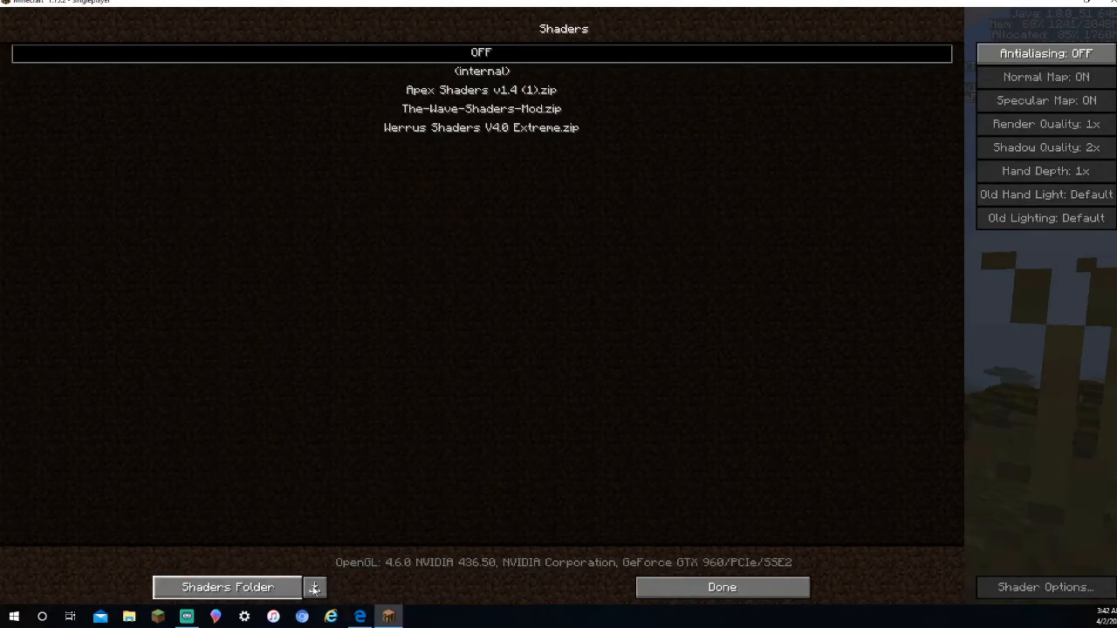
pyautogui.moveTo(248, 586)
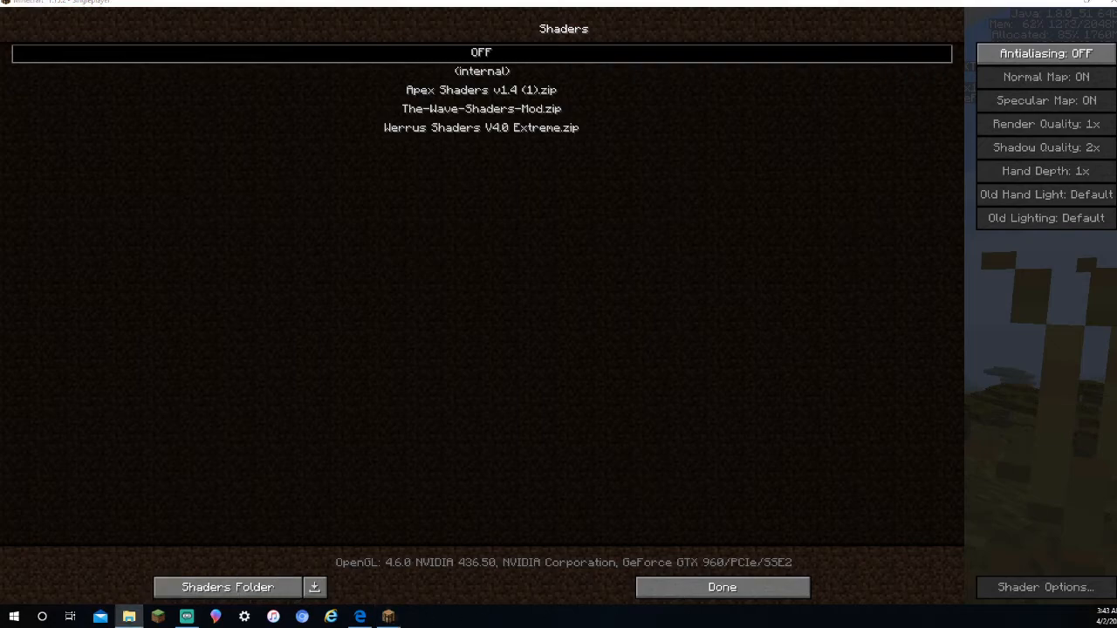
pyautogui.click(227, 587)
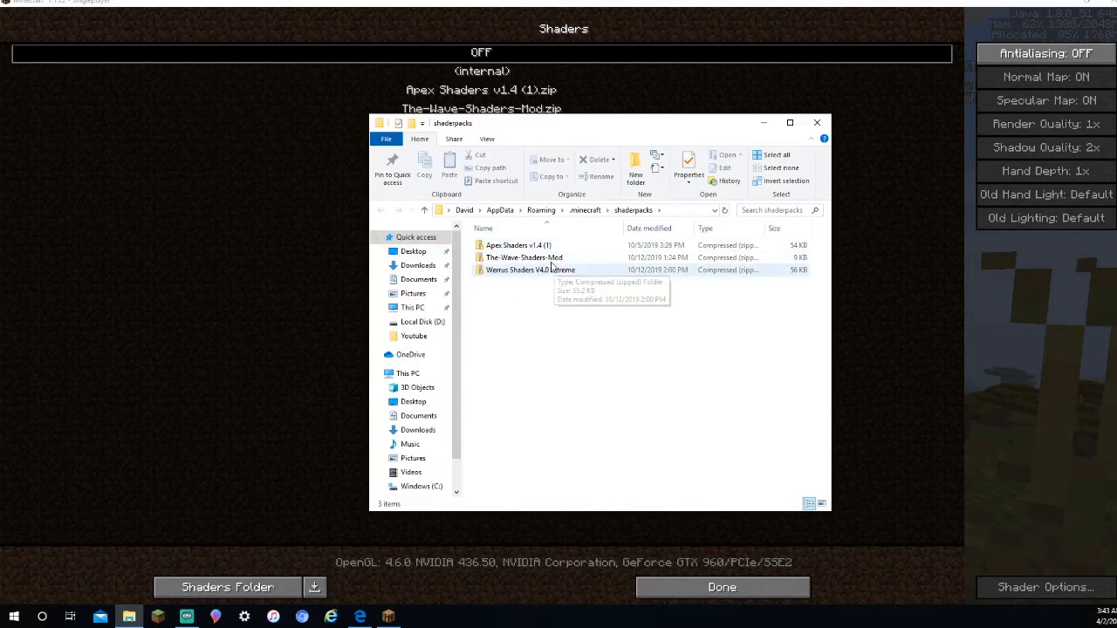
# Delete the Werrus Shaders V4.0 Extreme zip from the shaderpacks folder
pyautogui.rightClick(527, 269)
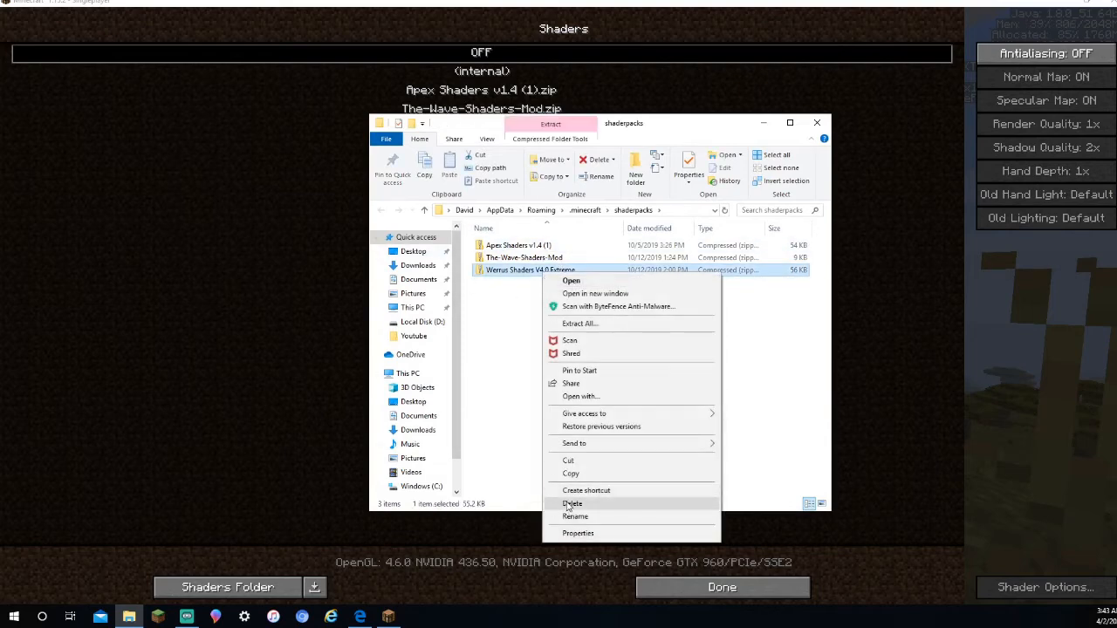
pyautogui.click(572, 502)
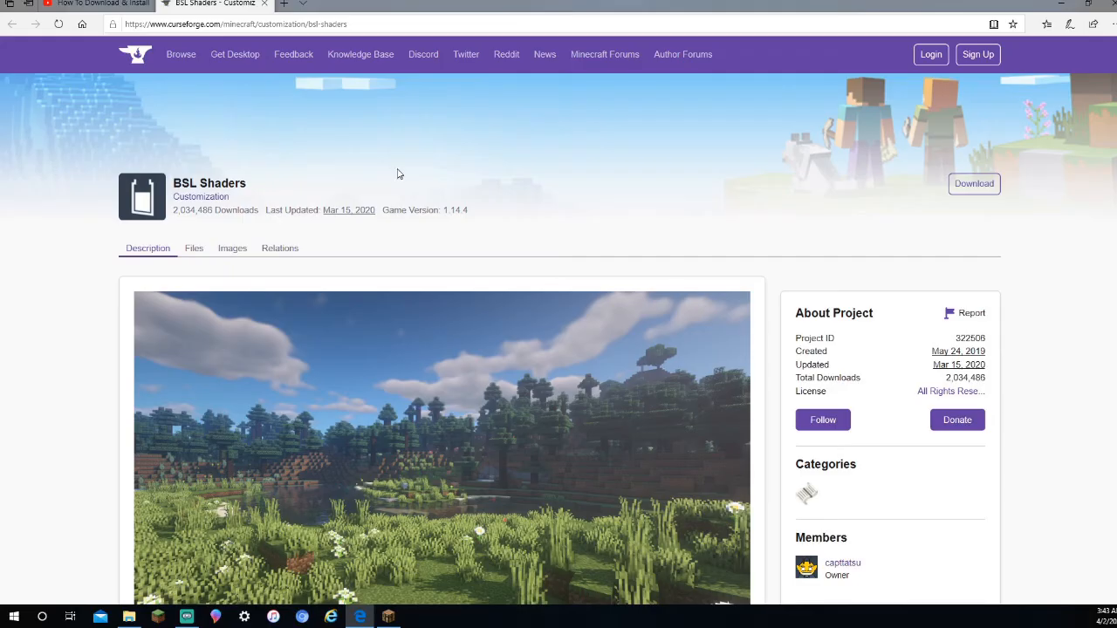
pyautogui.moveTo(913, 188)
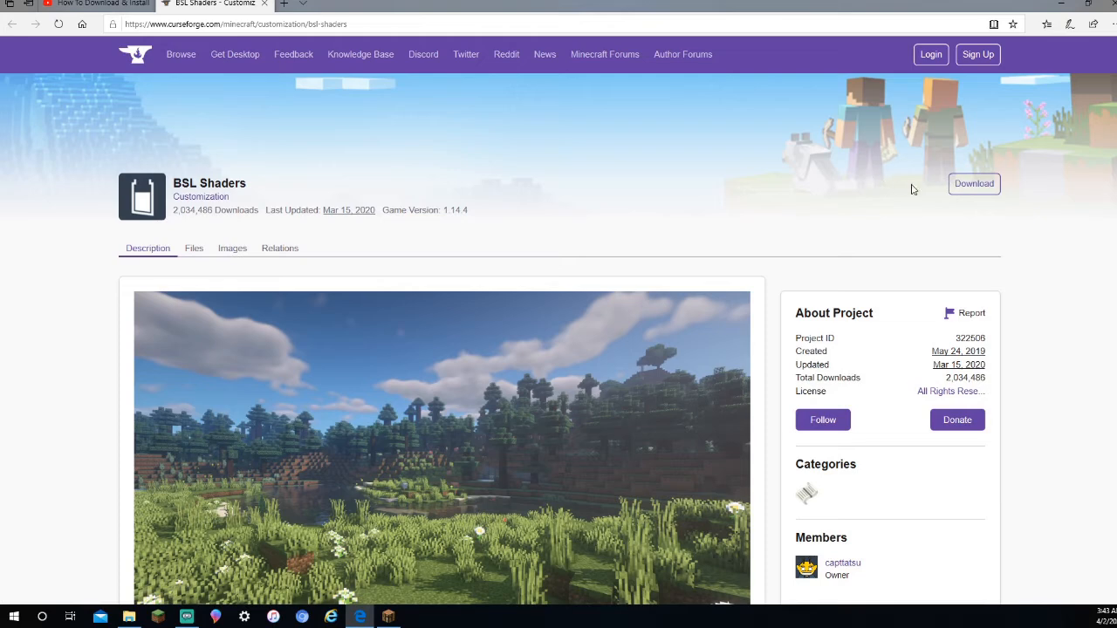
# Download BSL_v7.1.04.1.zip from the BSL Shaders CurseForge page and save it
pyautogui.click(975, 184)
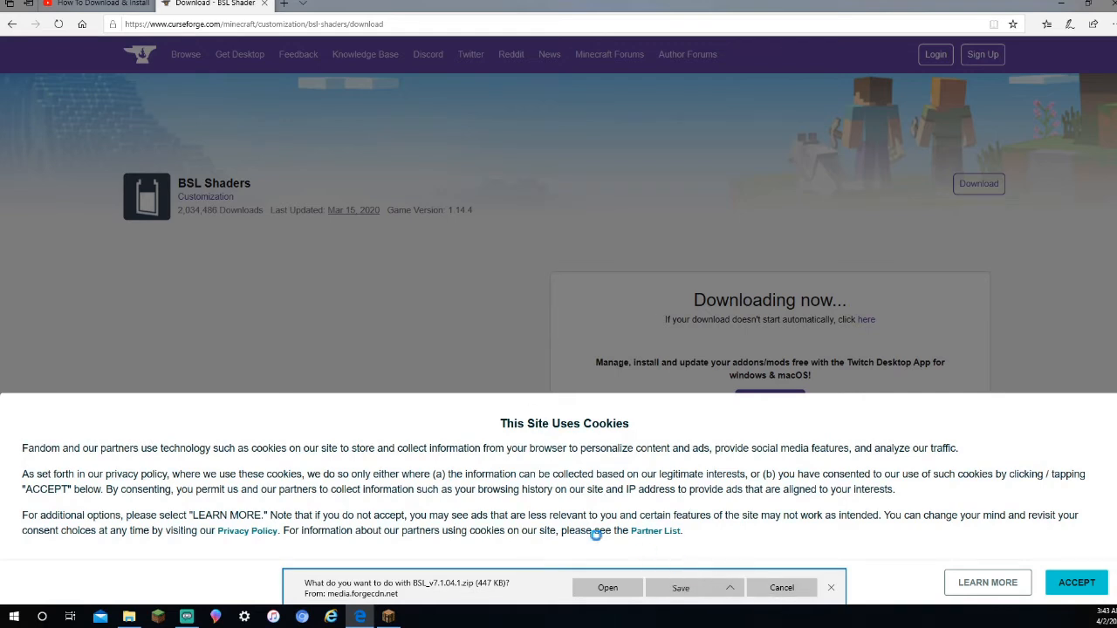
pyautogui.click(681, 586)
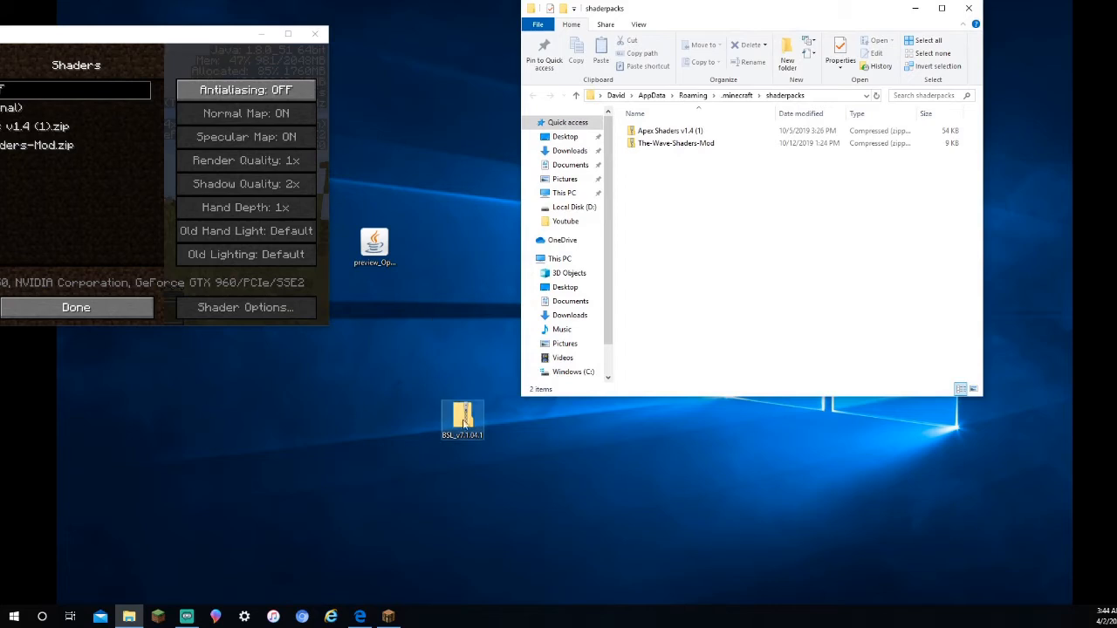
# Move BSL_v7.1.04.1.zip from the desktop into the shaderpacks folder and return to Minecraft
pyautogui.moveTo(462, 419); pyautogui.dragTo(462, 362)
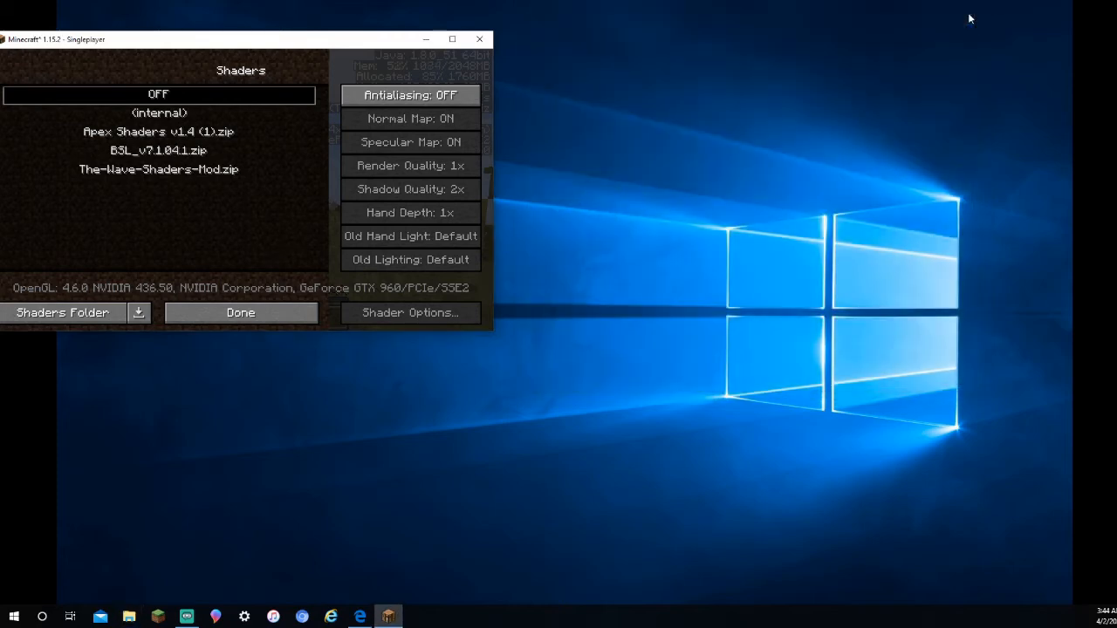
pyautogui.click(452, 38)
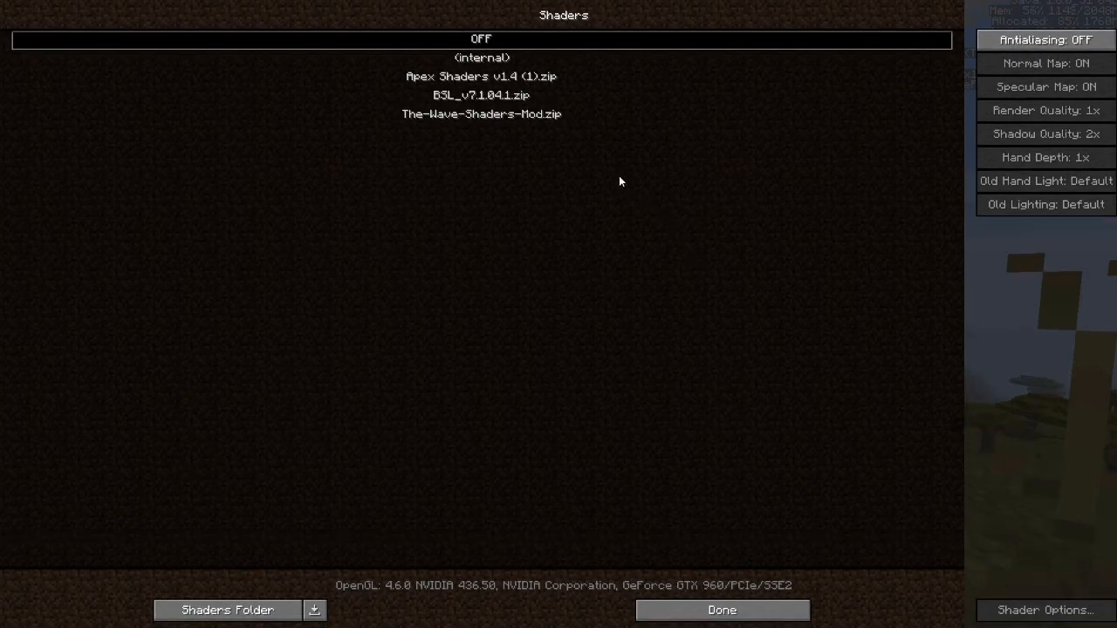
# Enable BSL_v7.1.04.1.zip so the savanna world renders with shader shadows
pyautogui.click(721, 611)
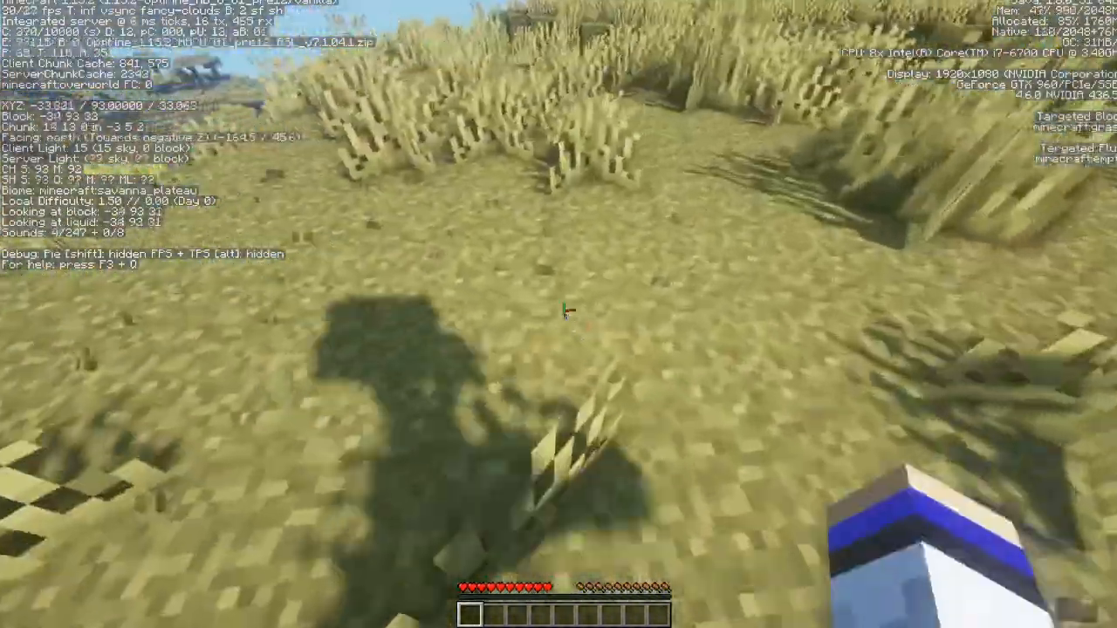
pyautogui.moveTo(558, 314)
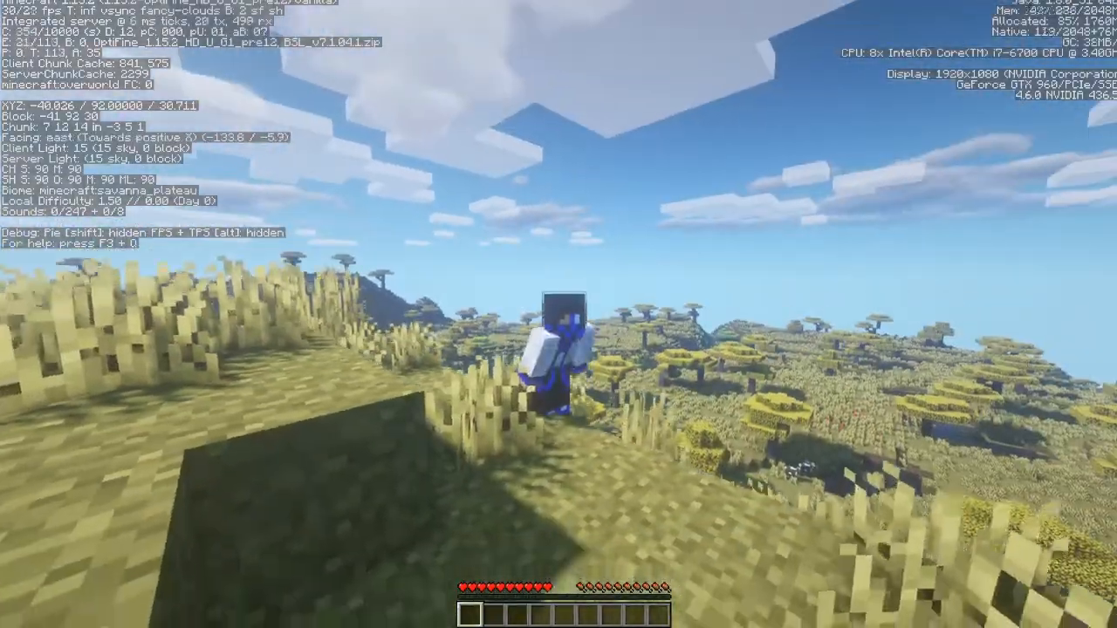
pyautogui.moveTo(559, 314)
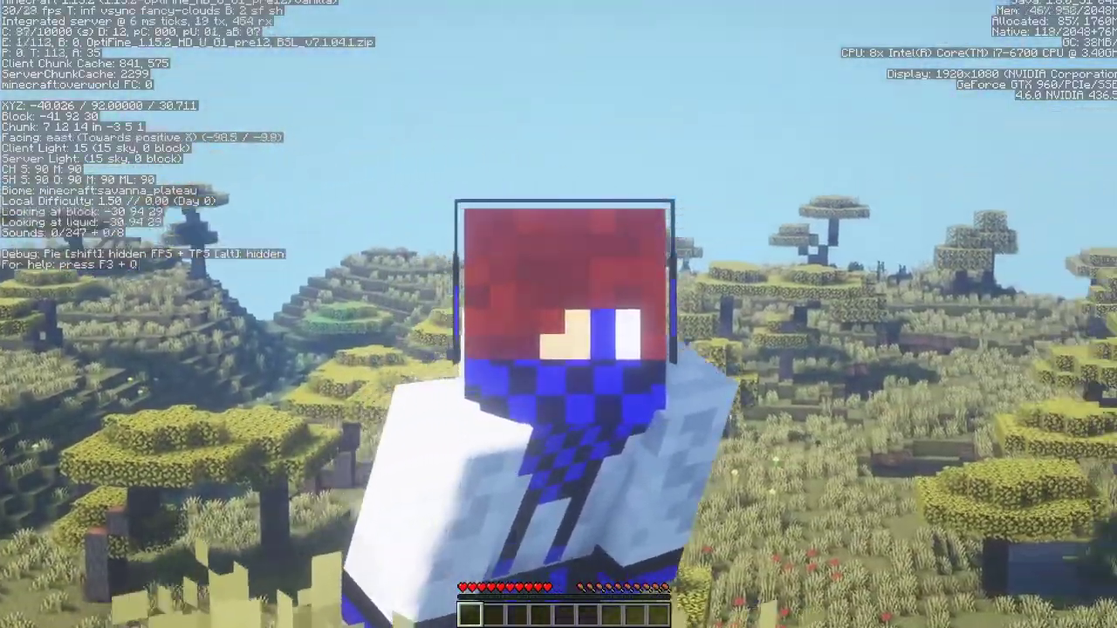